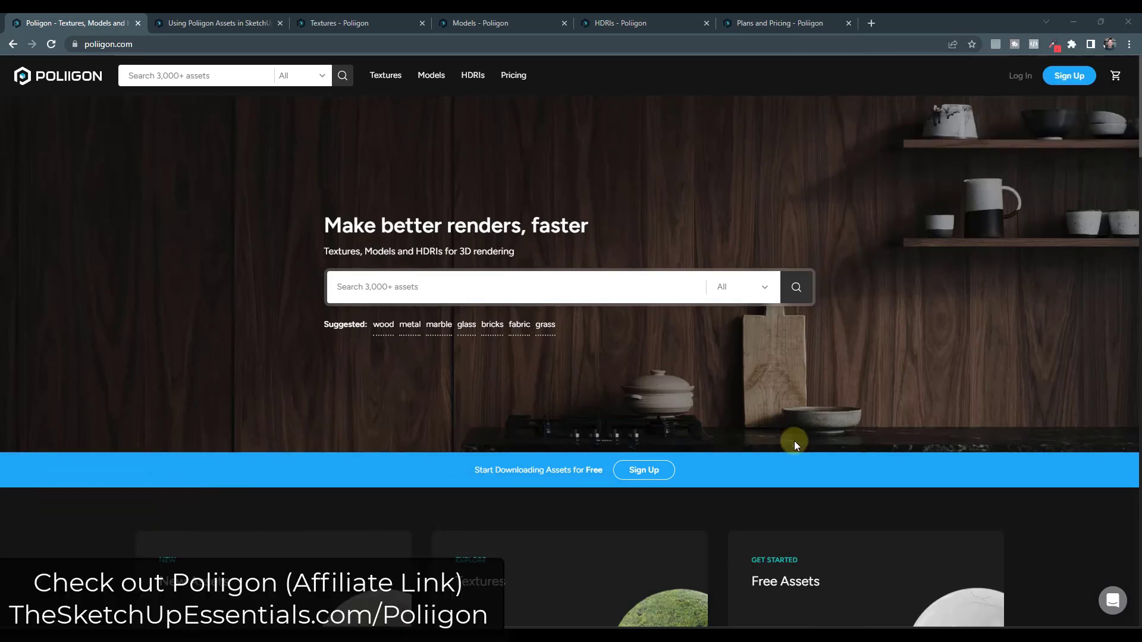
mouse_move(62, 73)
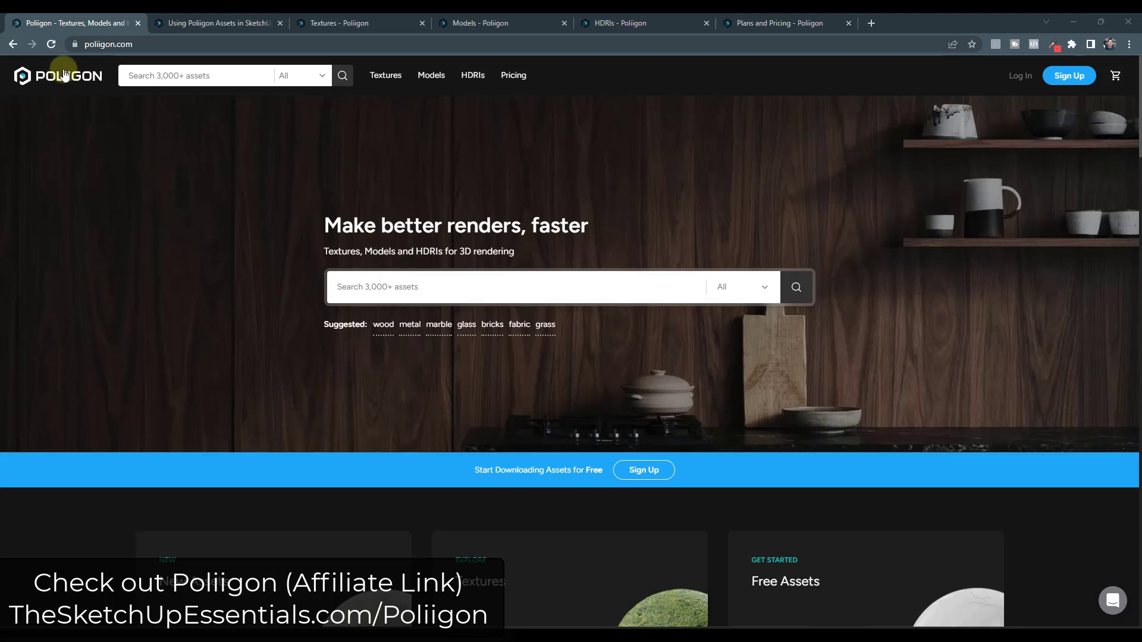
mouse_move(324, 119)
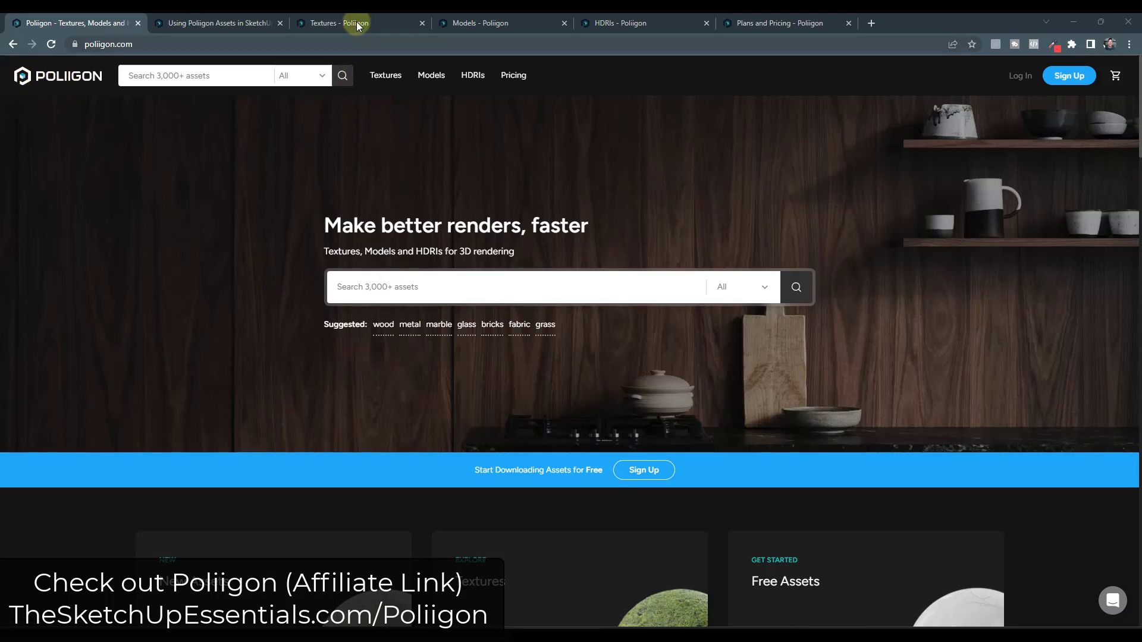
Step: Switch from the Poliigon home page to the Models catalogue with 697 results
left_click(481, 23)
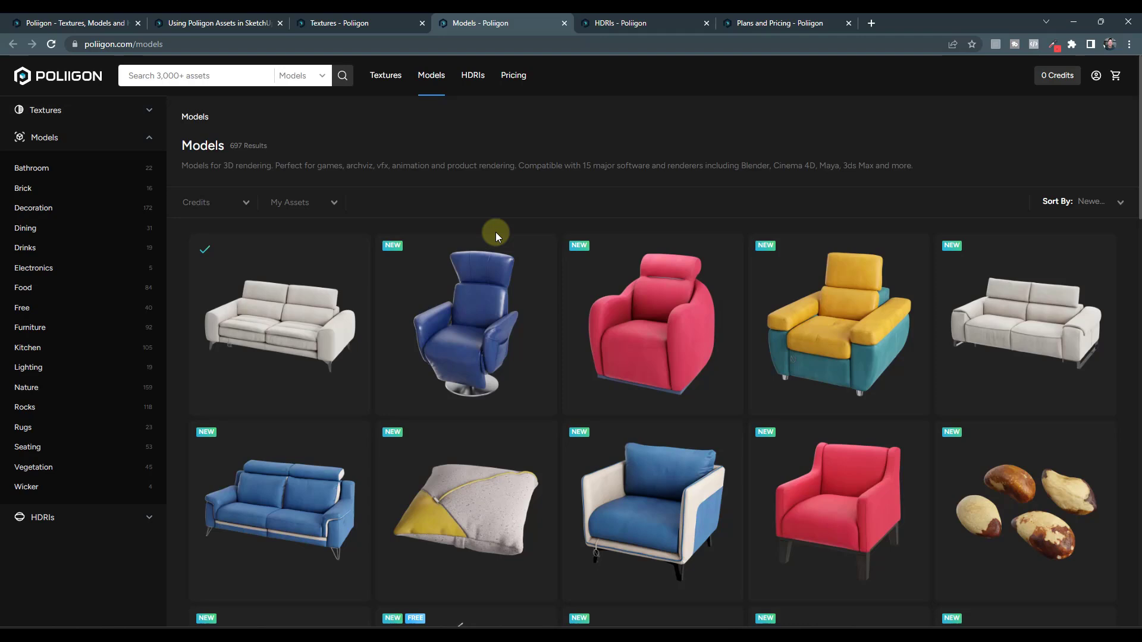
mouse_move(335, 23)
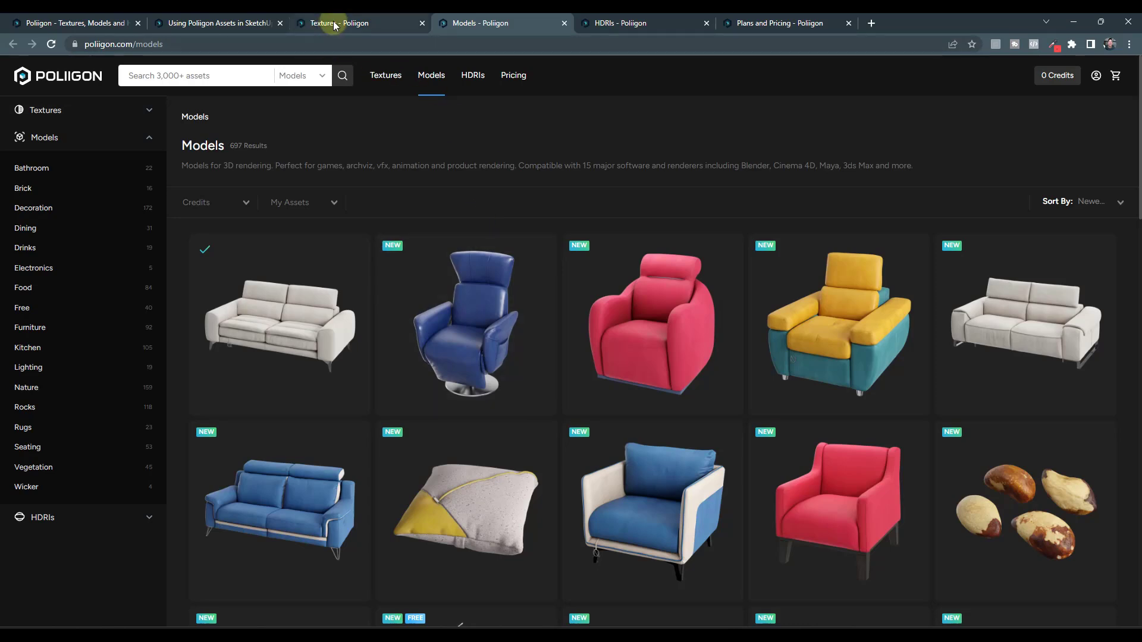
mouse_move(309, 325)
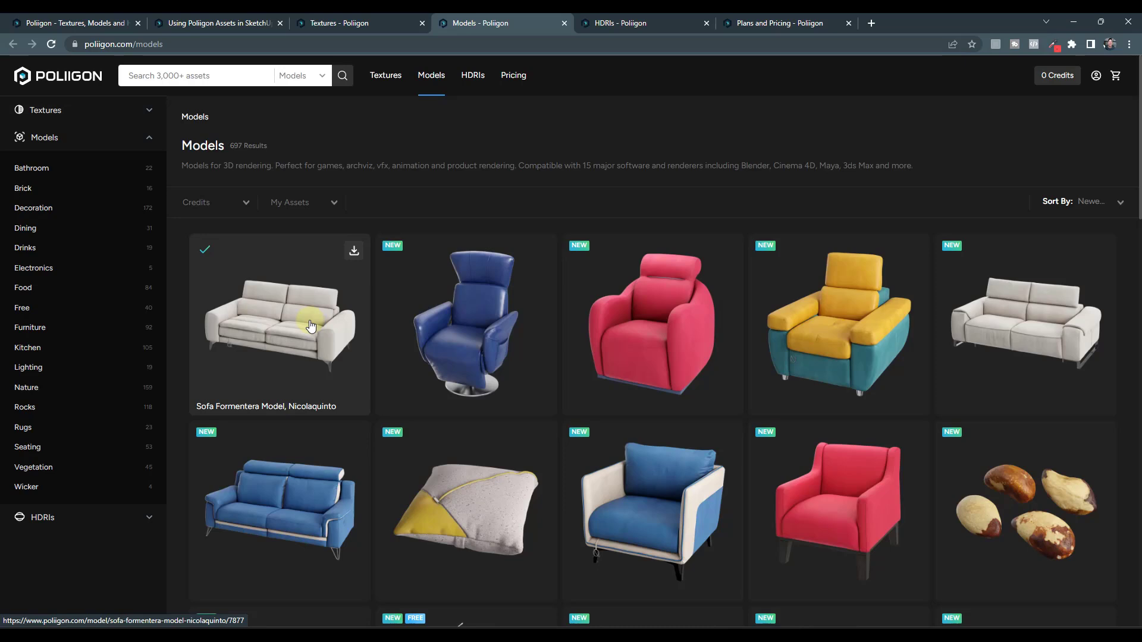
Step: View Sofa Formentera's download formats, keep SketchUp (.skp), then move to the Textures catalogue
left_click(279, 323)
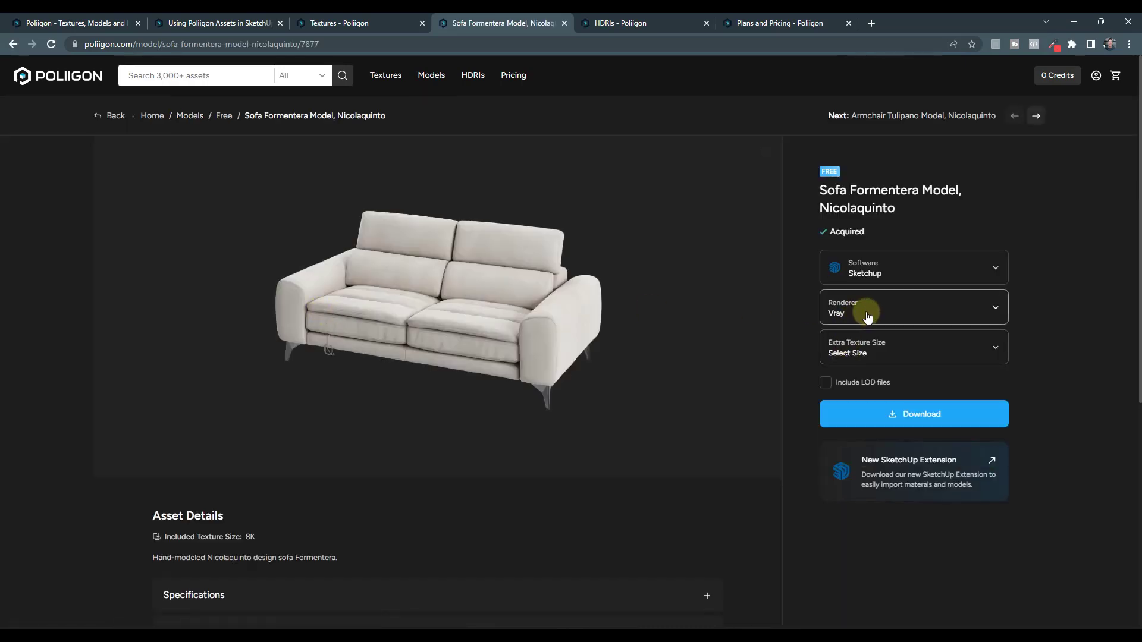
left_click(912, 266)
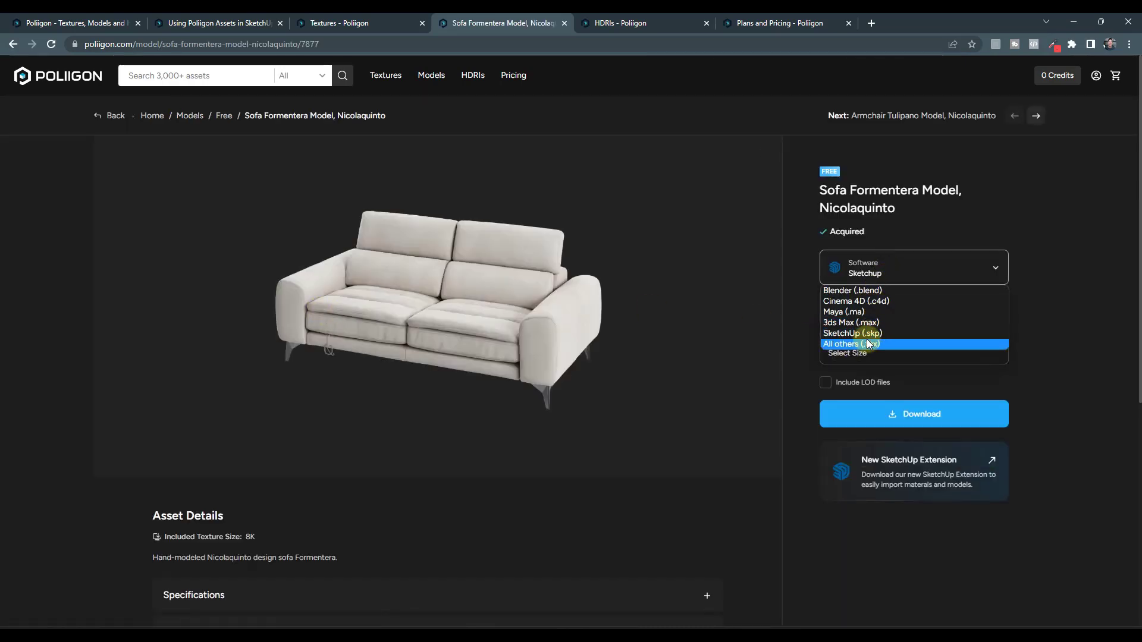
mouse_move(852, 334)
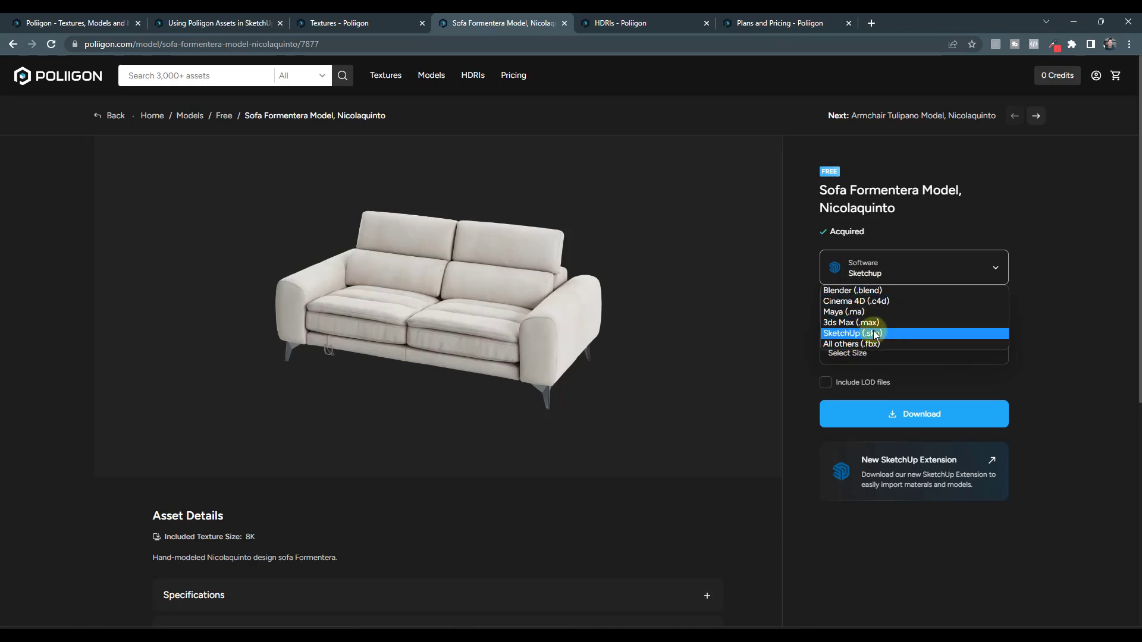
left_click(852, 333)
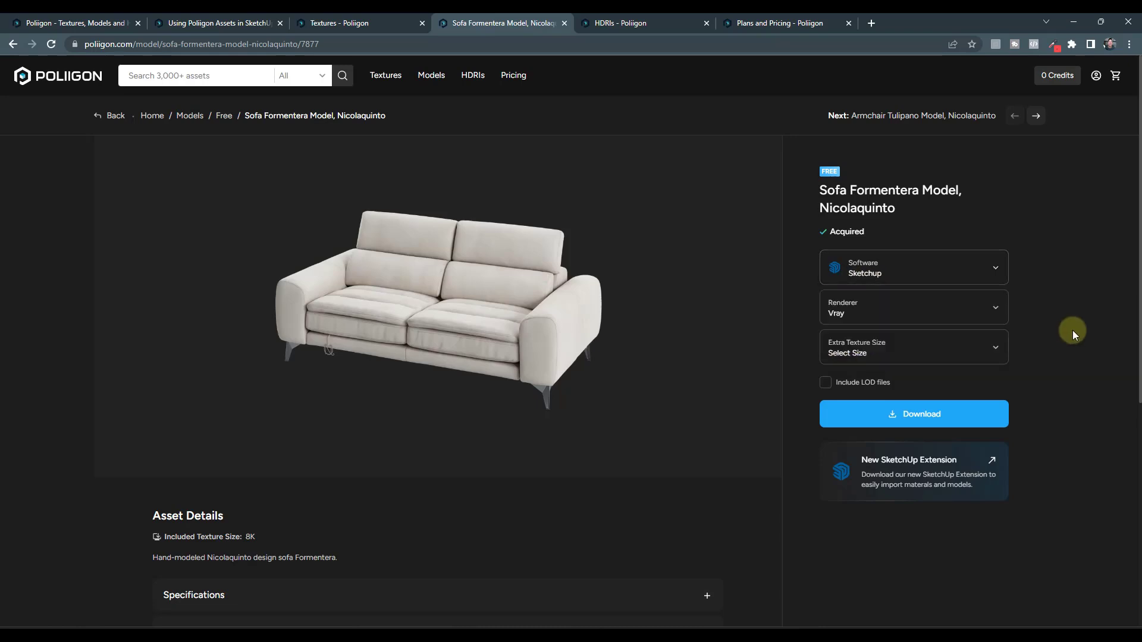
left_click(431, 75)
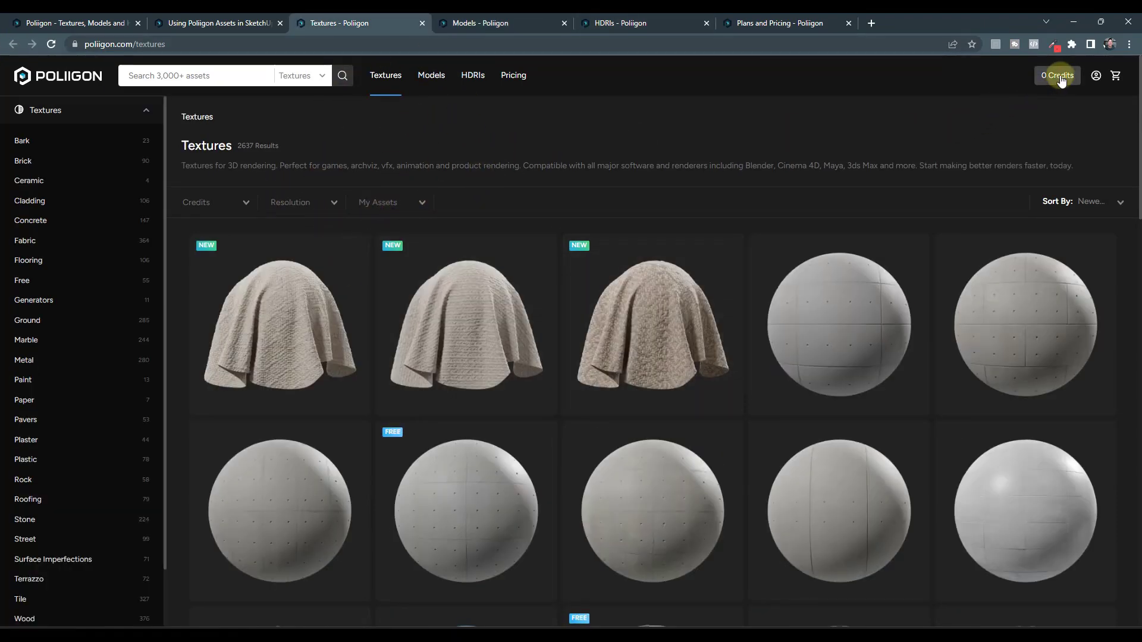
Step: Filter textures to Free and bring up the Terrazzo Texture, Orange & Pink Slab page
left_click(1057, 75)
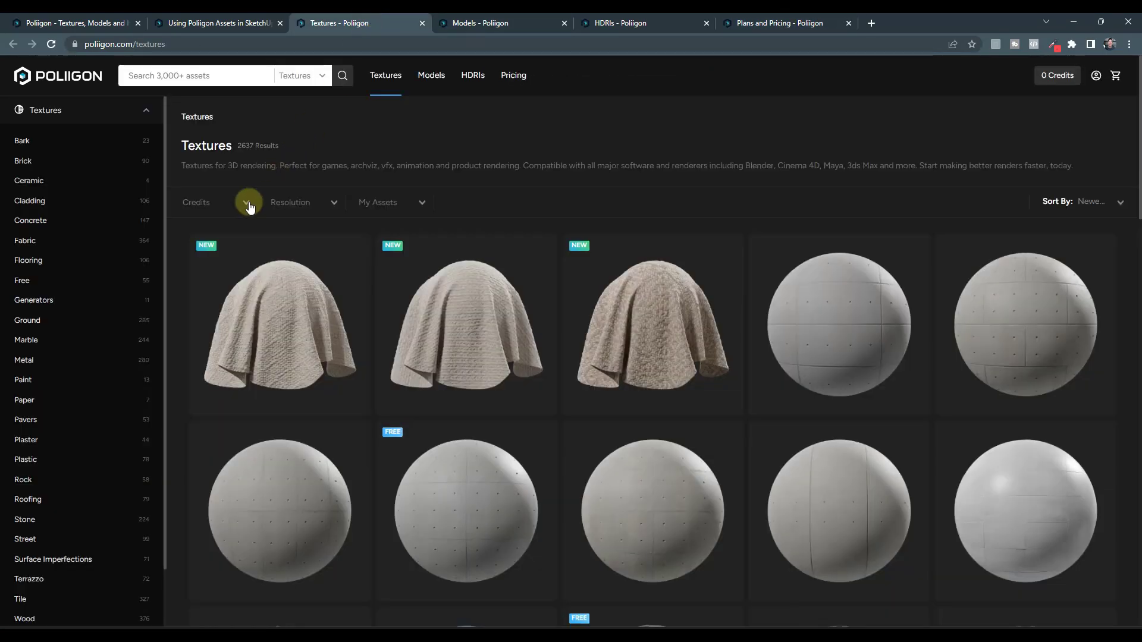
left_click(249, 205)
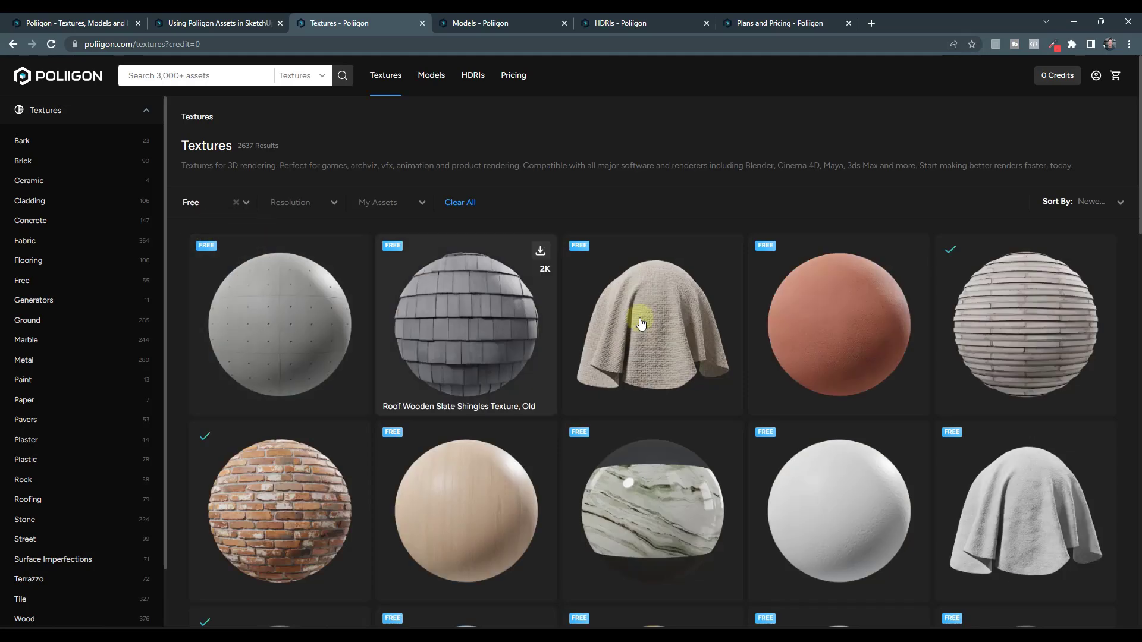
scroll("down", 3)
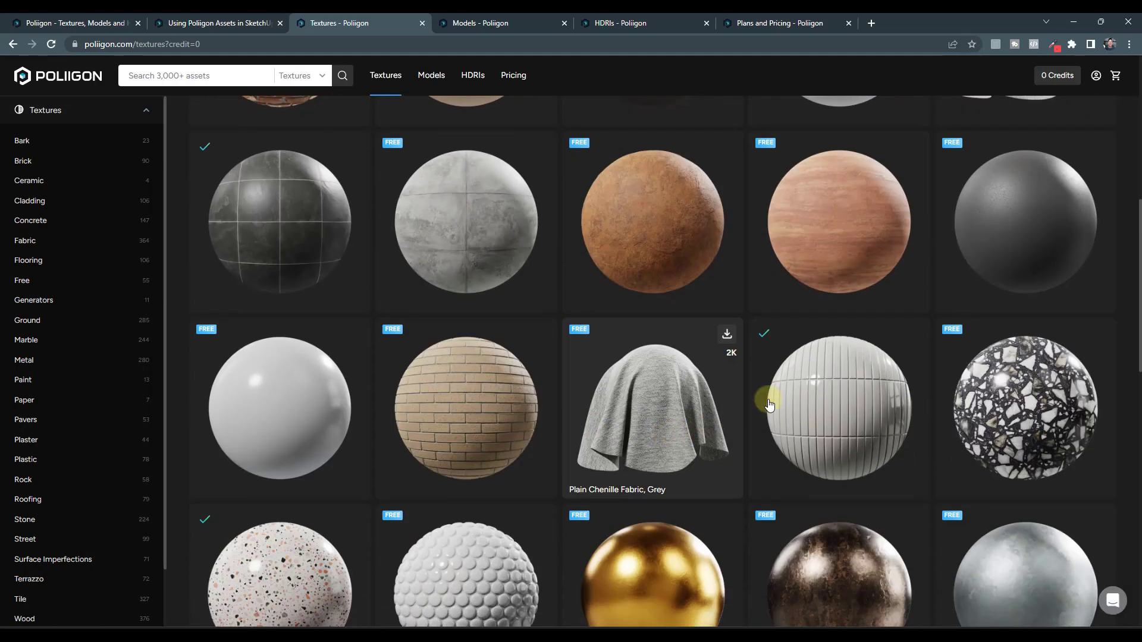
scroll("down", 3)
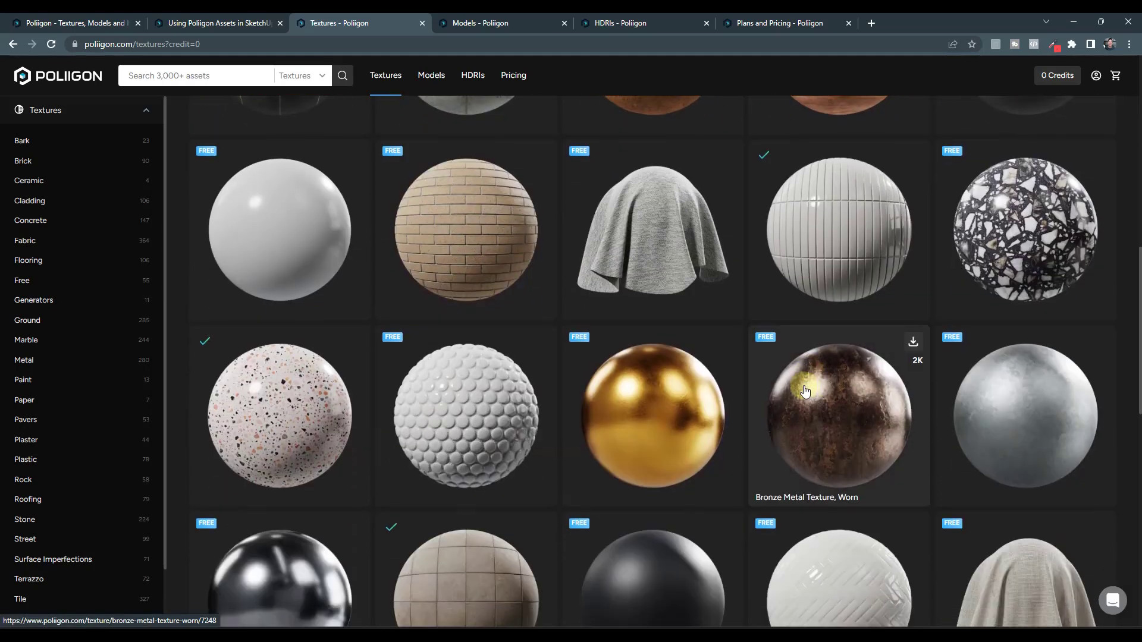
mouse_move(264, 407)
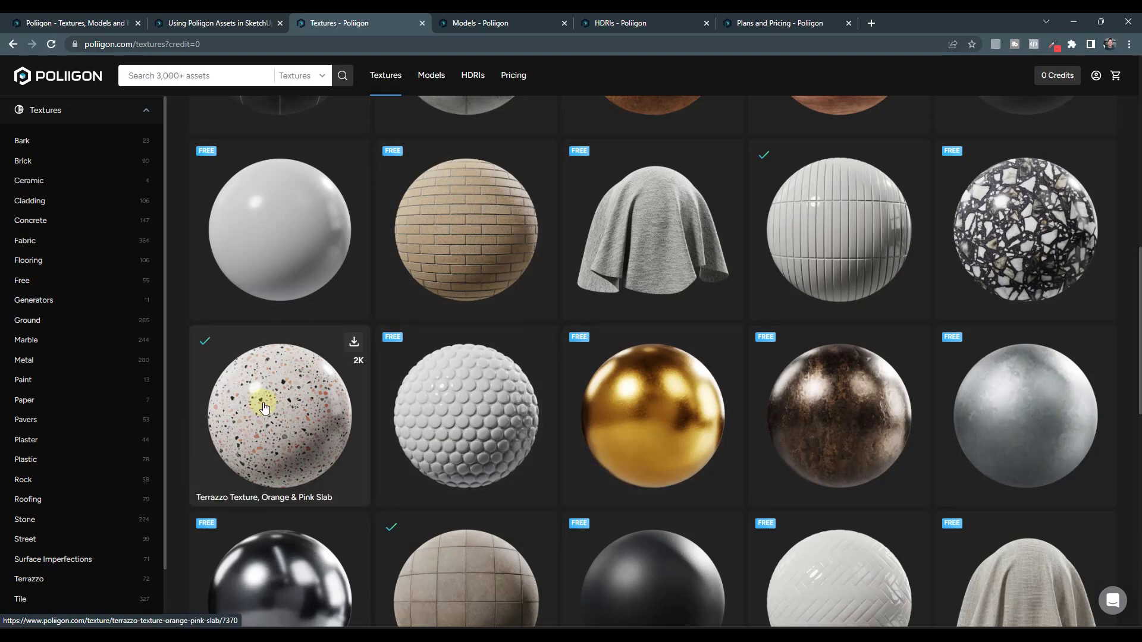
left_click(279, 408)
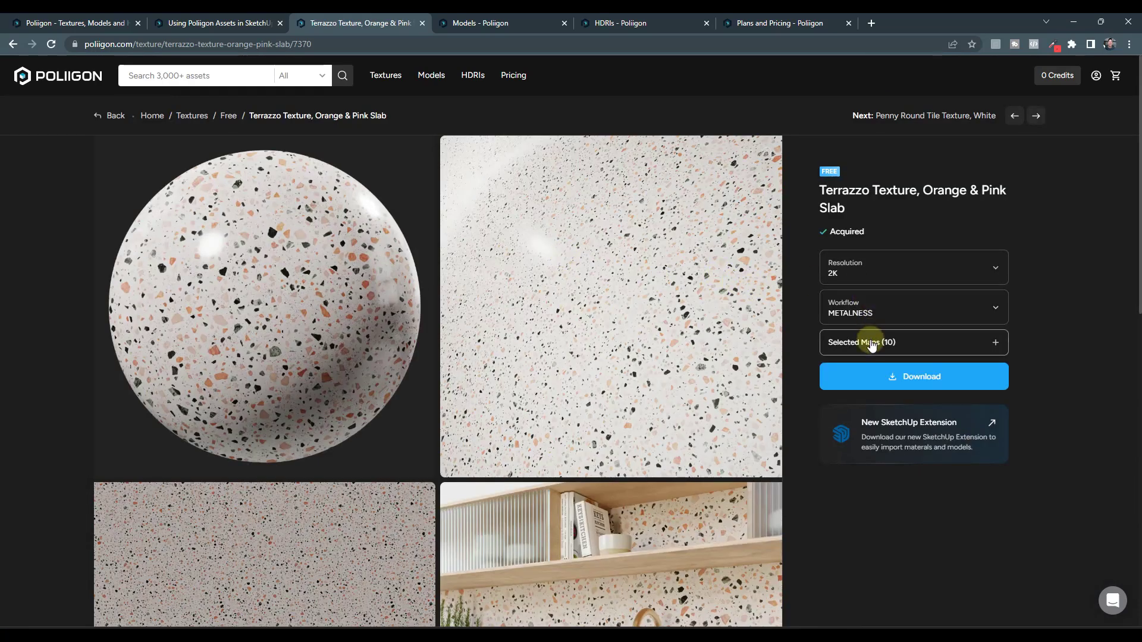
Step: Review the terrazzo slab's ten included maps, then view Pot Clay Terracotta 001
left_click(913, 343)
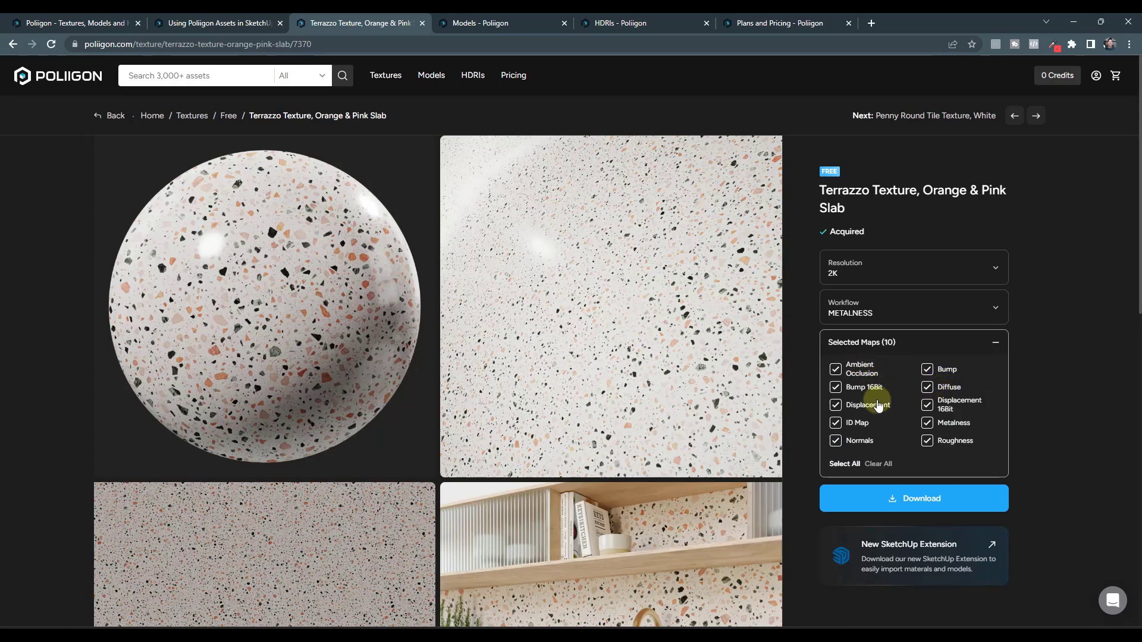
scroll("down", 3)
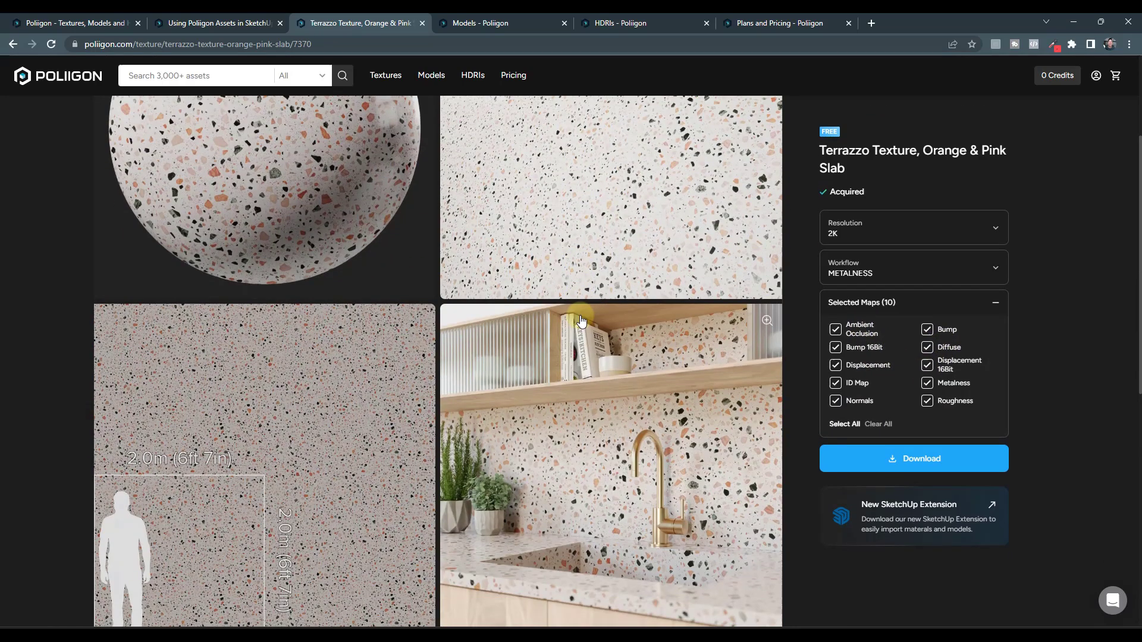
scroll("down", 3)
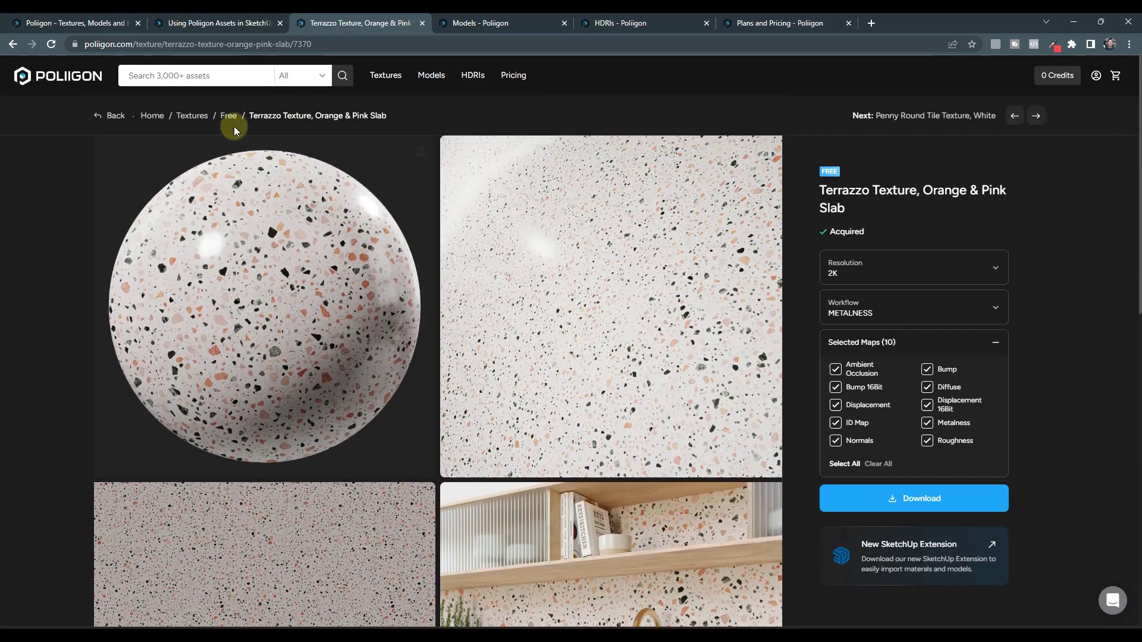
left_click(481, 22)
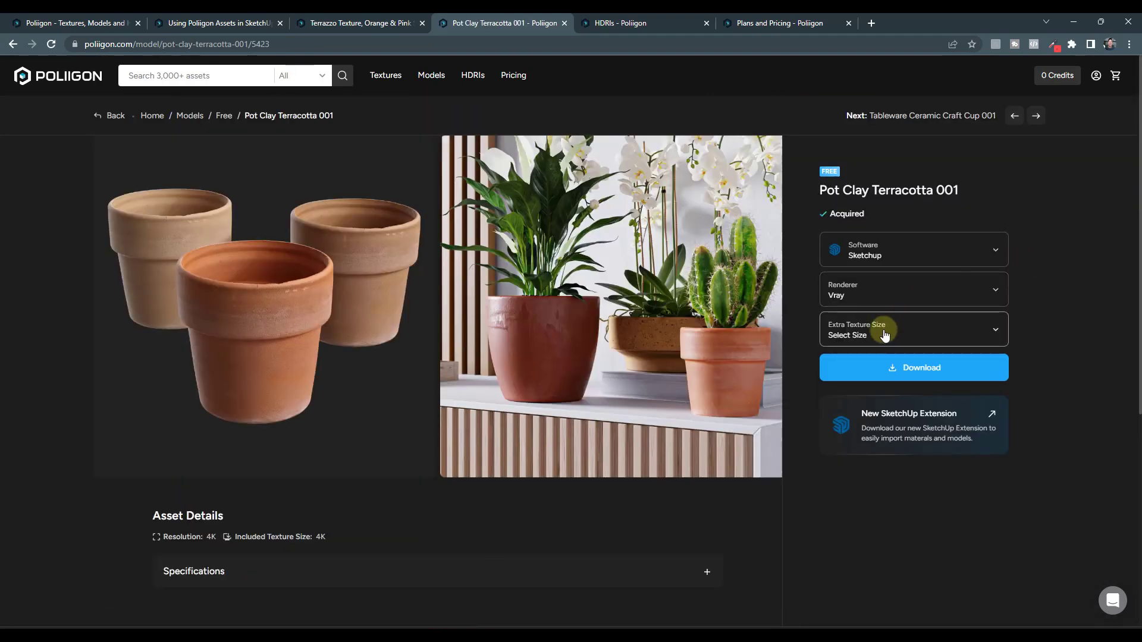
left_click(912, 329)
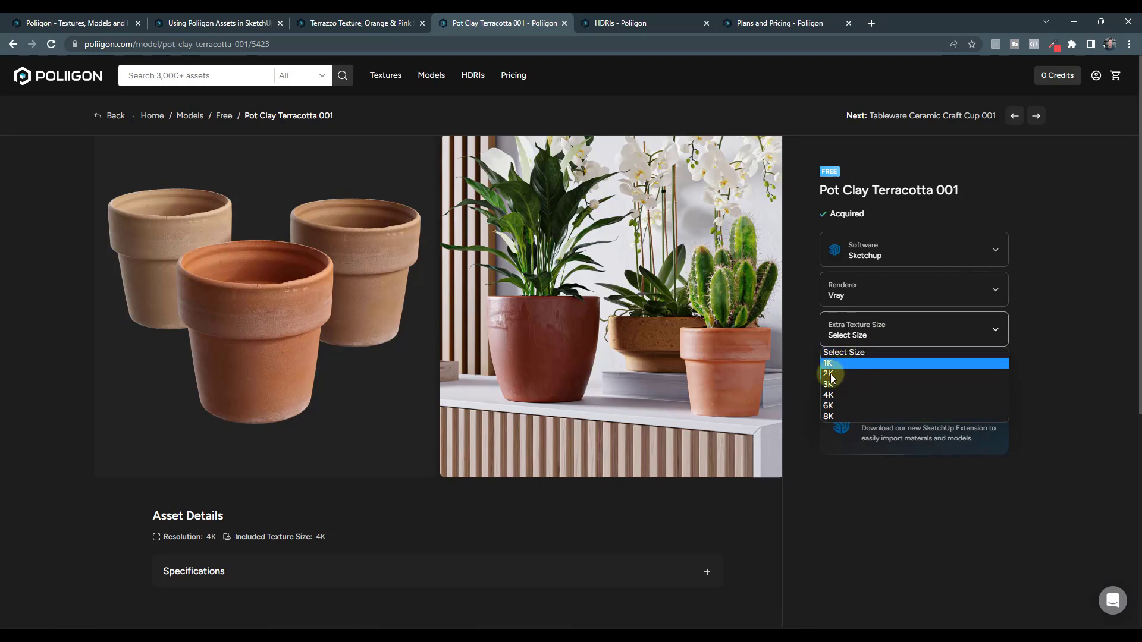
mouse_move(831, 417)
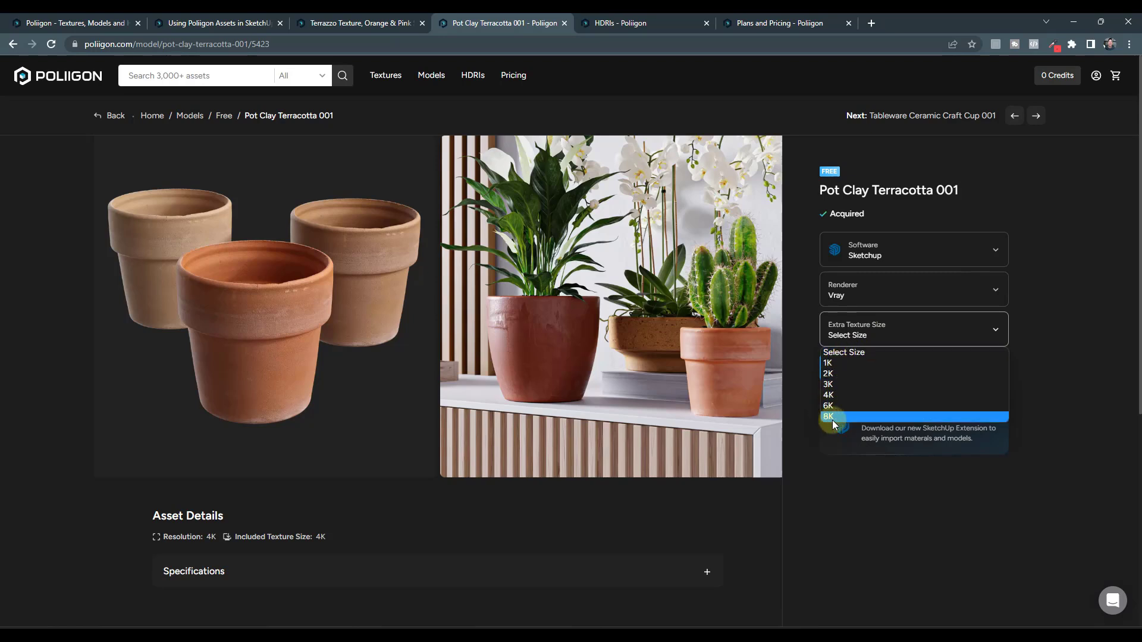
mouse_move(847, 364)
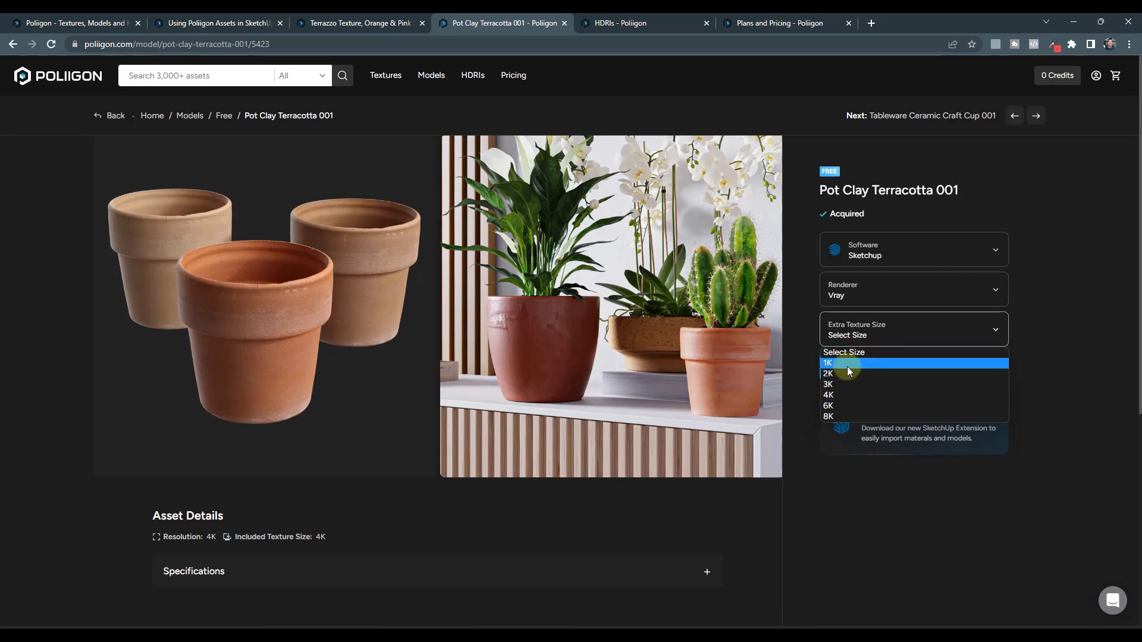
mouse_move(845, 404)
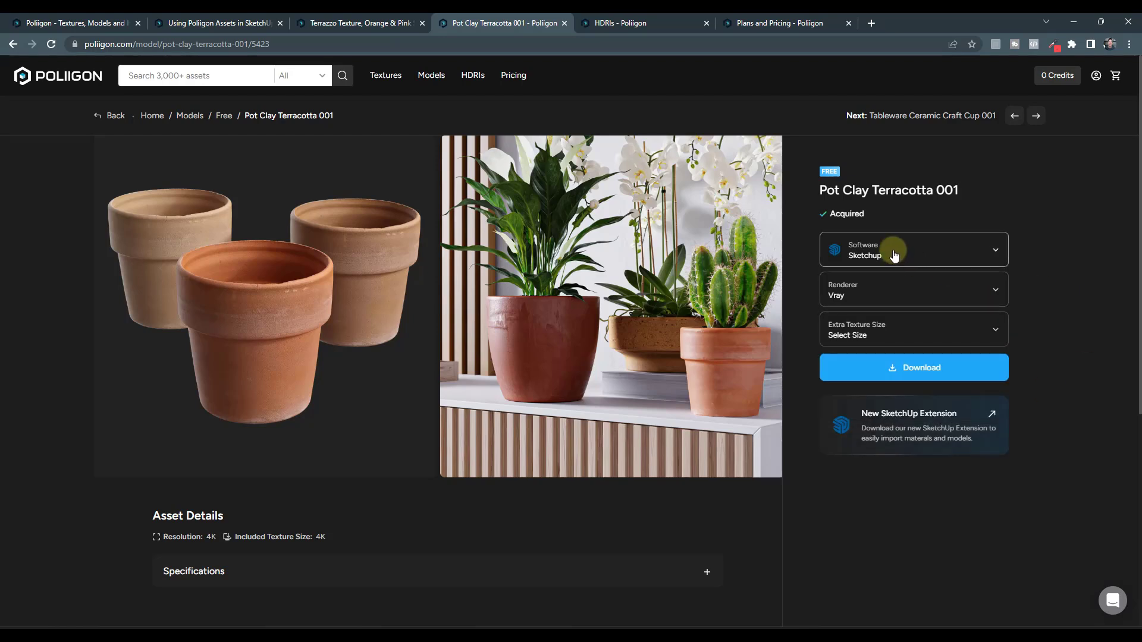
mouse_move(874, 295)
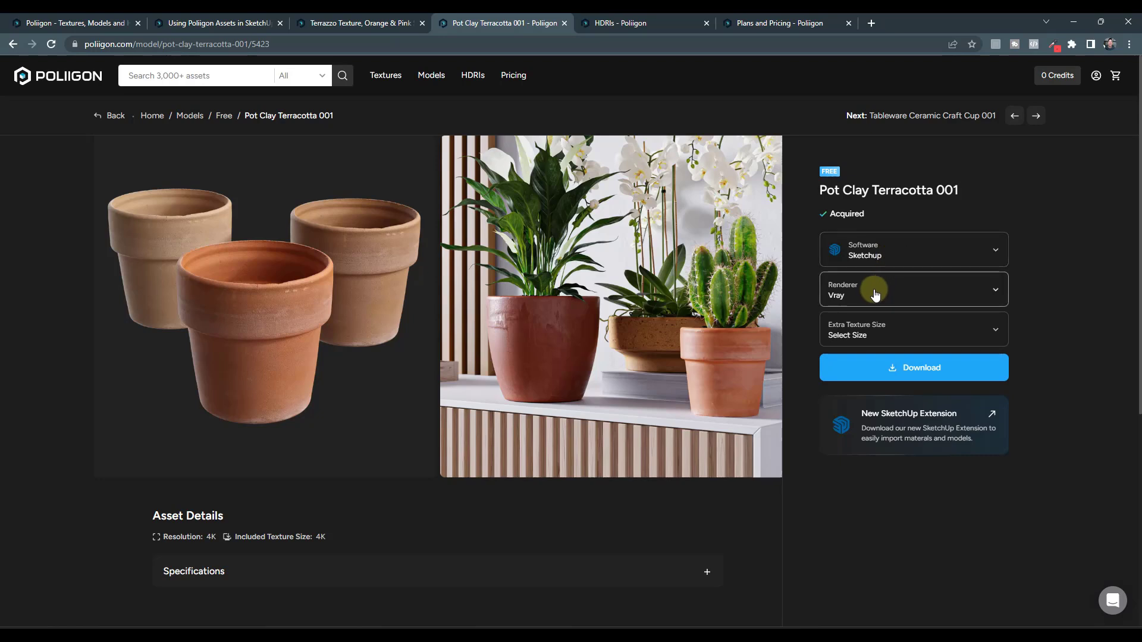
left_click(912, 289)
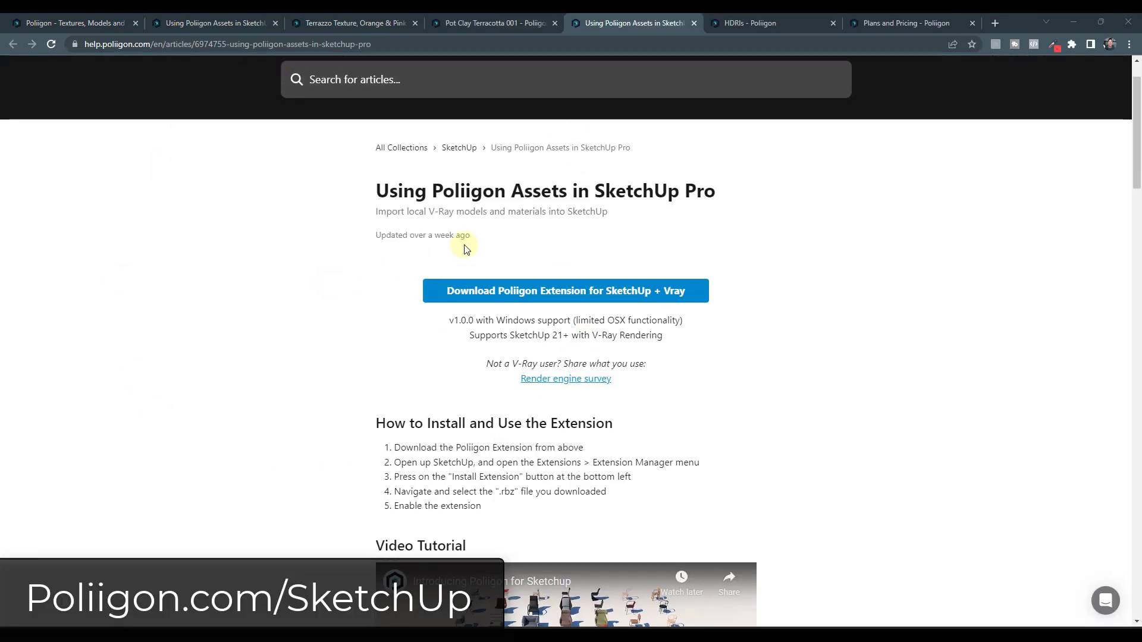
Step: Read through the help article's plugin install and model/material import steps for SketchUp Pro
scroll("down", 3)
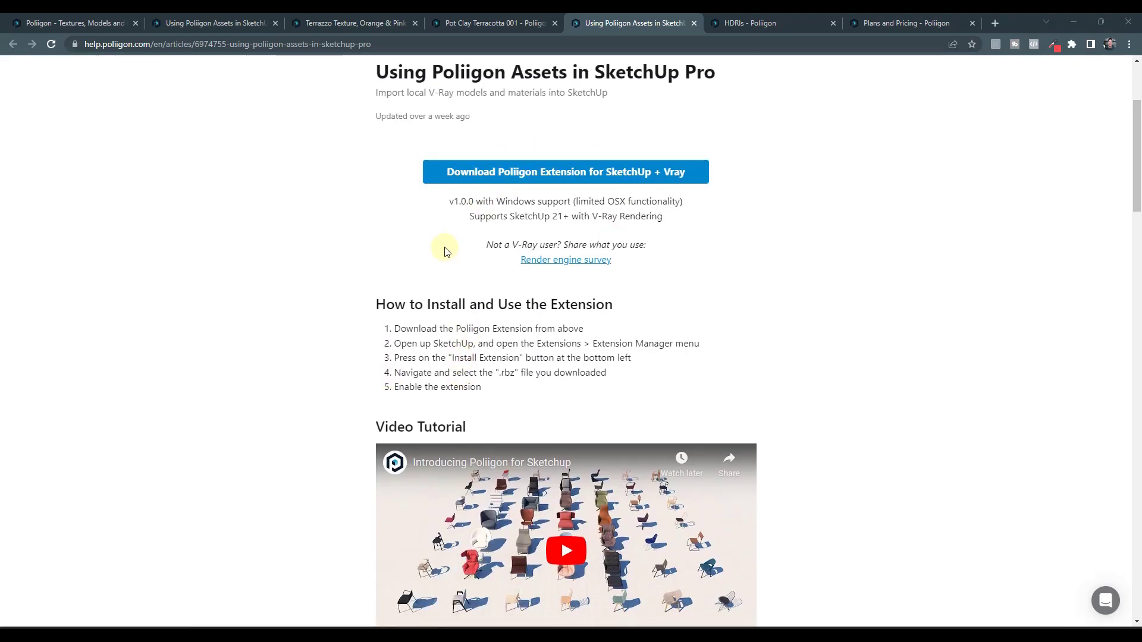
mouse_move(762, 267)
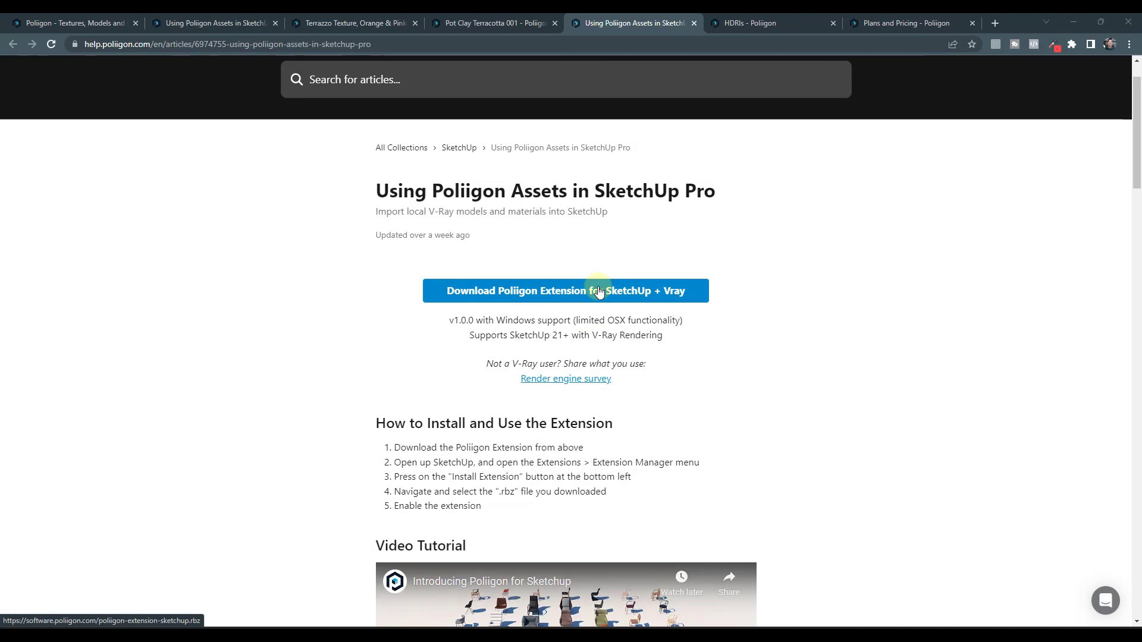
mouse_move(525, 271)
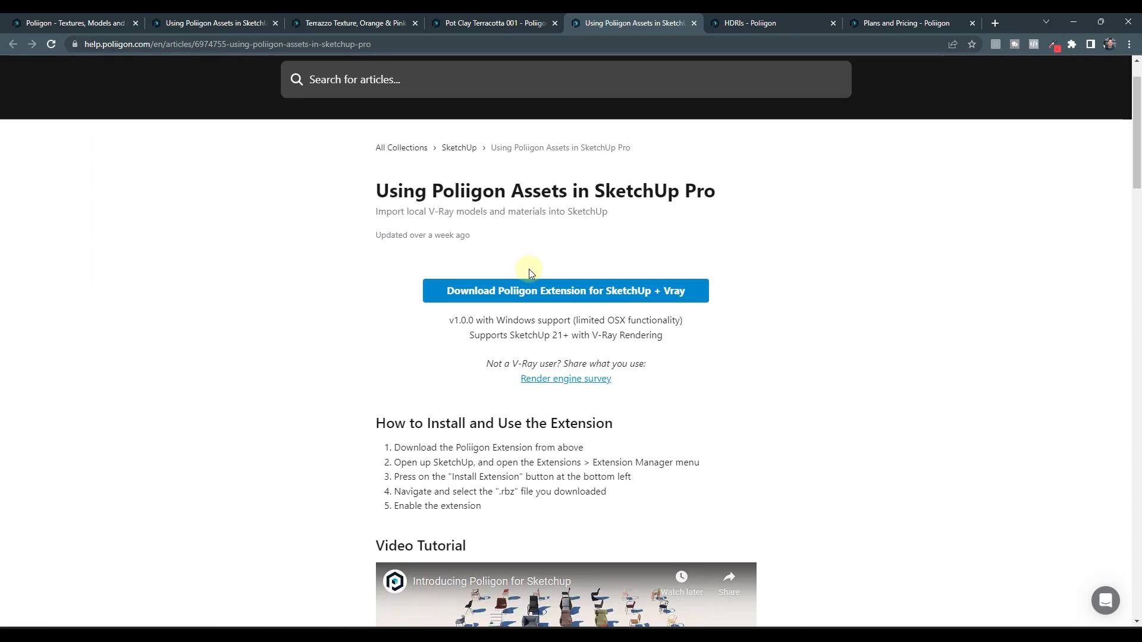
mouse_move(379, 233)
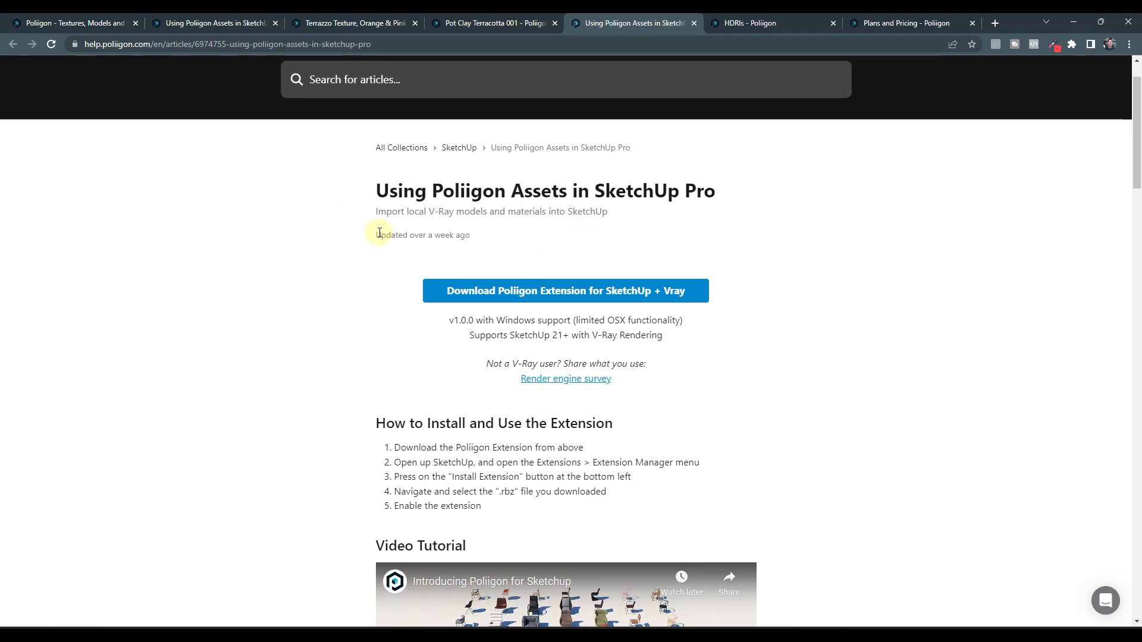
mouse_move(572, 245)
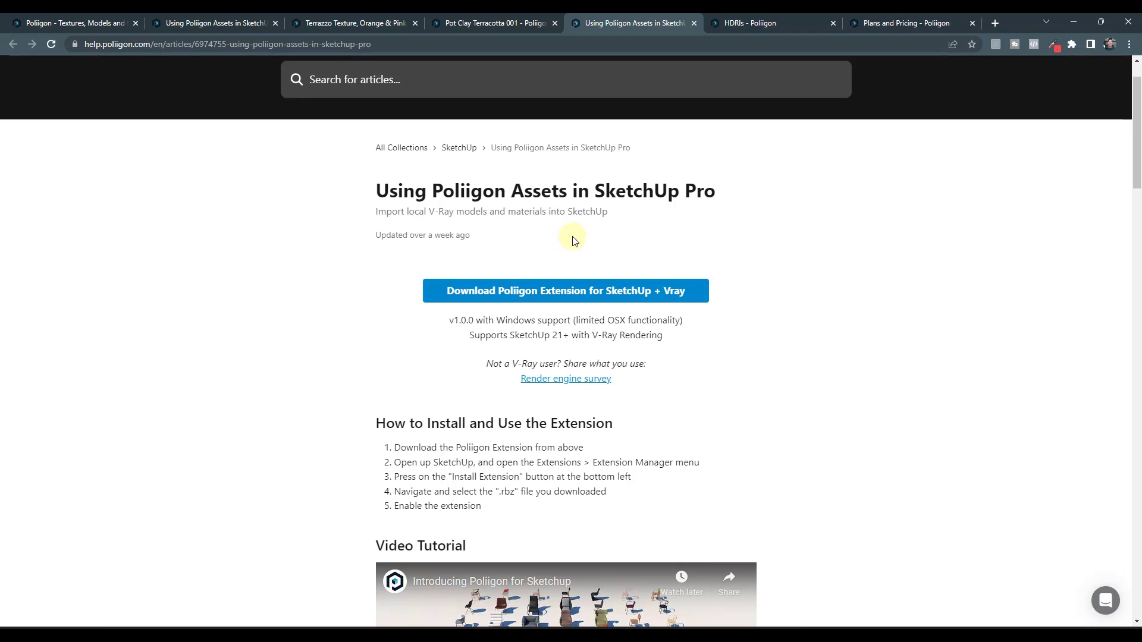
scroll("down", 3)
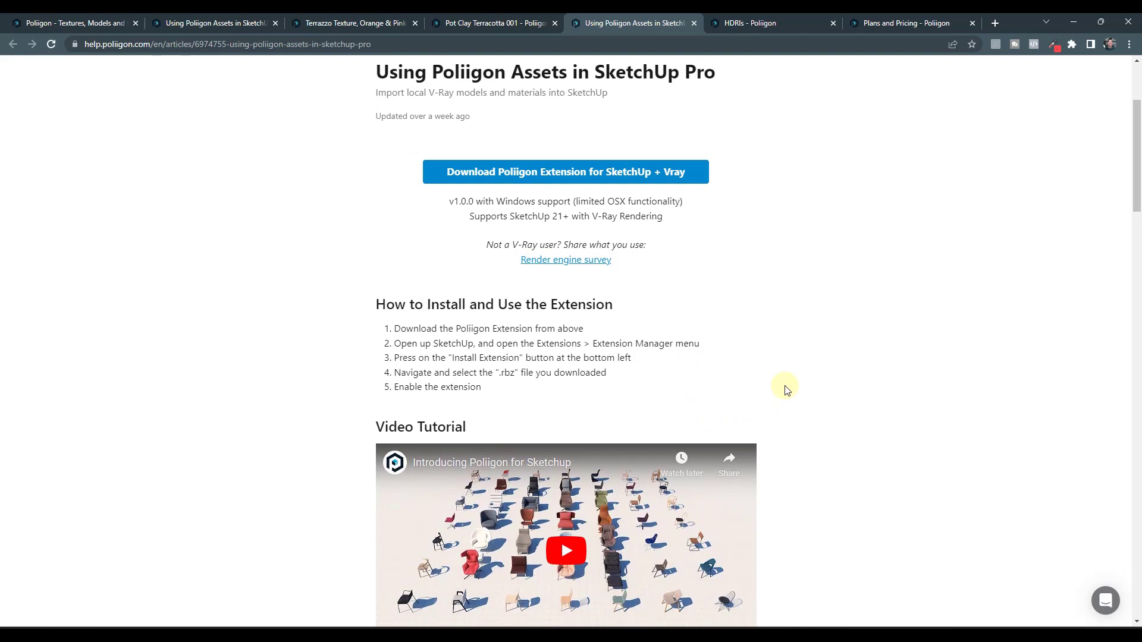
scroll("down", 3)
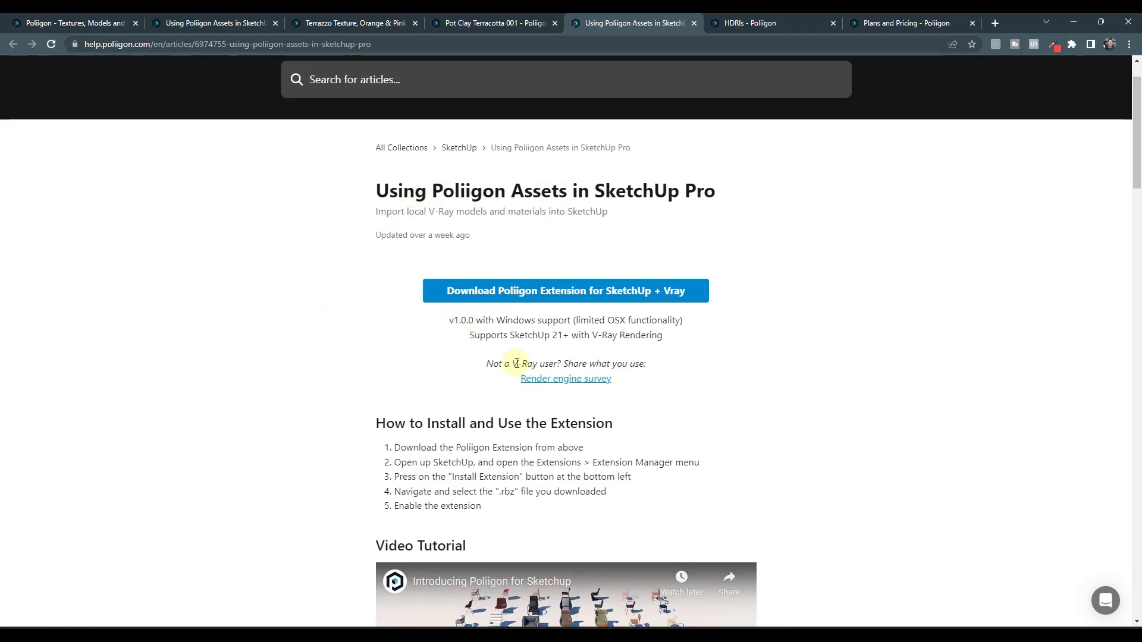
mouse_move(659, 358)
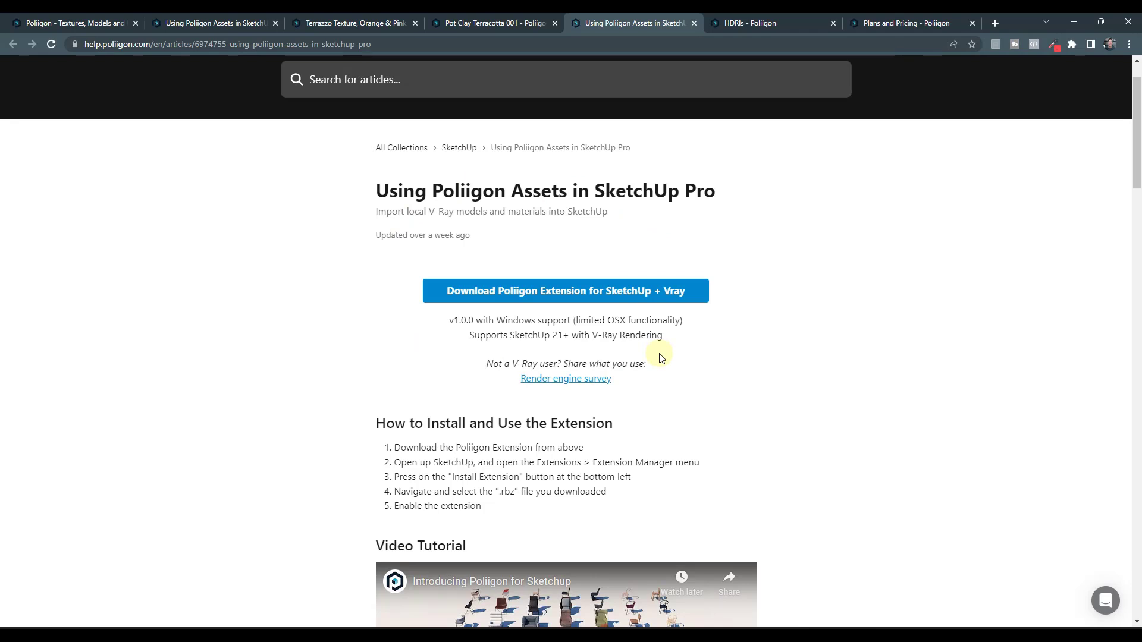
mouse_move(633, 291)
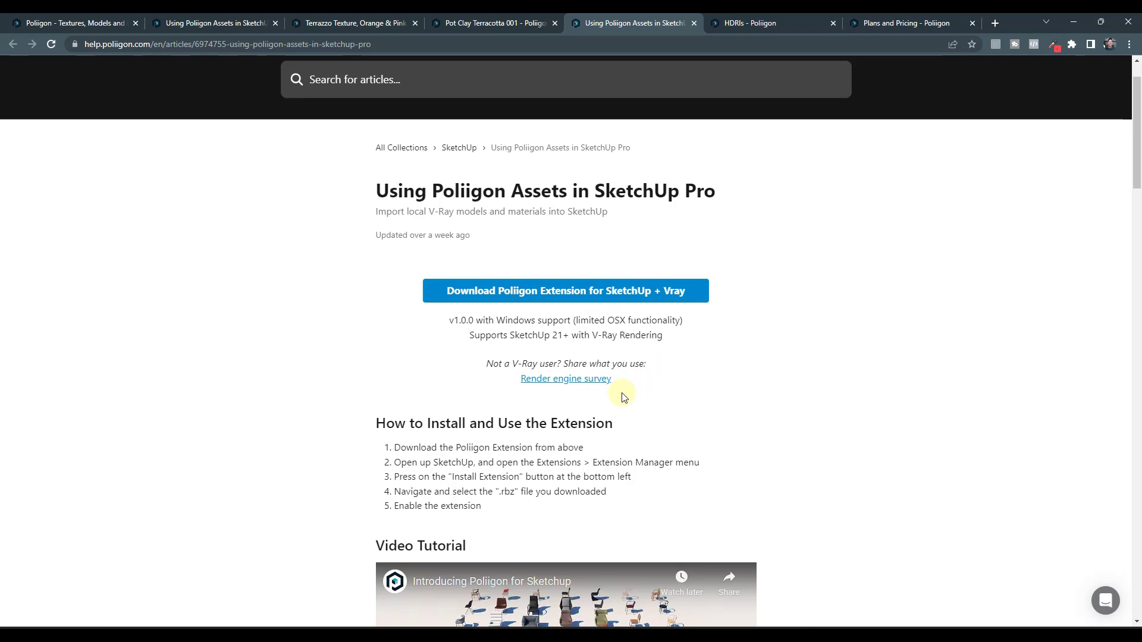
scroll("down", 3)
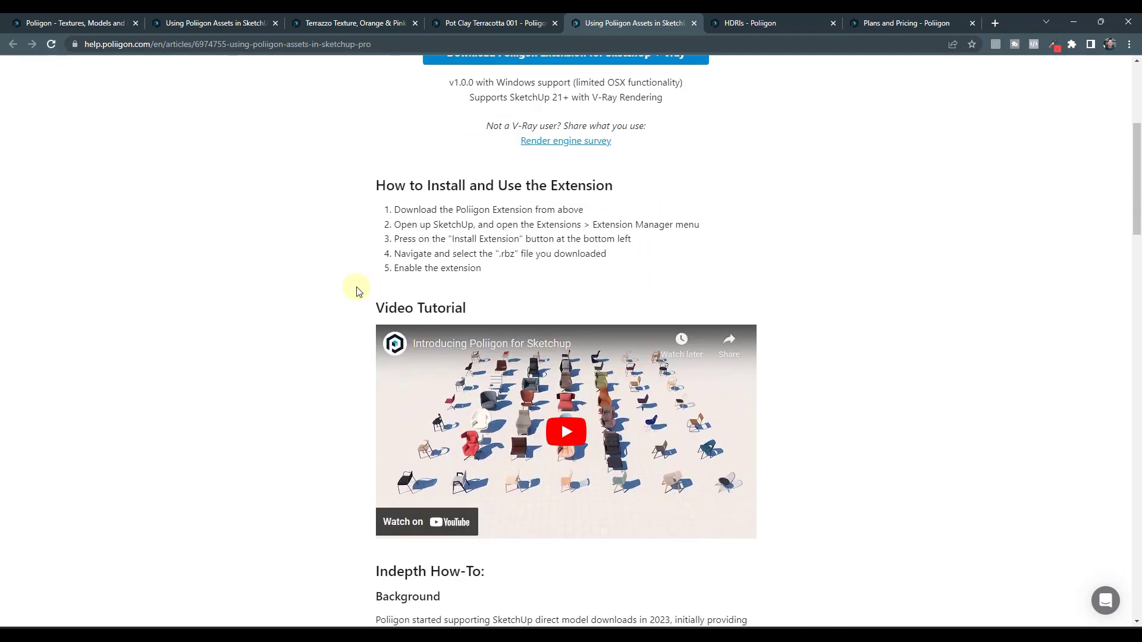
mouse_move(364, 204)
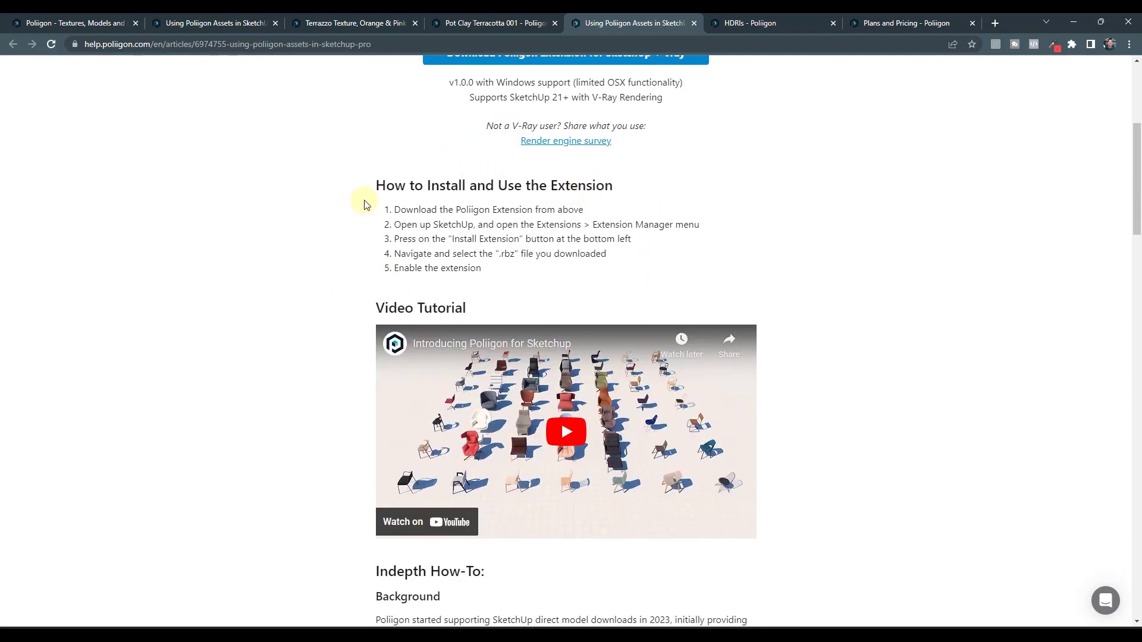
scroll("down", 3)
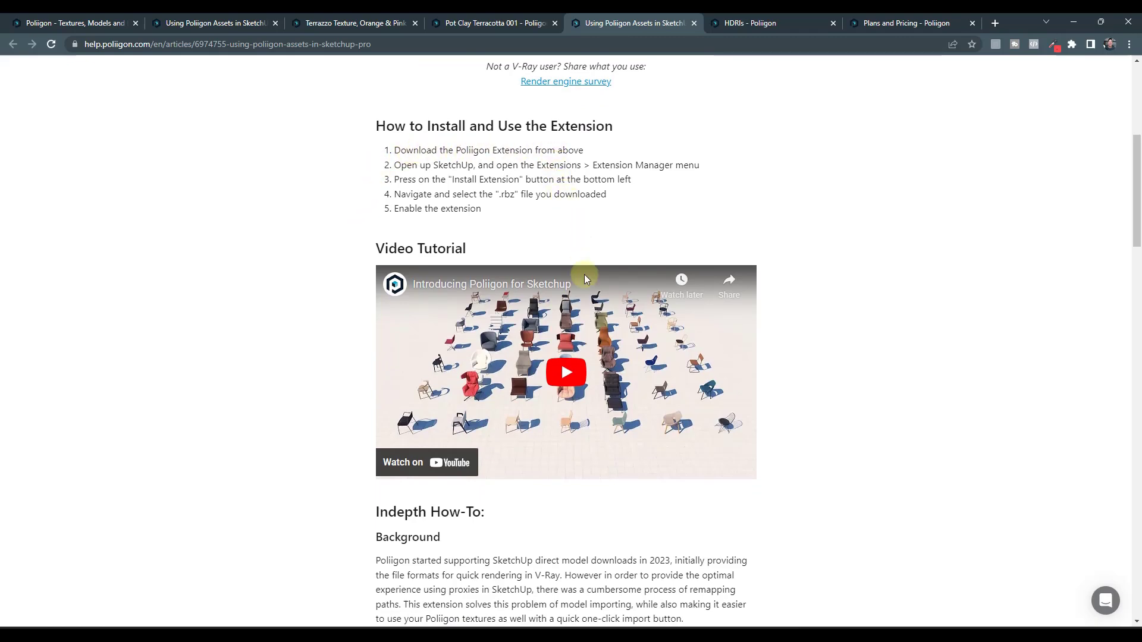
scroll("down", 3)
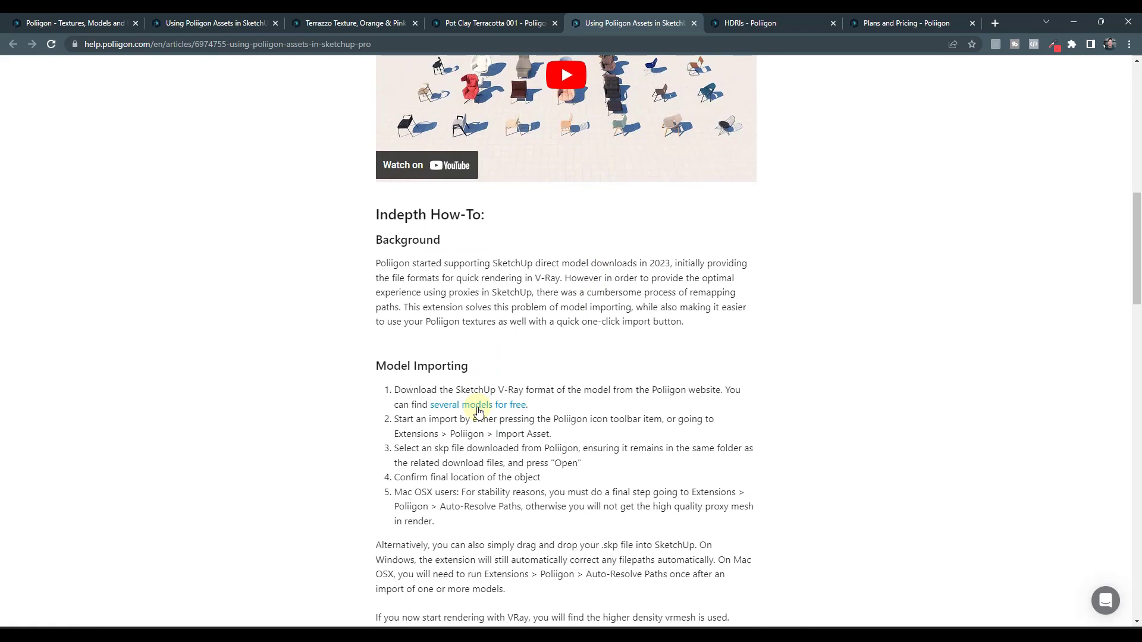
scroll("down", 3)
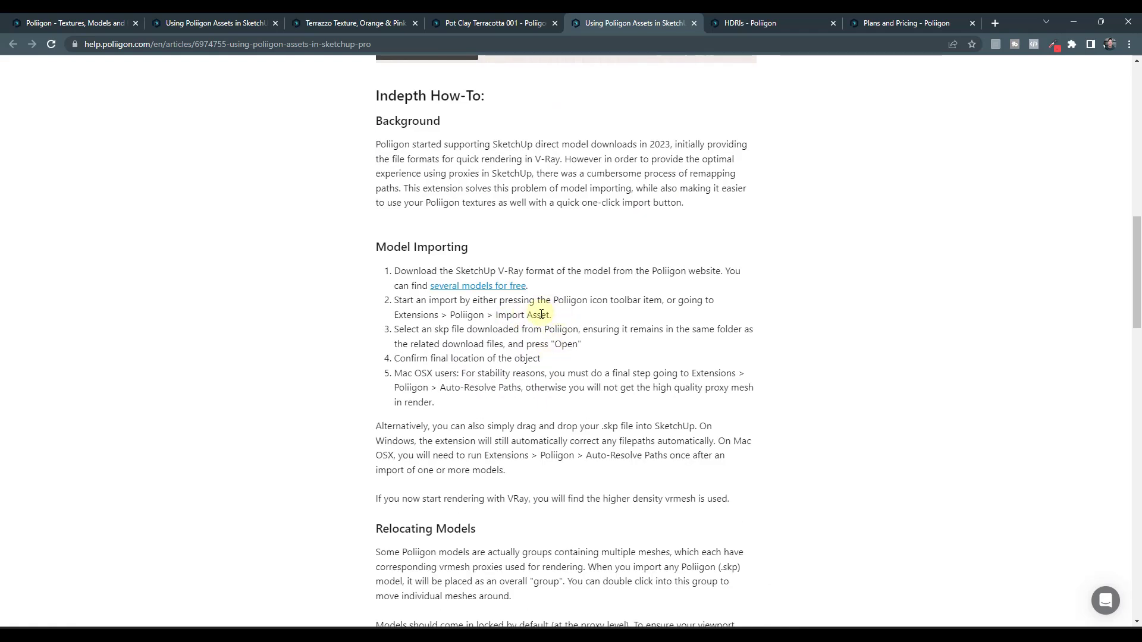
scroll("down", 3)
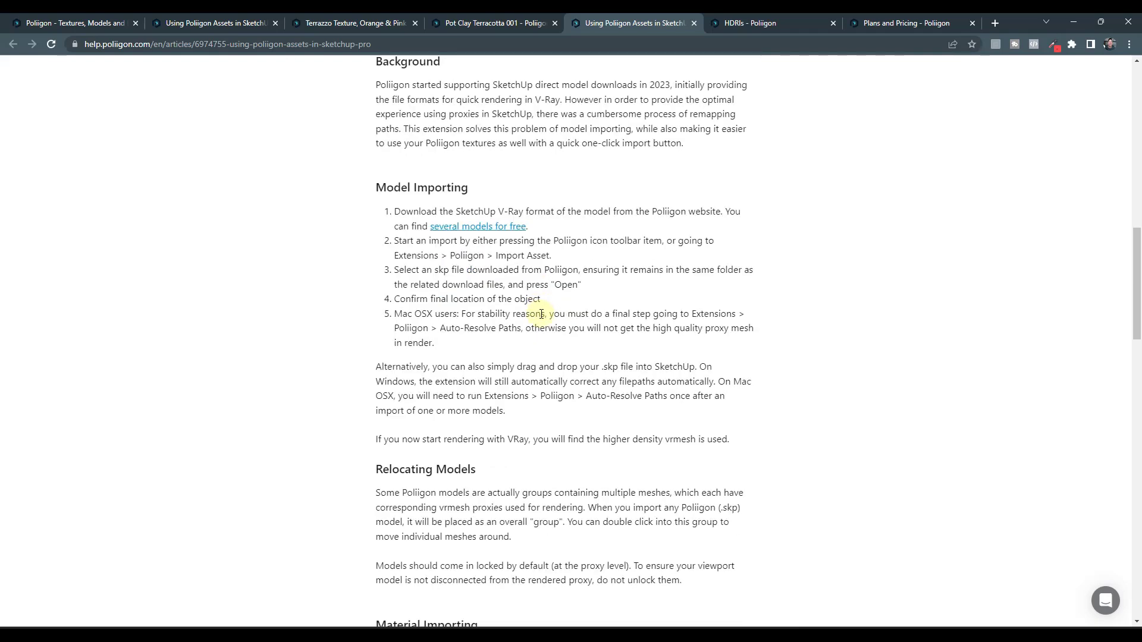
scroll("down", 3)
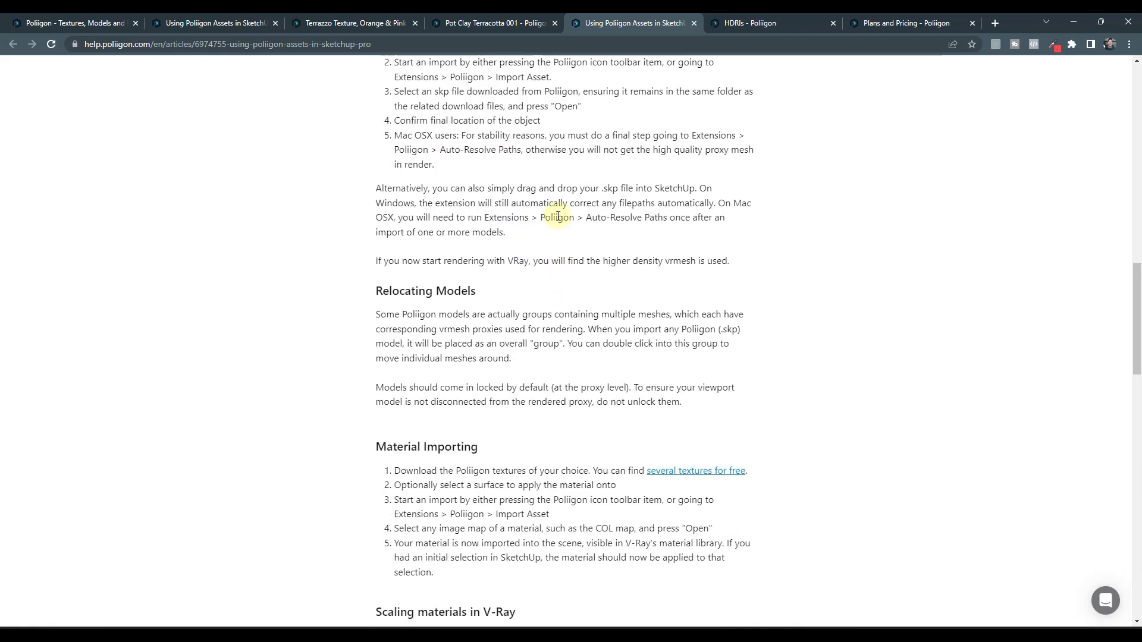
mouse_move(565, 212)
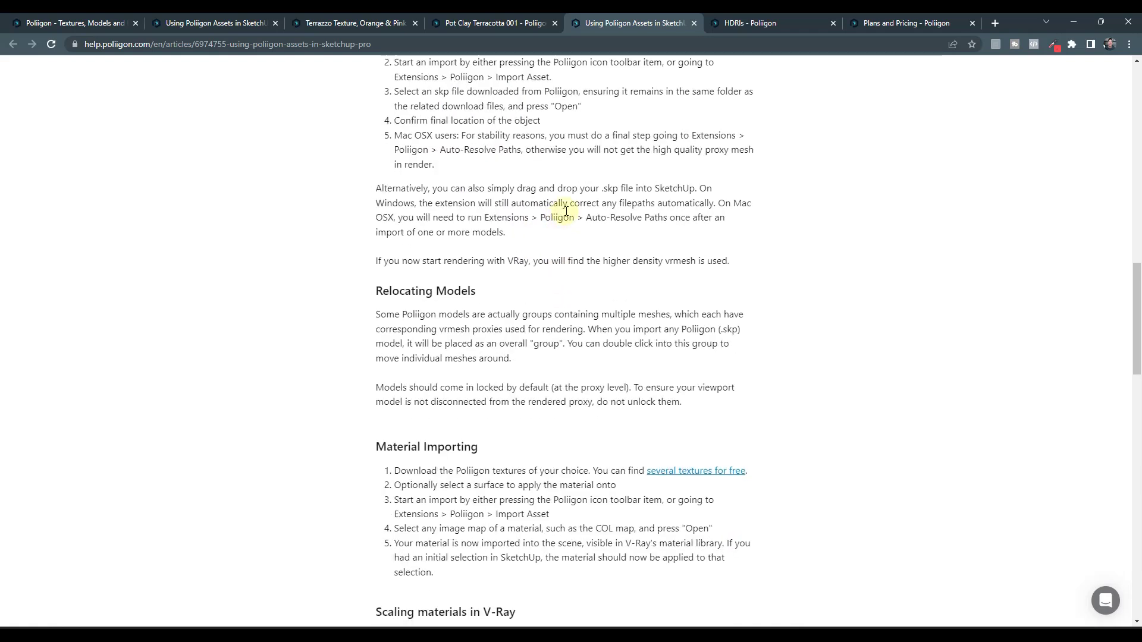
scroll("up", 3)
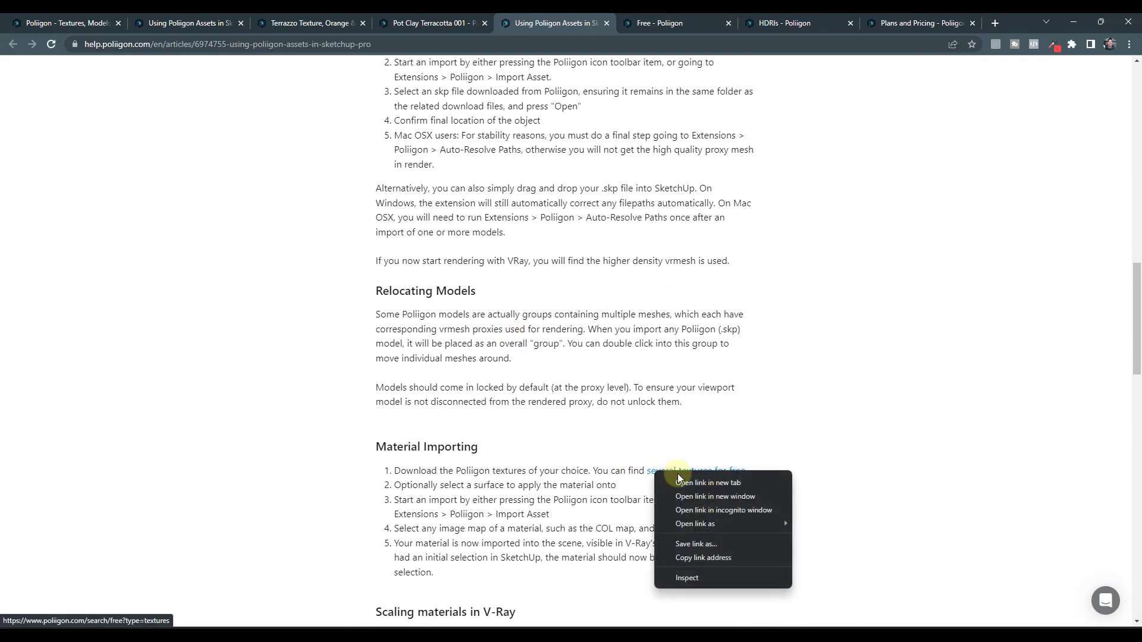
Step: Browse the free textures results, including Bricks Roman Extruded and several tile textures
left_click(706, 482)
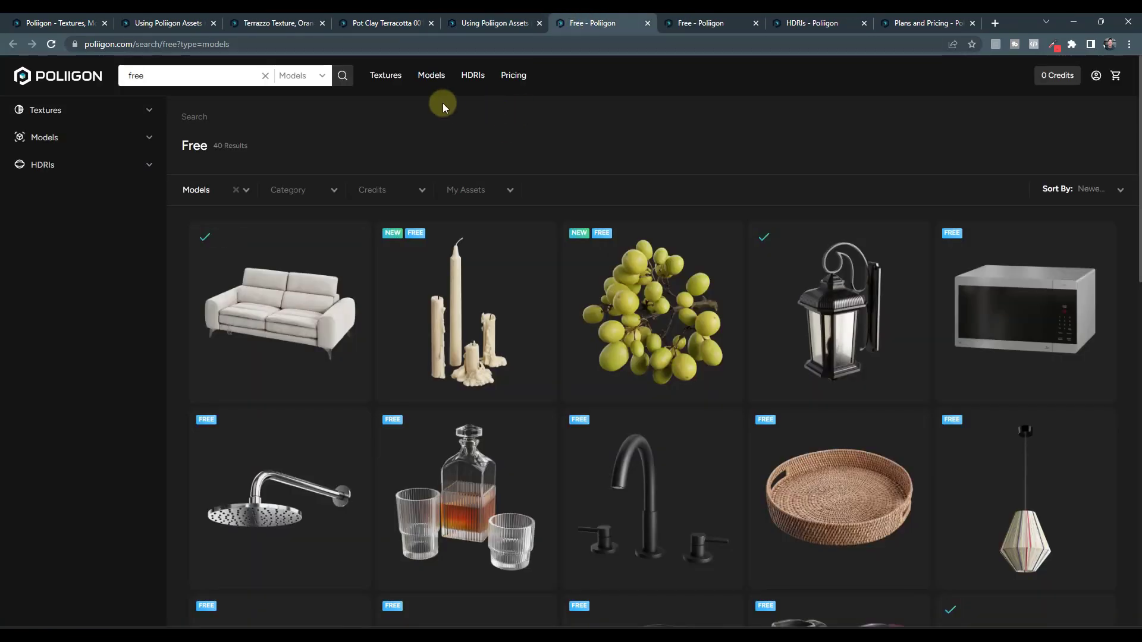
scroll("down", 3)
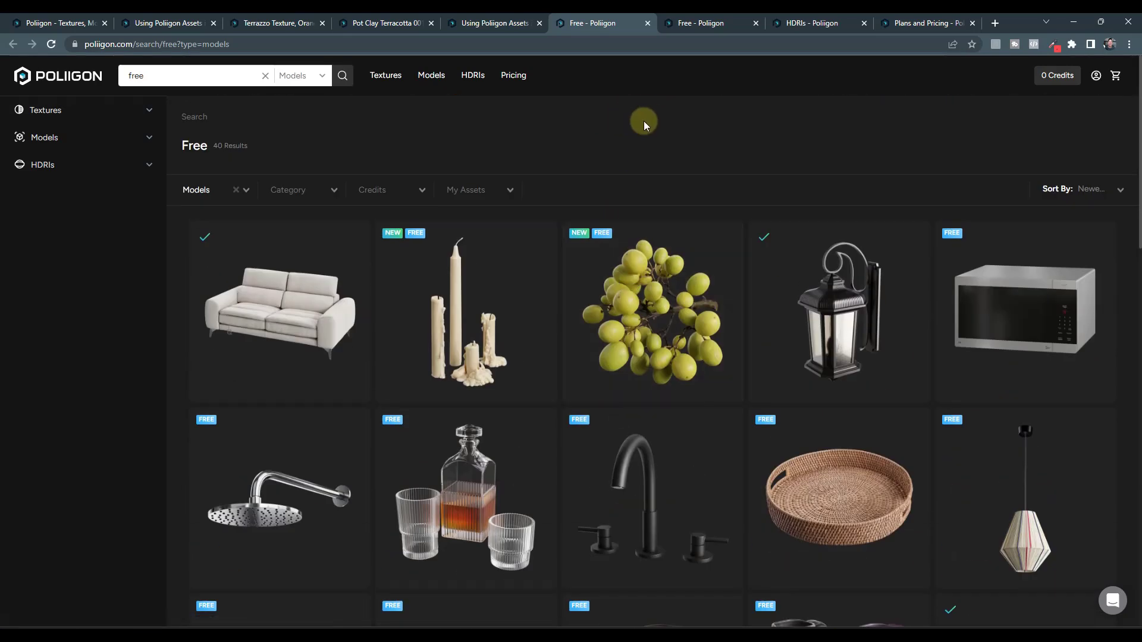
left_click(705, 23)
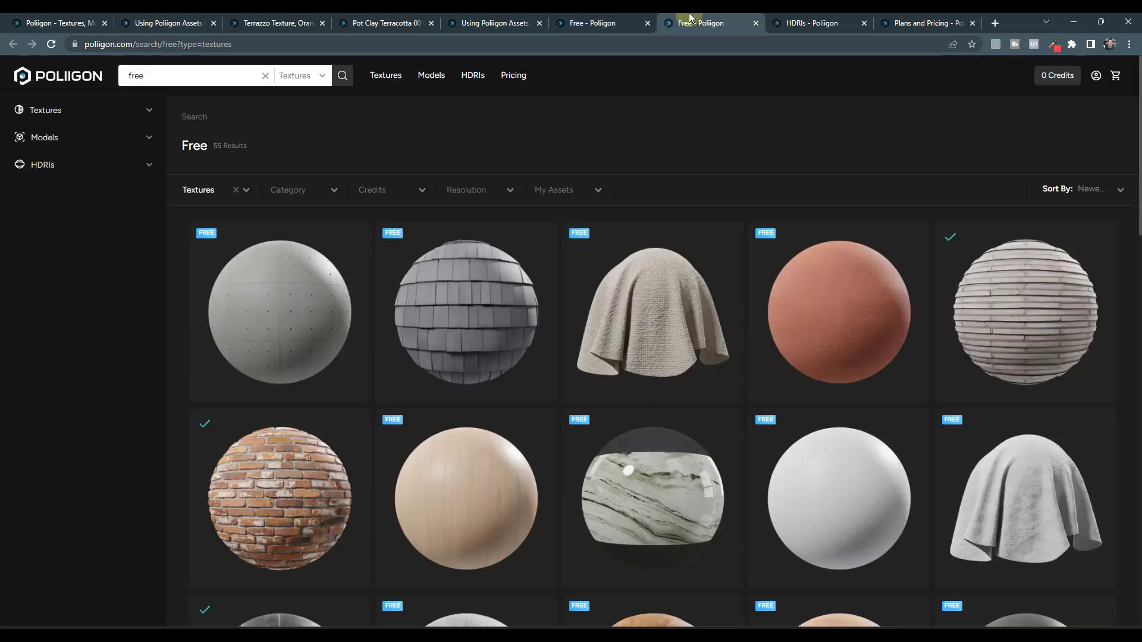
mouse_move(1027, 305)
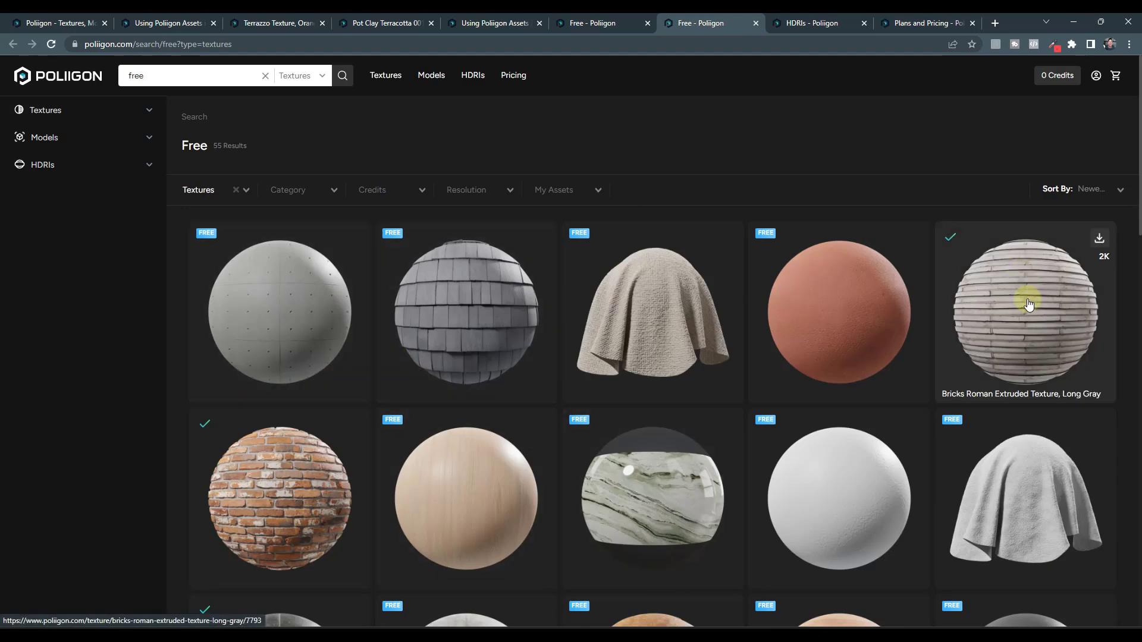
scroll("down", 3)
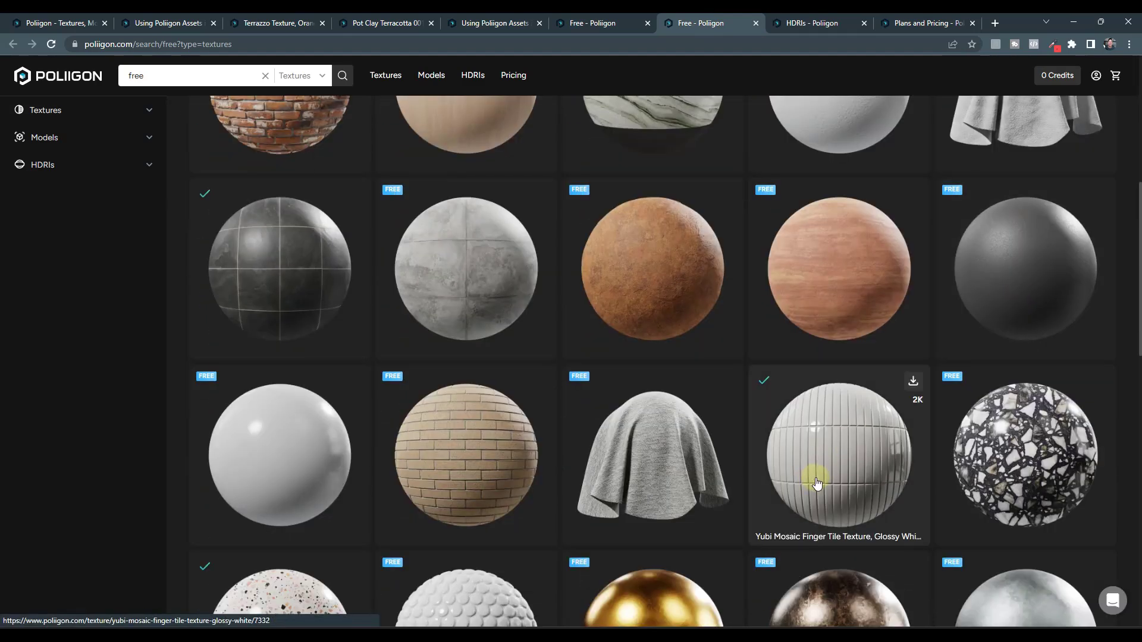
scroll("down", 3)
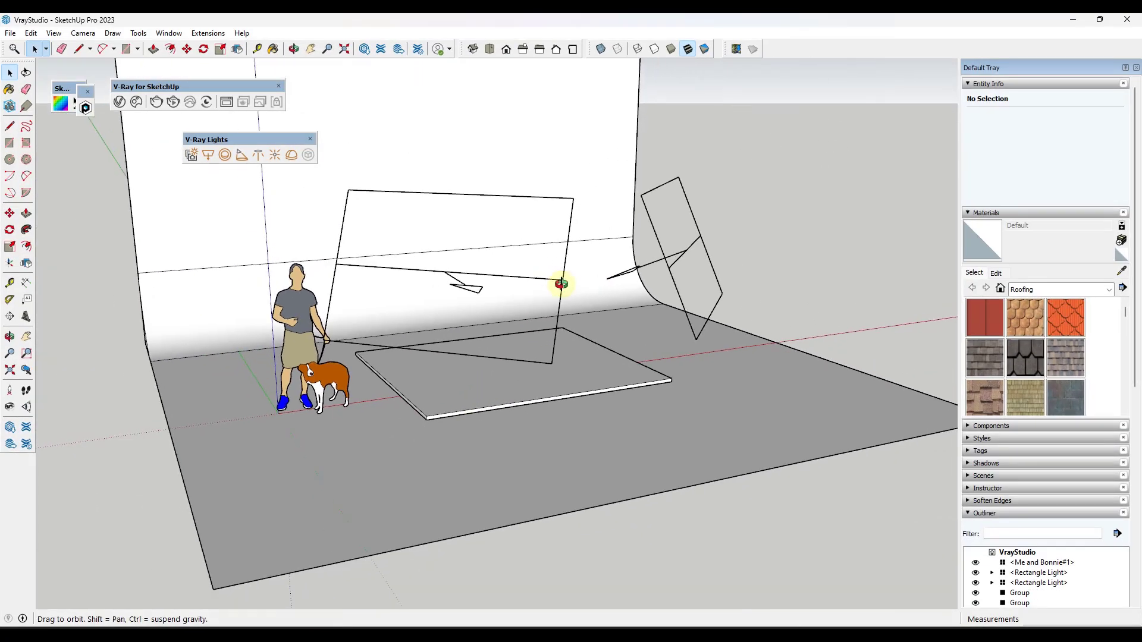
left_click_drag(560, 285, 531, 279)
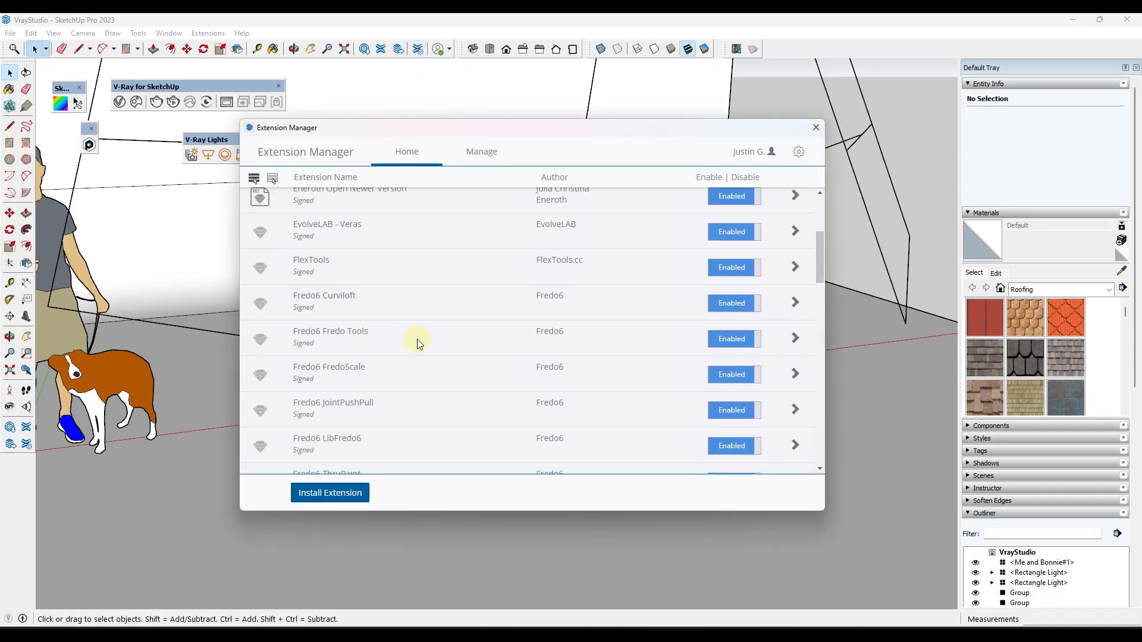
scroll("down", 3)
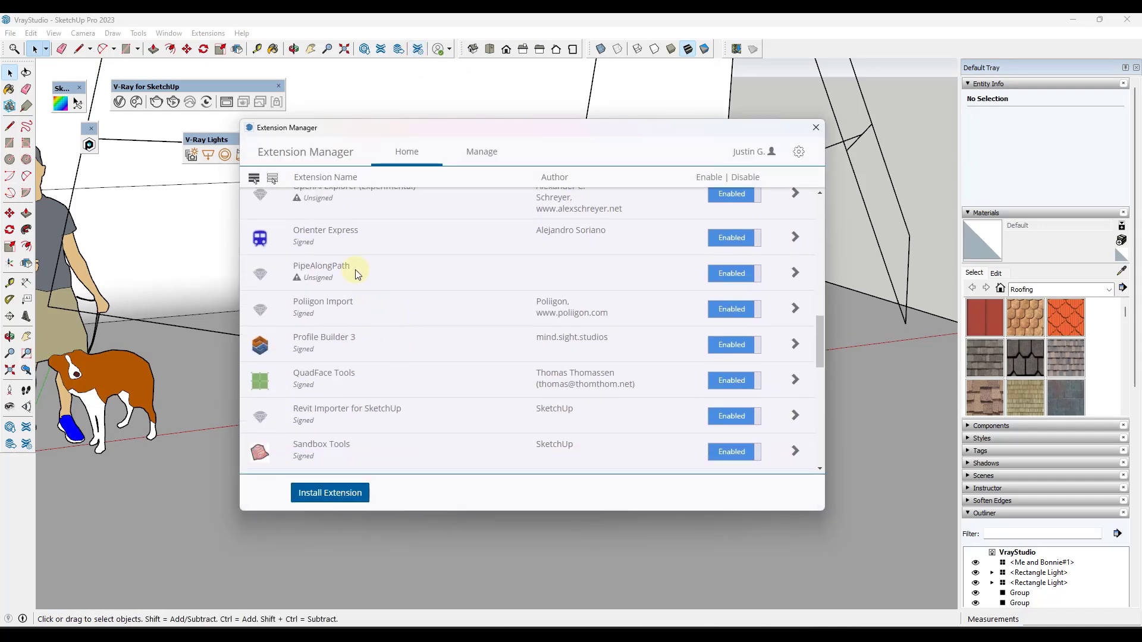
mouse_move(343, 314)
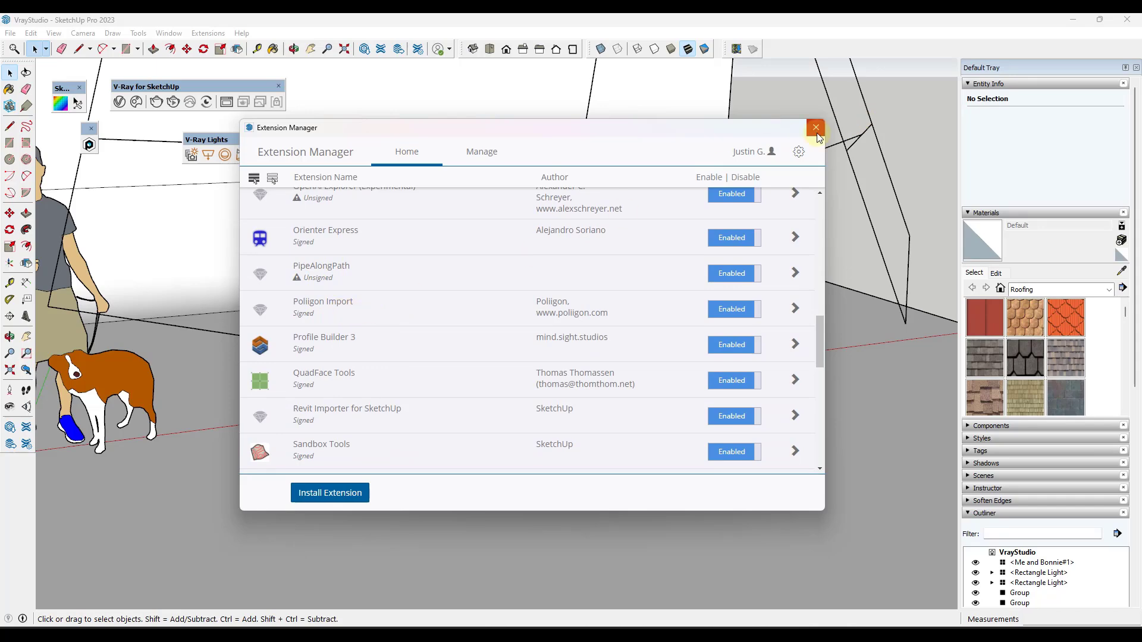
left_click(816, 127)
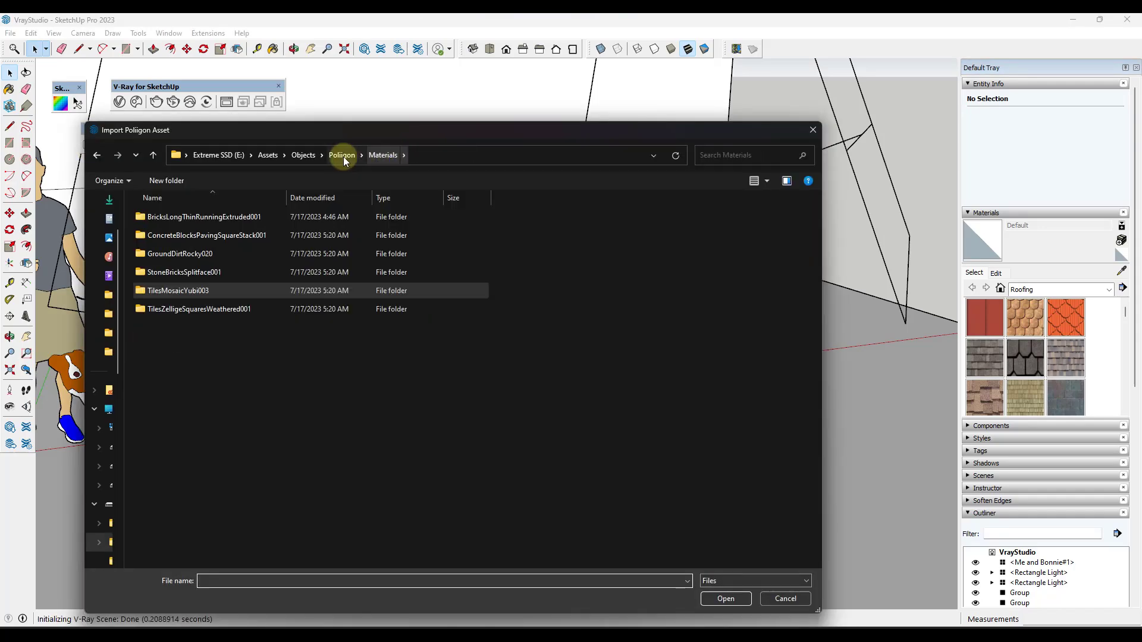
Step: Navigate the Poliigon import dialog to Models > PlantBanjoFig001
left_click(341, 155)
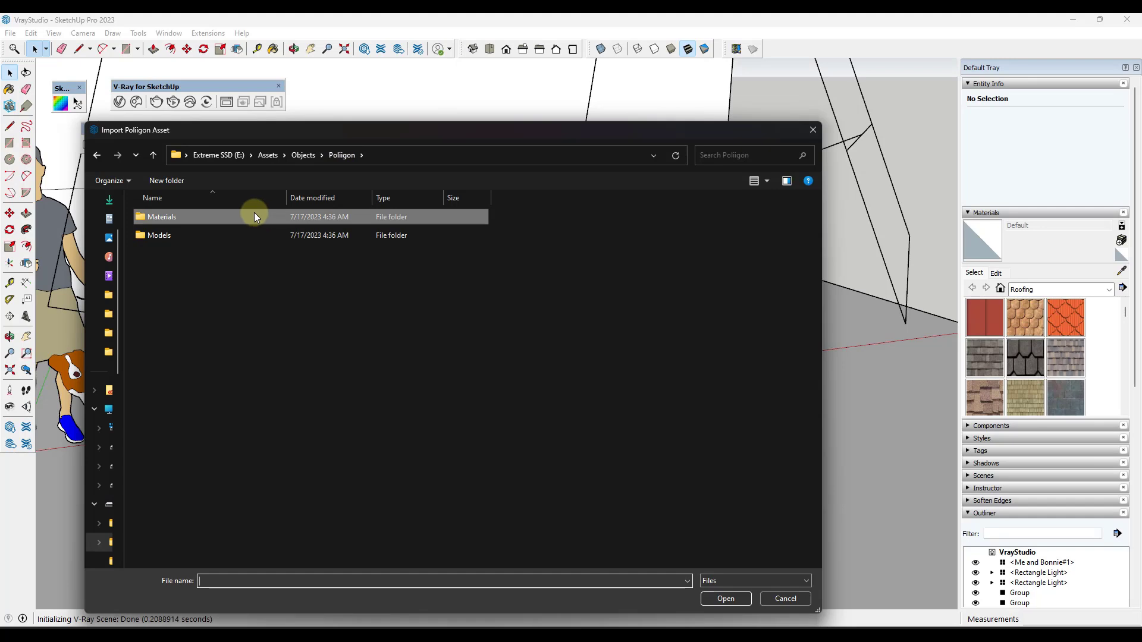
left_click(158, 235)
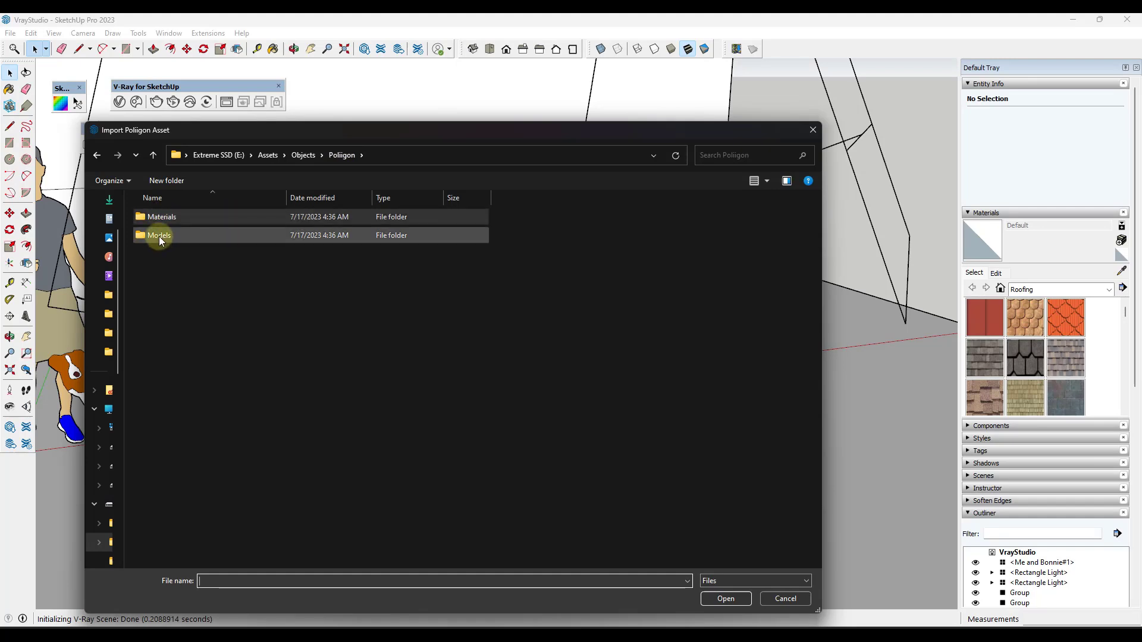
double_click(158, 235)
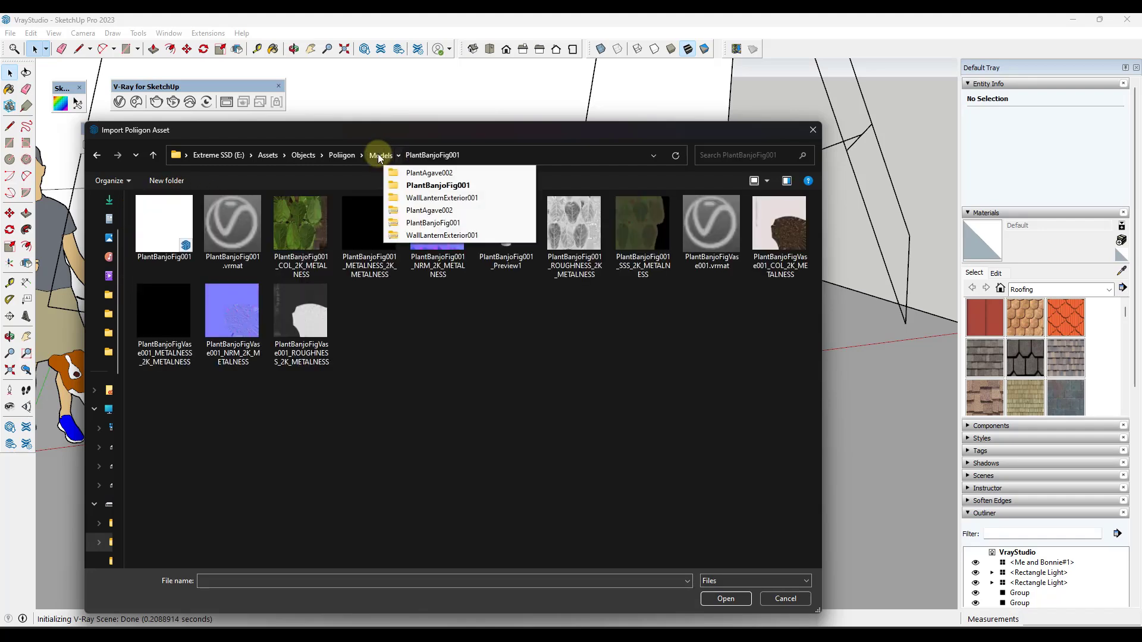
left_click(380, 155)
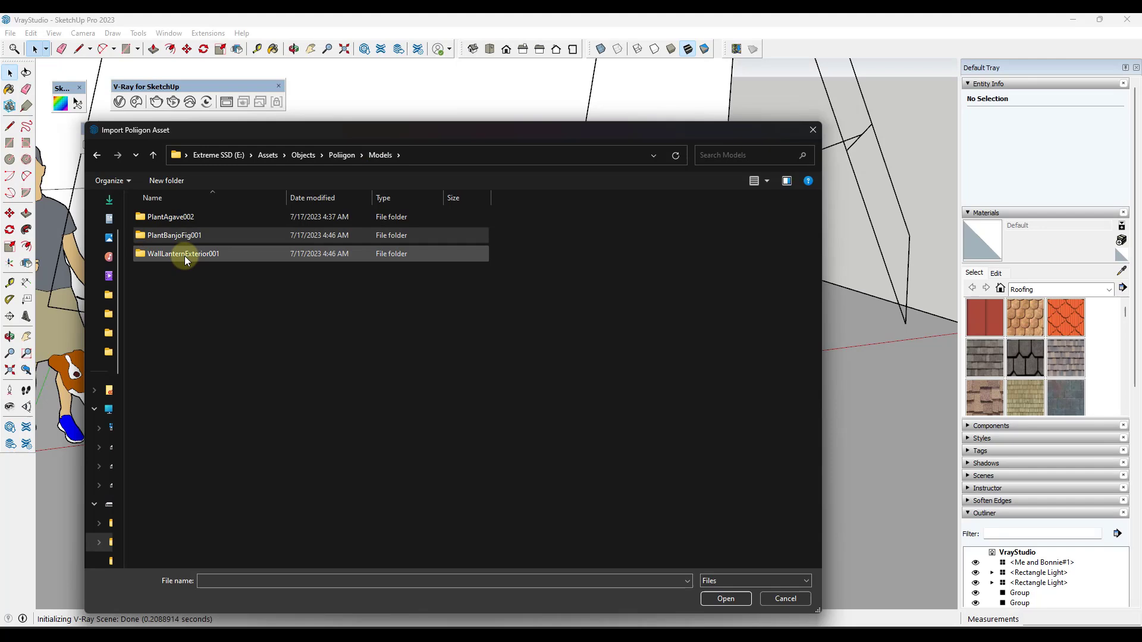
mouse_move(184, 253)
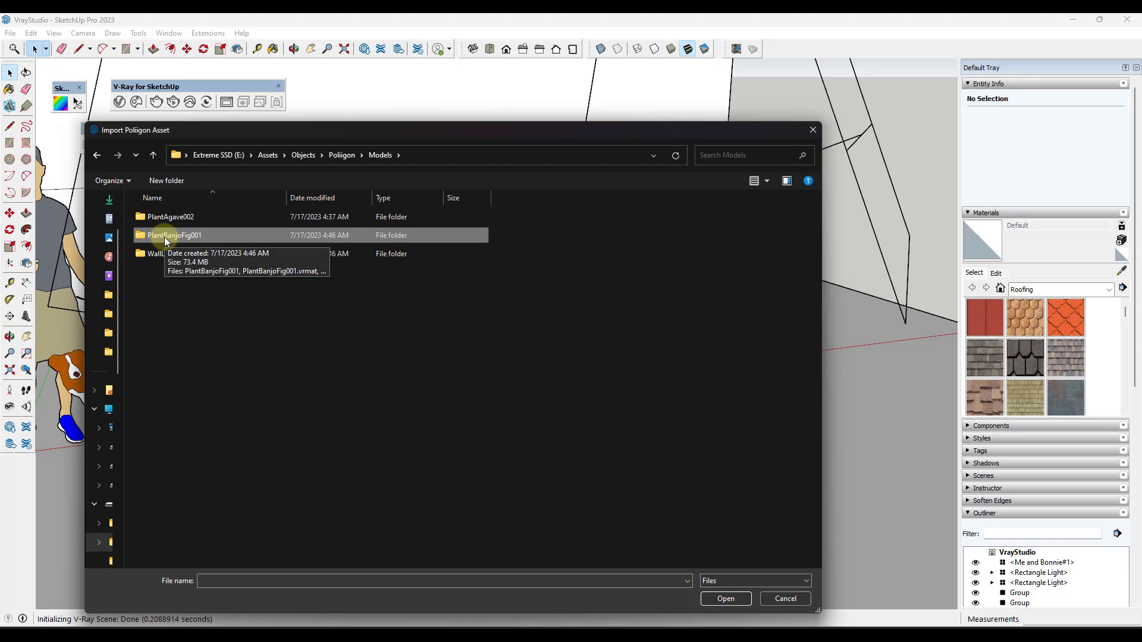
double_click(173, 235)
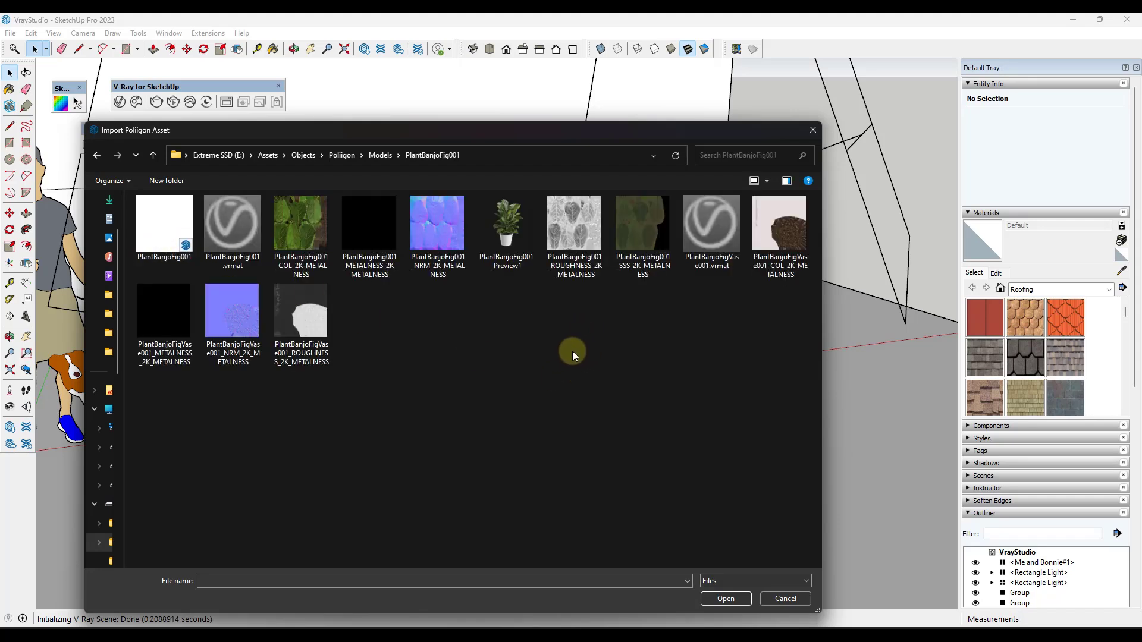
mouse_move(412, 226)
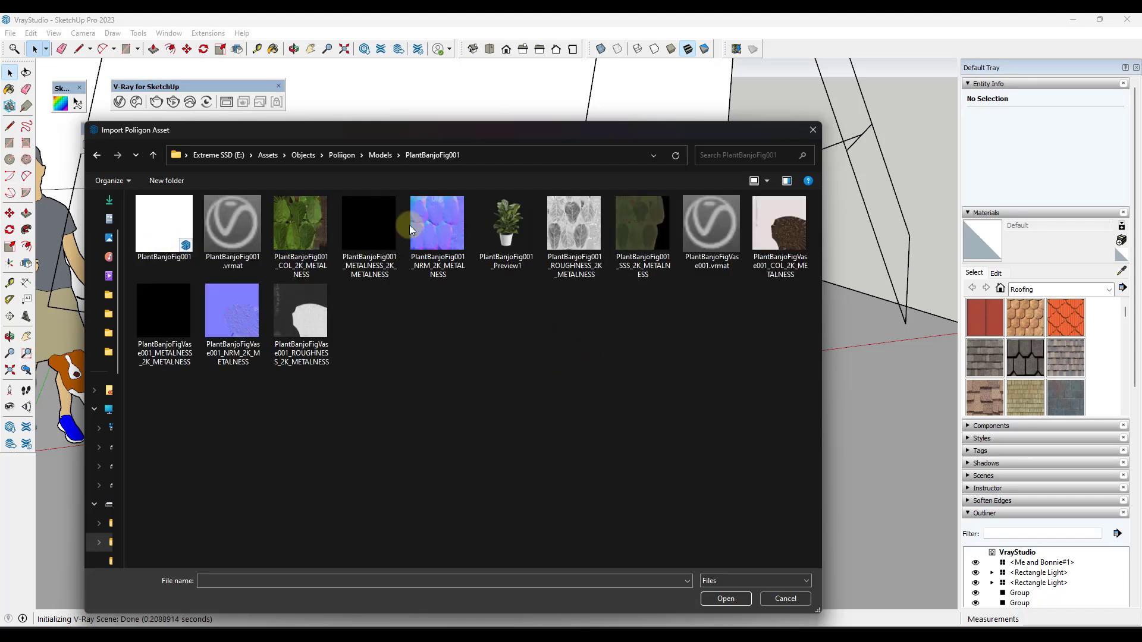
mouse_move(463, 350)
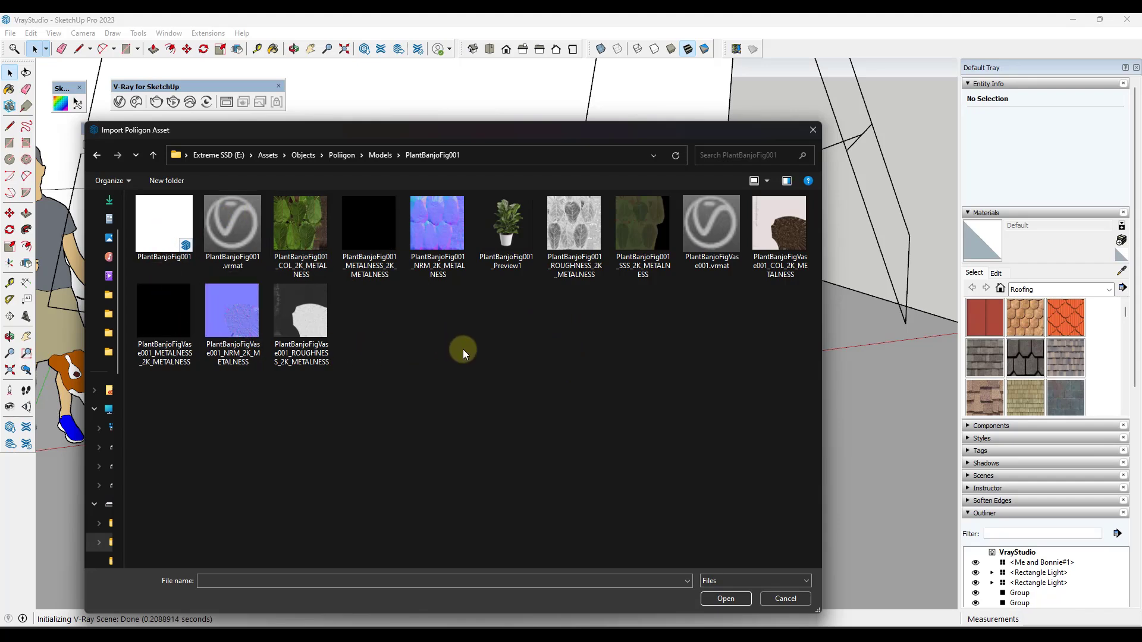
mouse_move(463, 401)
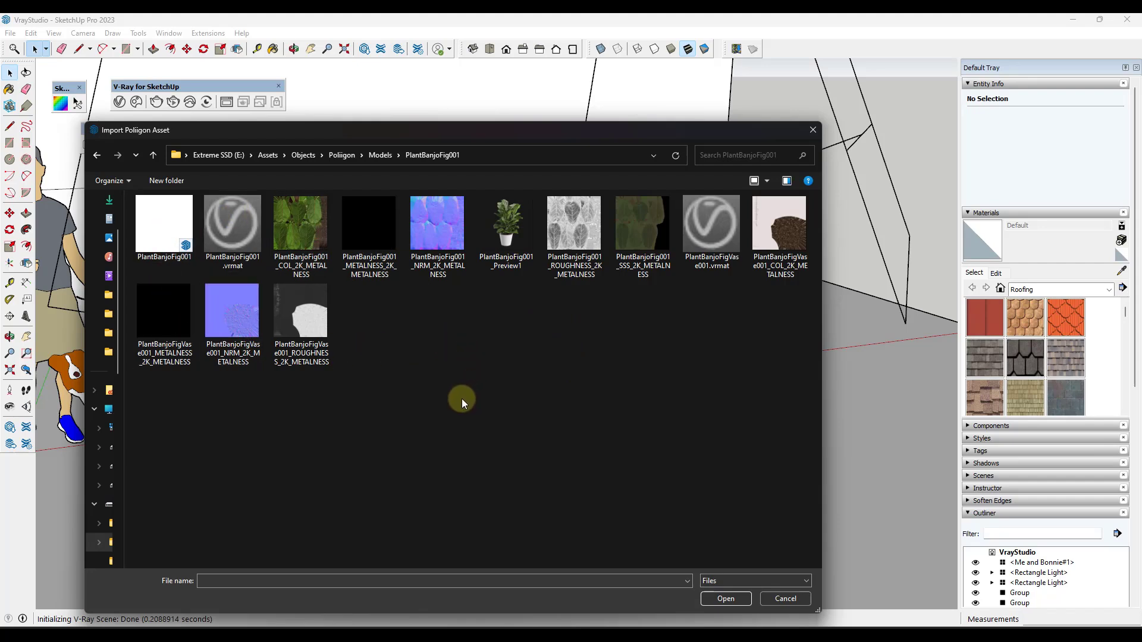
Step: Choose the PlantBanjoFig001 .skp model file for import
left_click(163, 224)
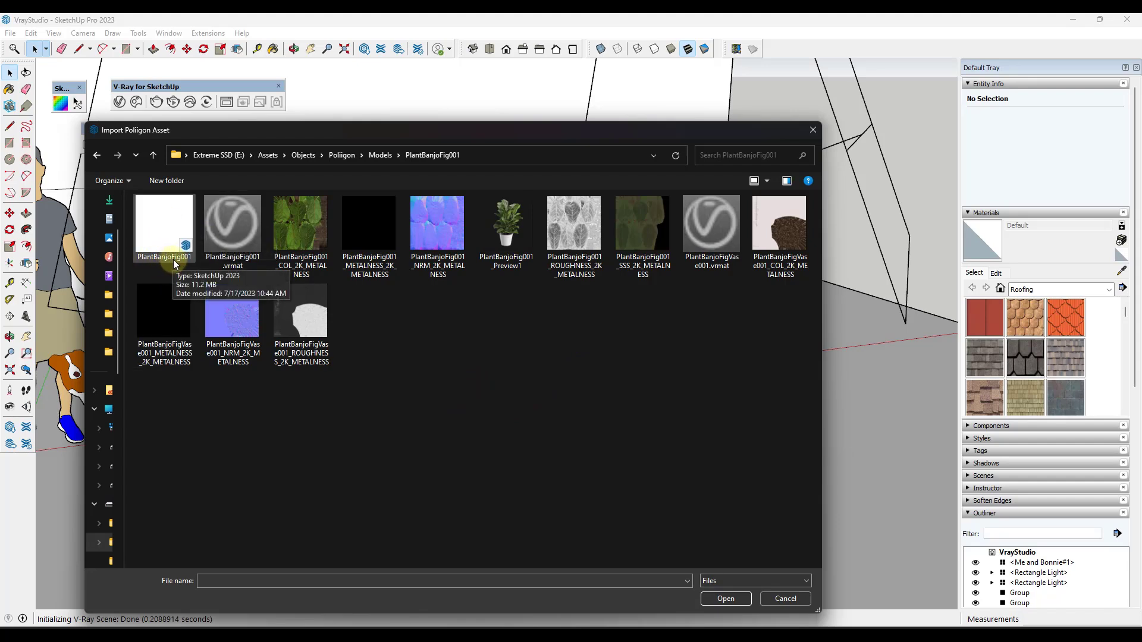
mouse_move(164, 230)
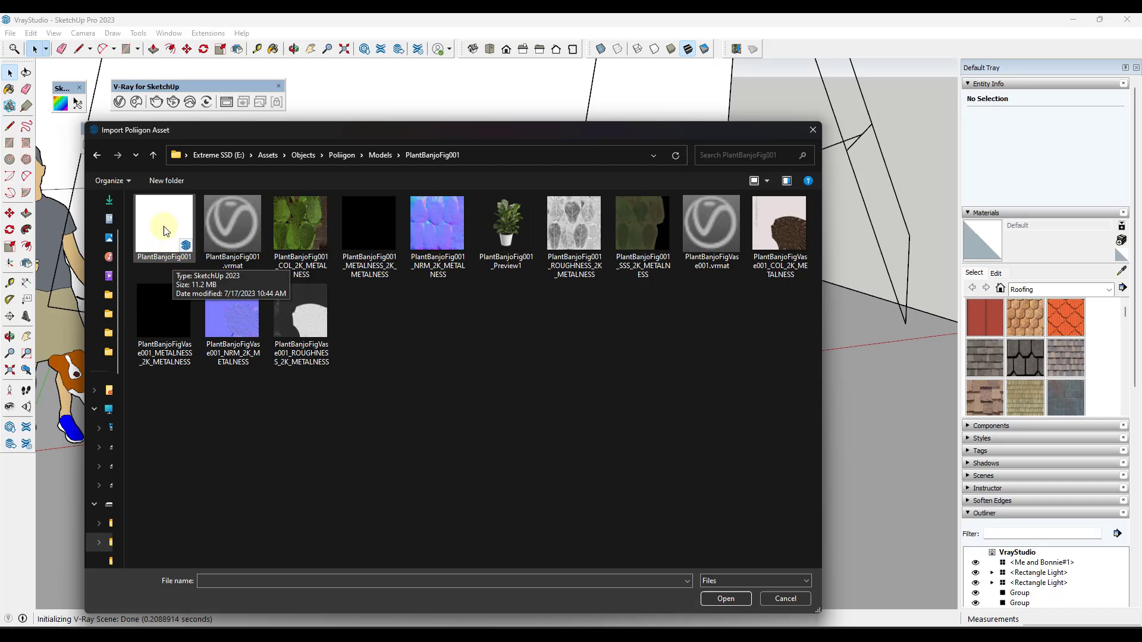
left_click(164, 226)
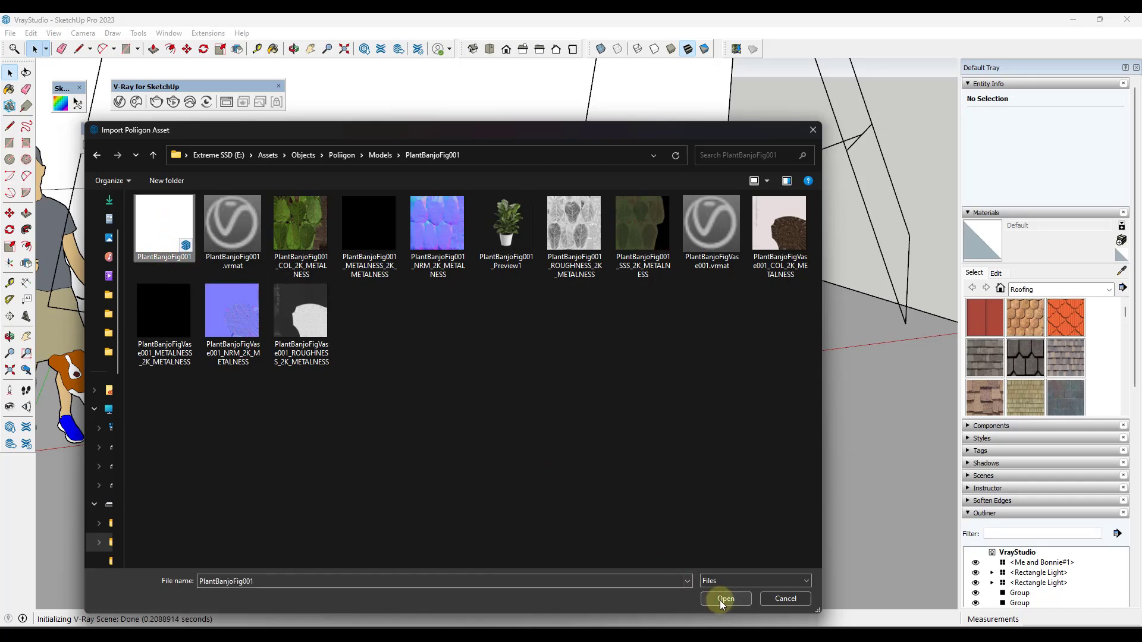
Step: Import the PlantBanjoFig001 fig plant and stand it on the studio floor slab
left_click(725, 598)
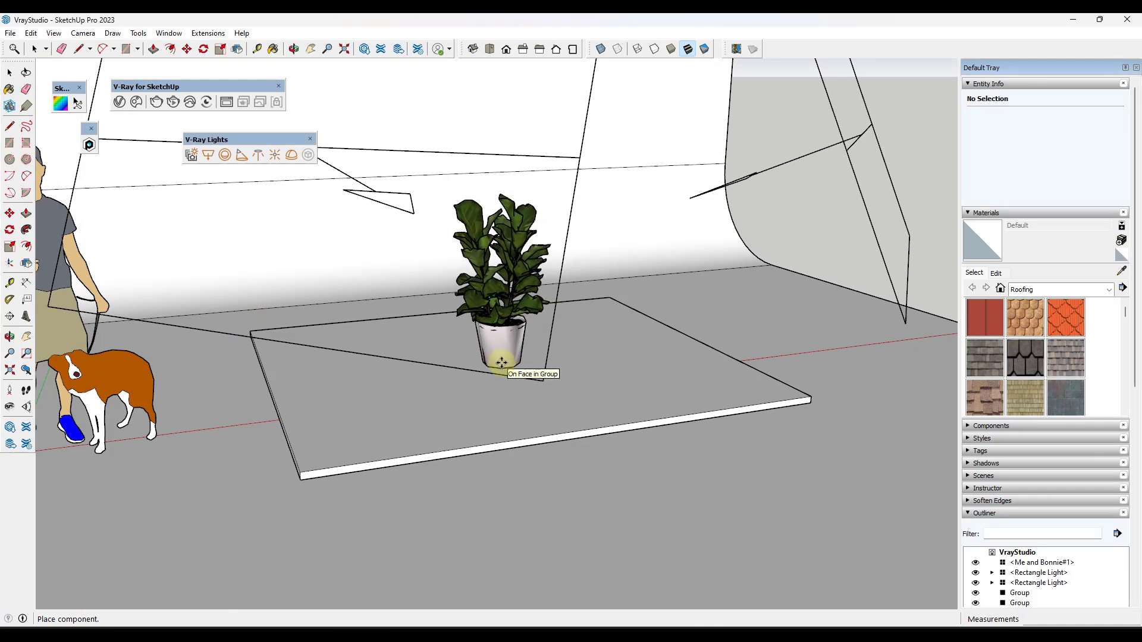
left_click_drag(500, 362, 489, 361)
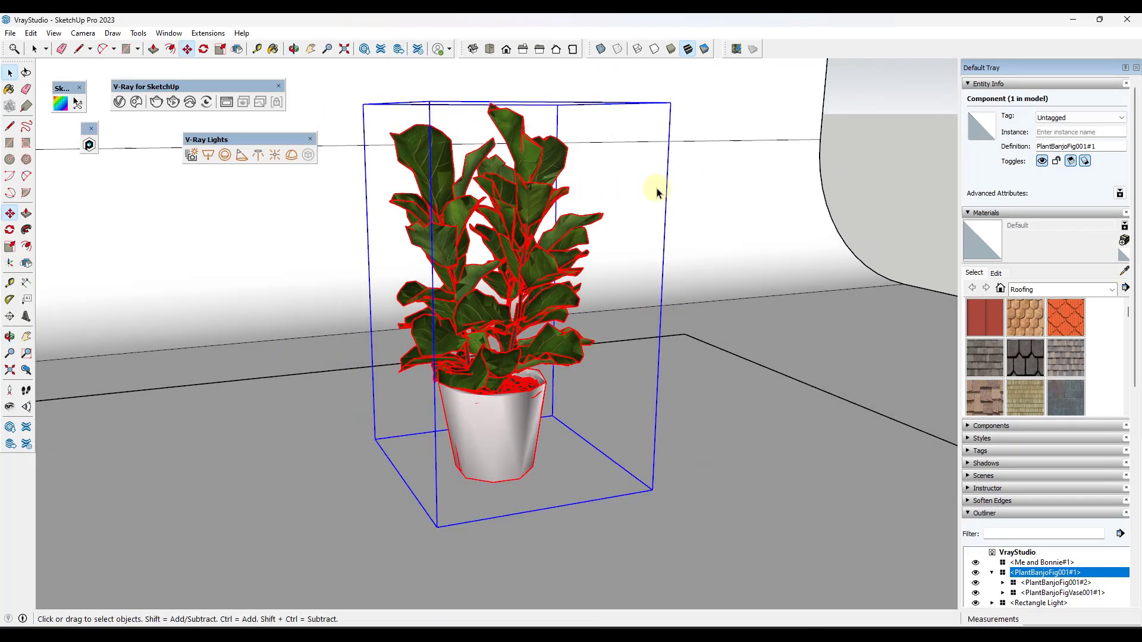
left_click(655, 189)
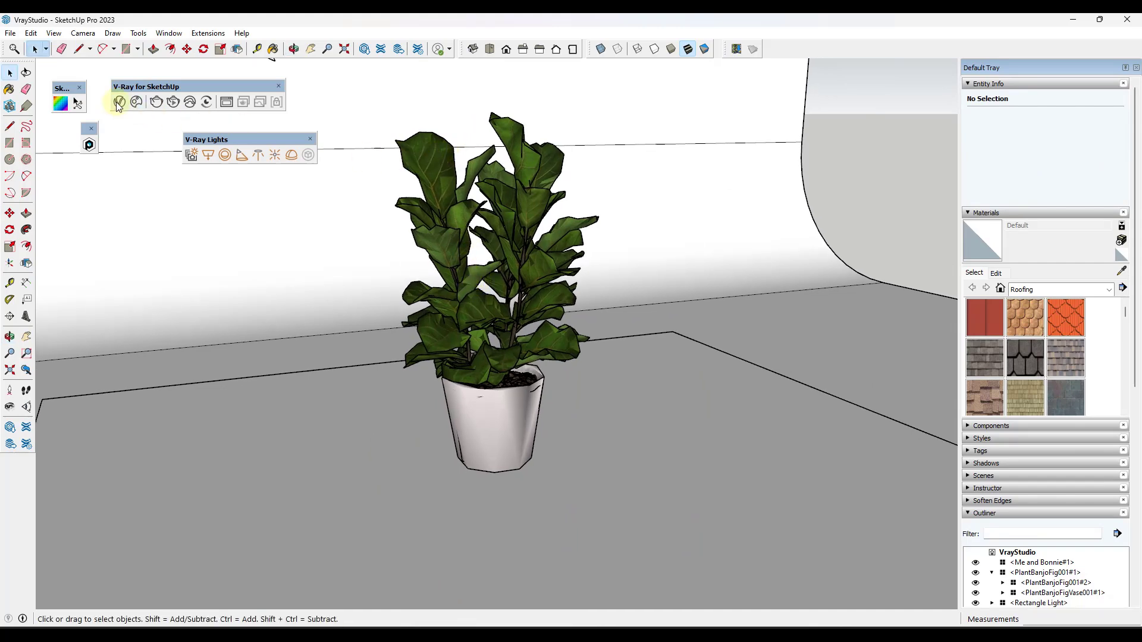
Step: In the V-Ray Asset Editor, inspect PlantBanjoFig001_mat's bitmap texture and its image file path
left_click(117, 101)
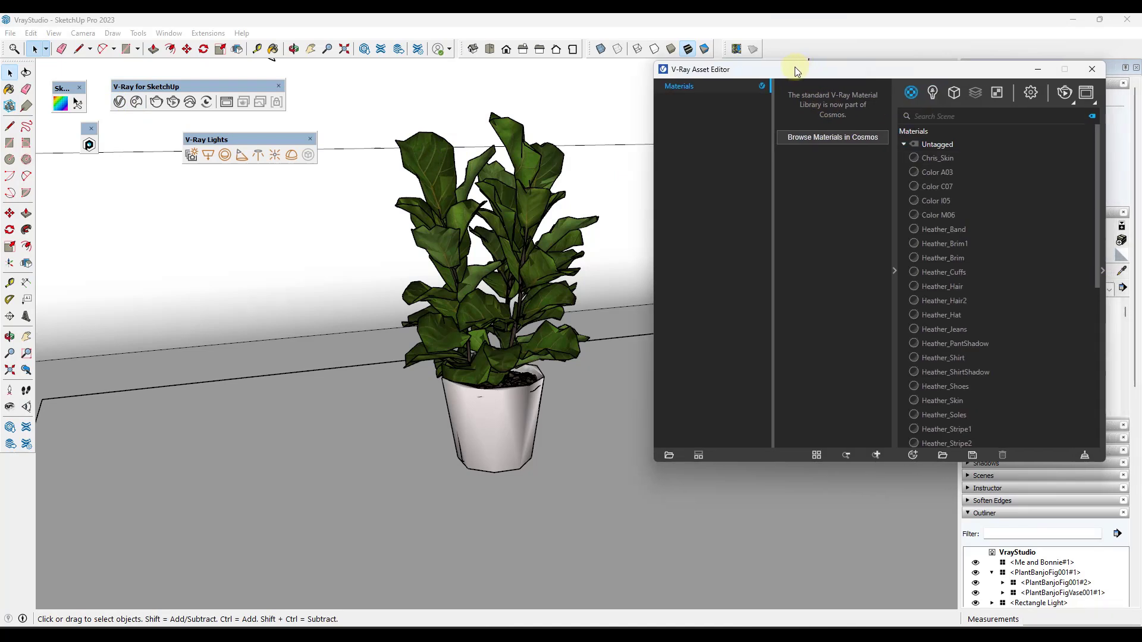
scroll("down", 3)
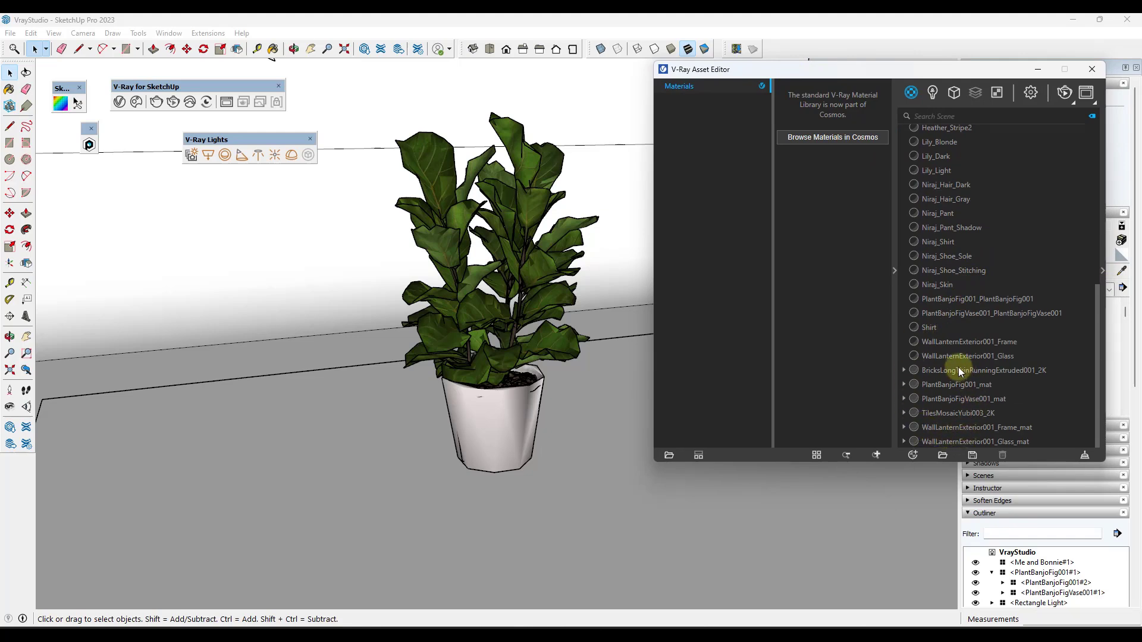
mouse_move(935, 399)
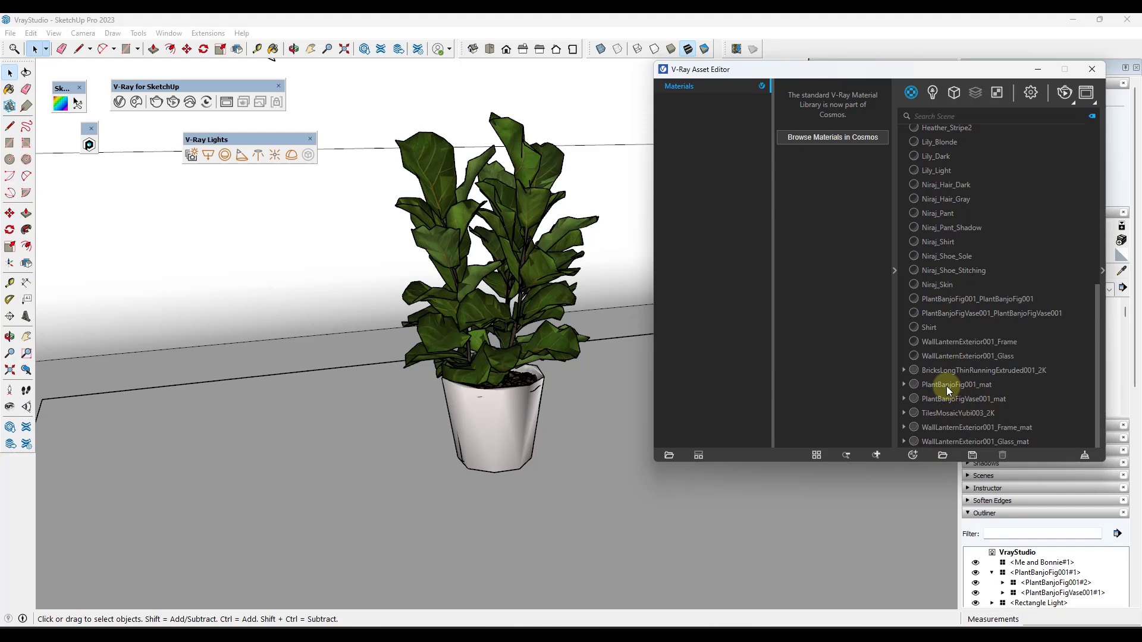
left_click(956, 385)
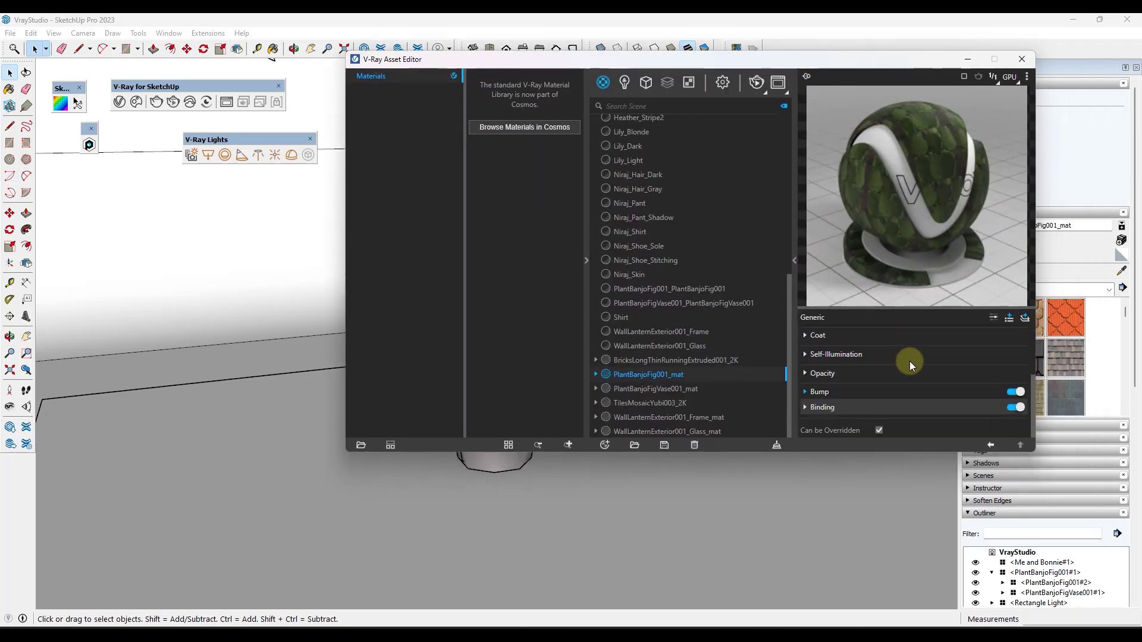
left_click(805, 391)
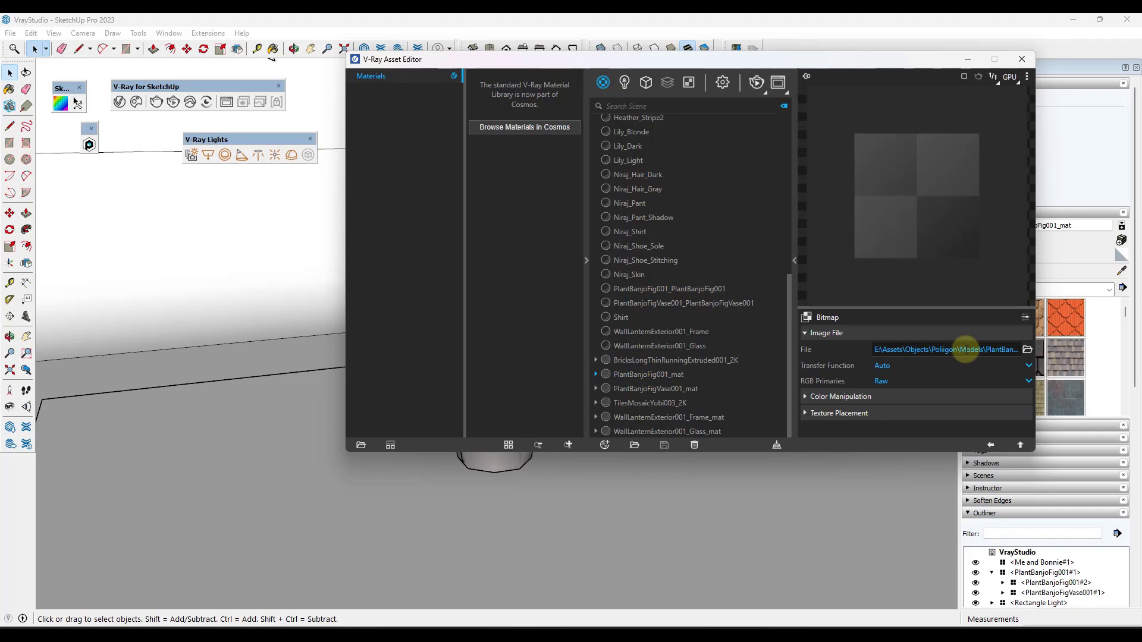
left_click(1027, 350)
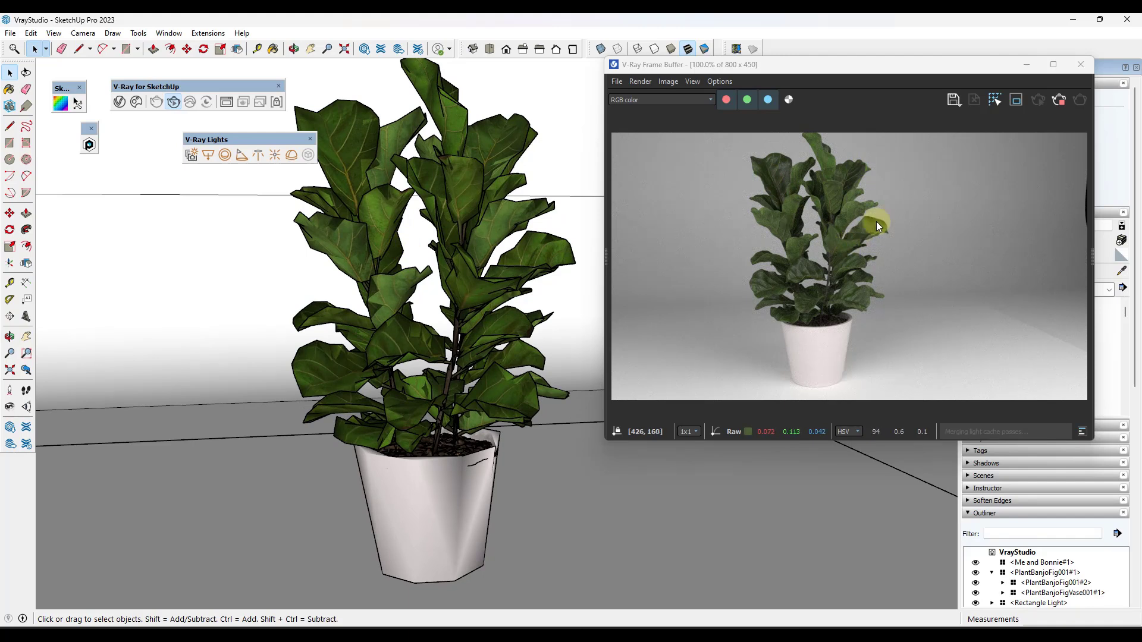
mouse_move(499, 258)
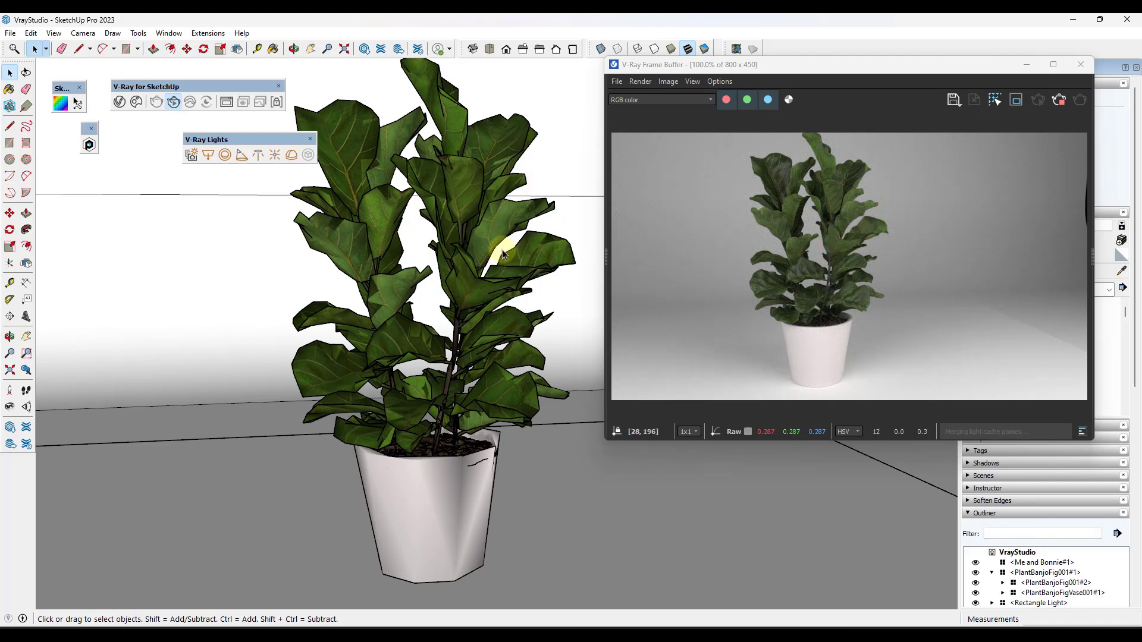
mouse_move(531, 333)
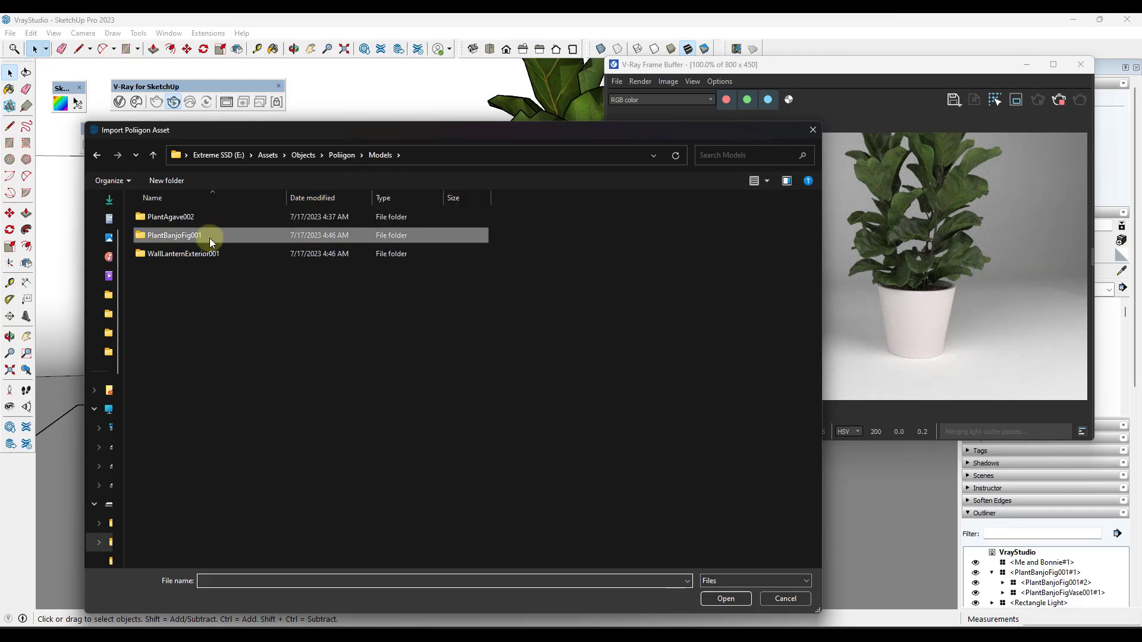
Step: Import WallLanternExterior001 onto the wall and re-render the scene with the lantern beside the plant
double_click(183, 253)
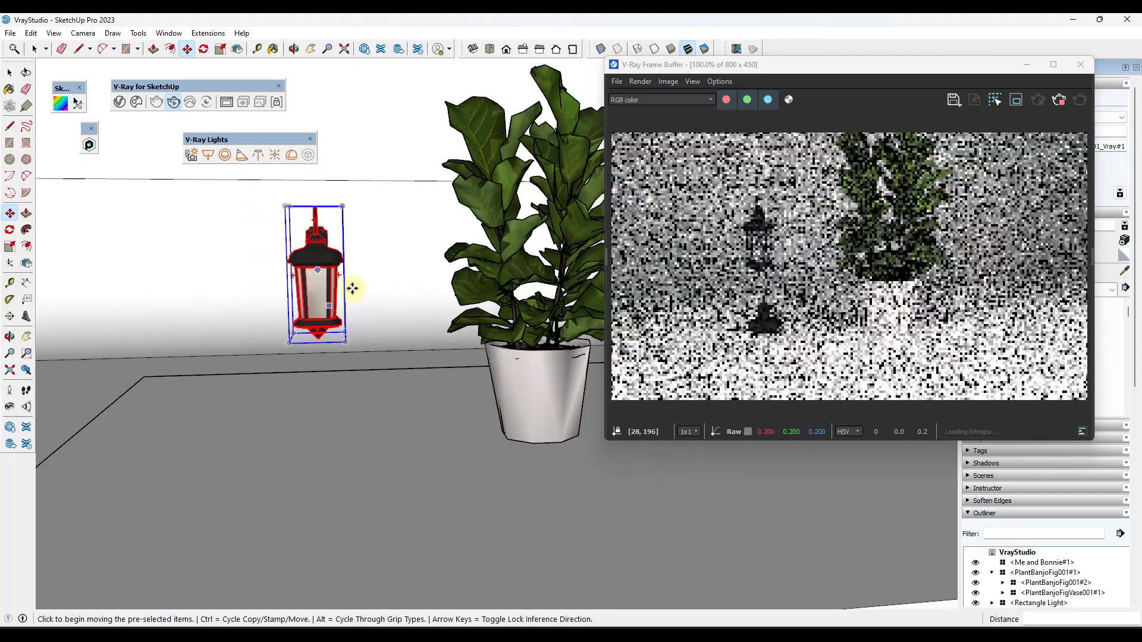
left_click(1042, 100)
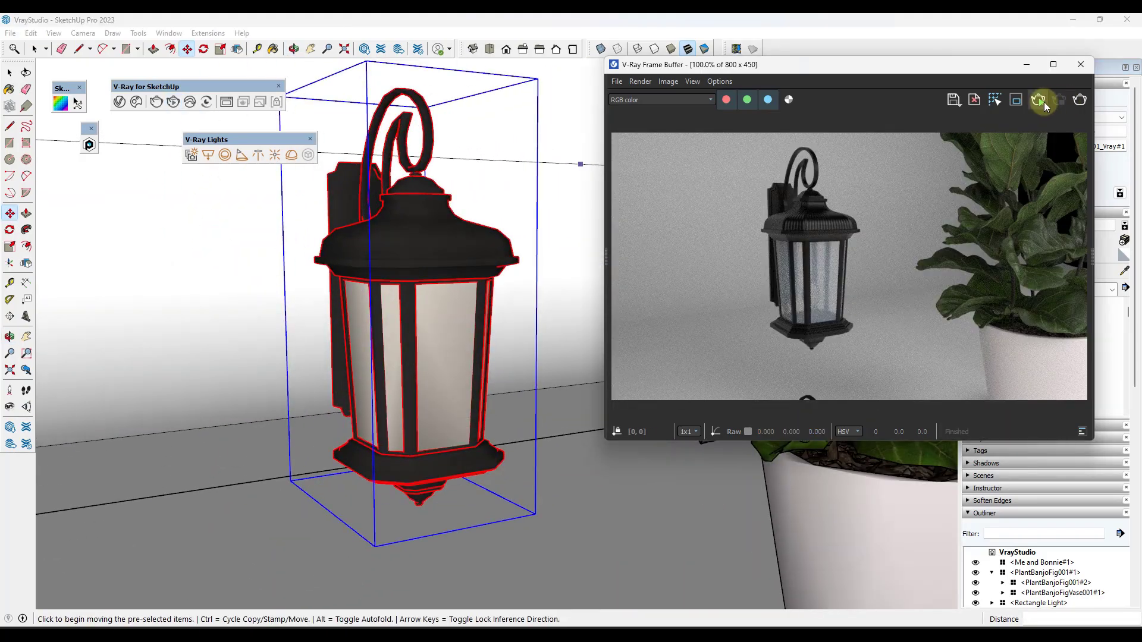
left_click(1039, 100)
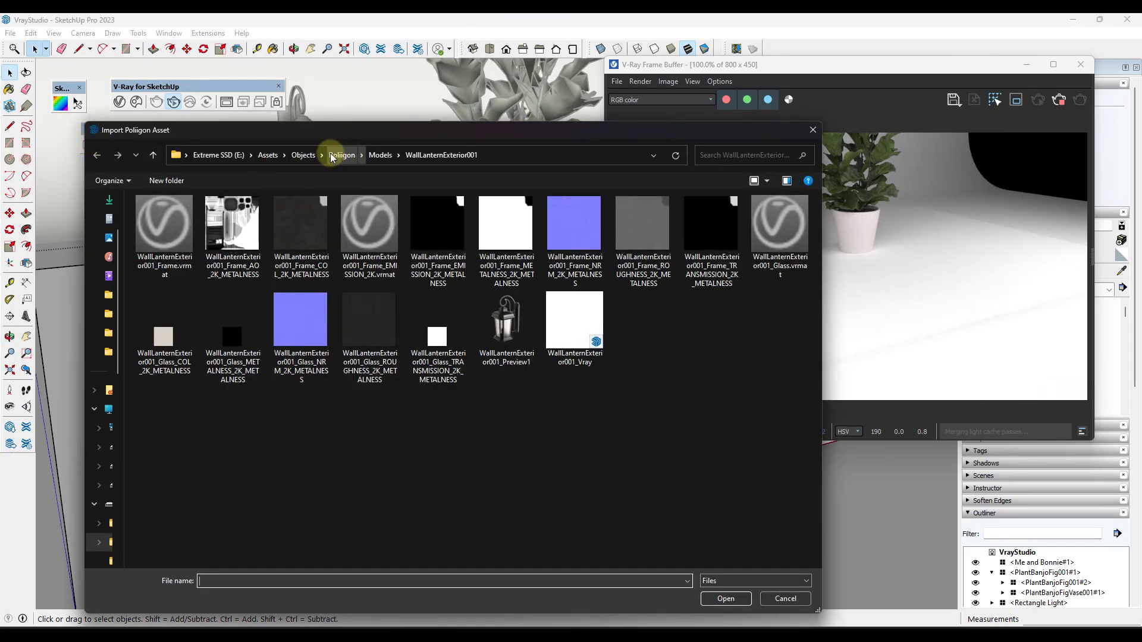
Step: View the TilesMosaicYubi003_COL_2K file under Materials, then close the import browser
left_click(341, 155)
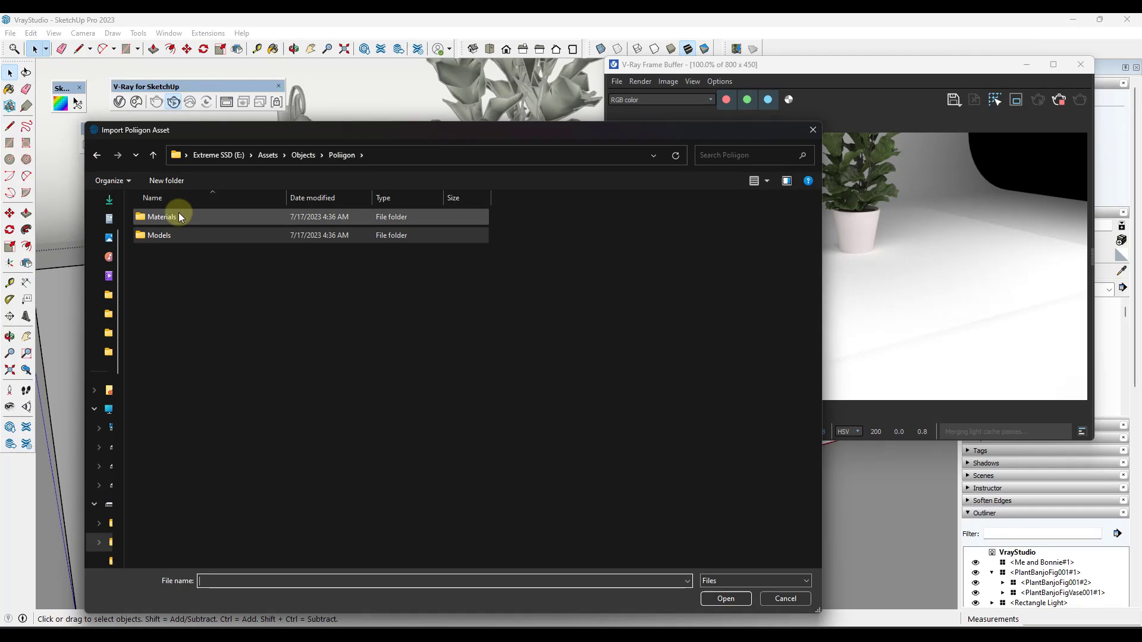
double_click(161, 216)
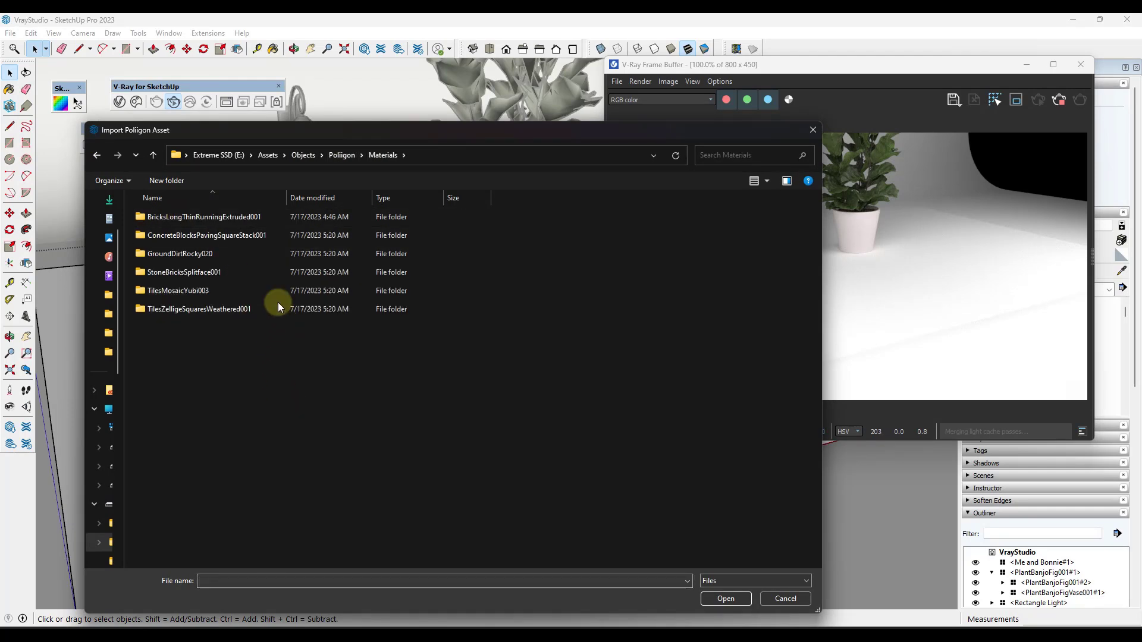
double_click(177, 291)
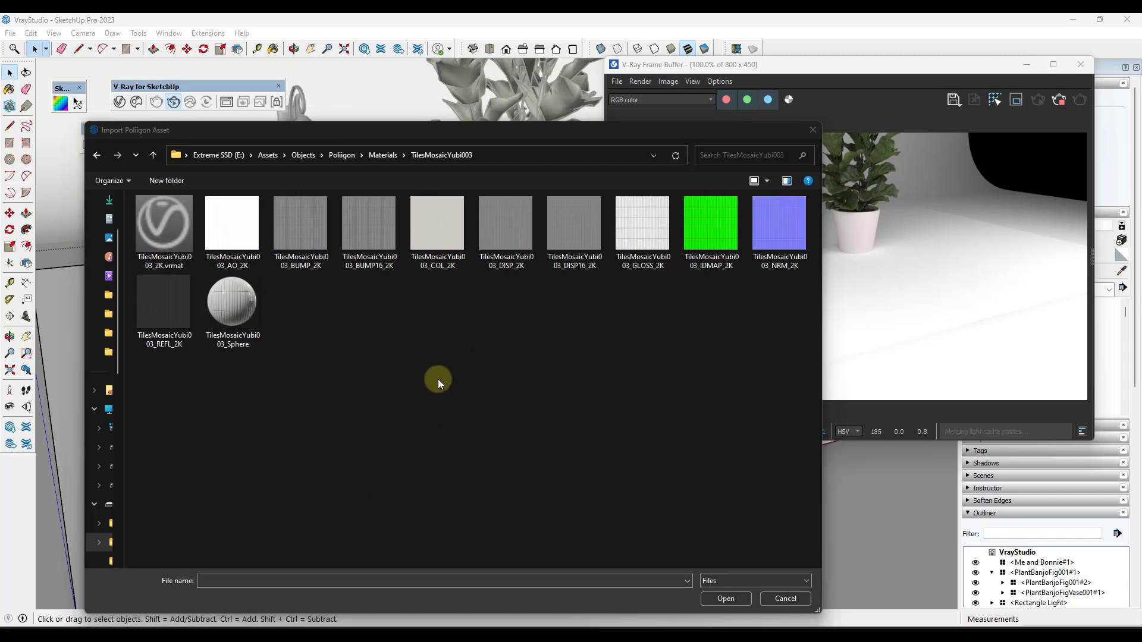
mouse_move(579, 278)
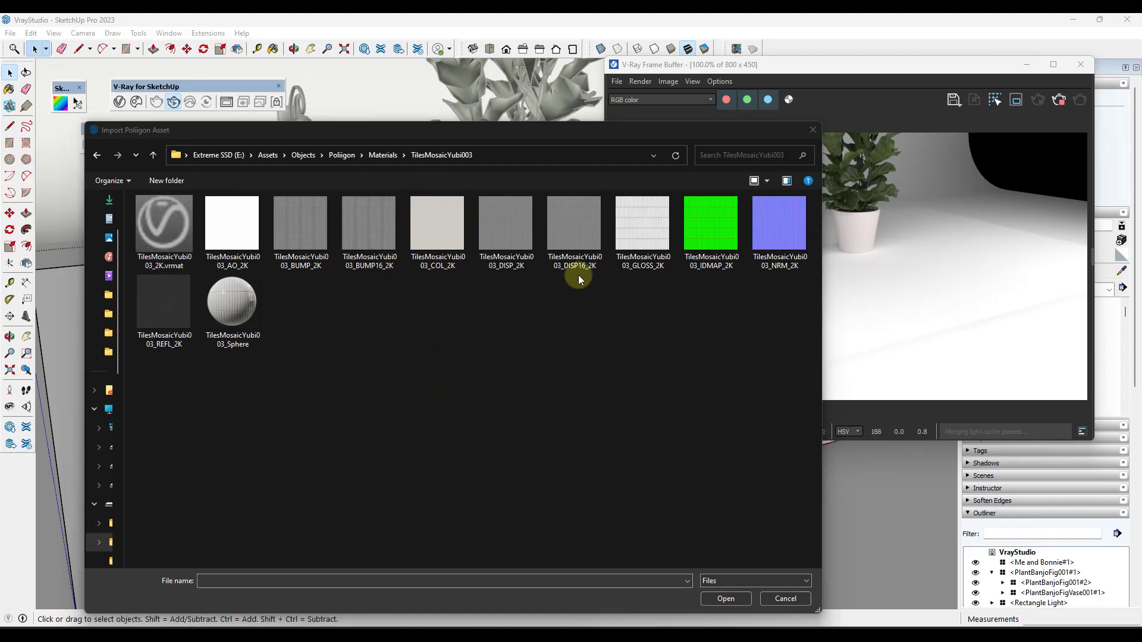
left_click(437, 223)
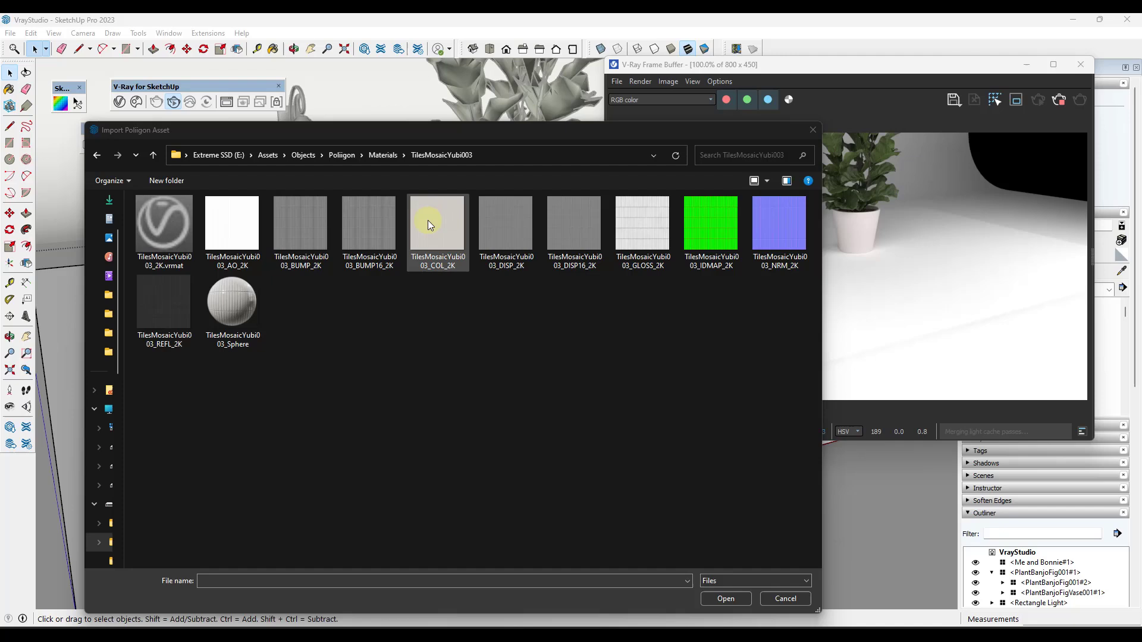
mouse_move(468, 244)
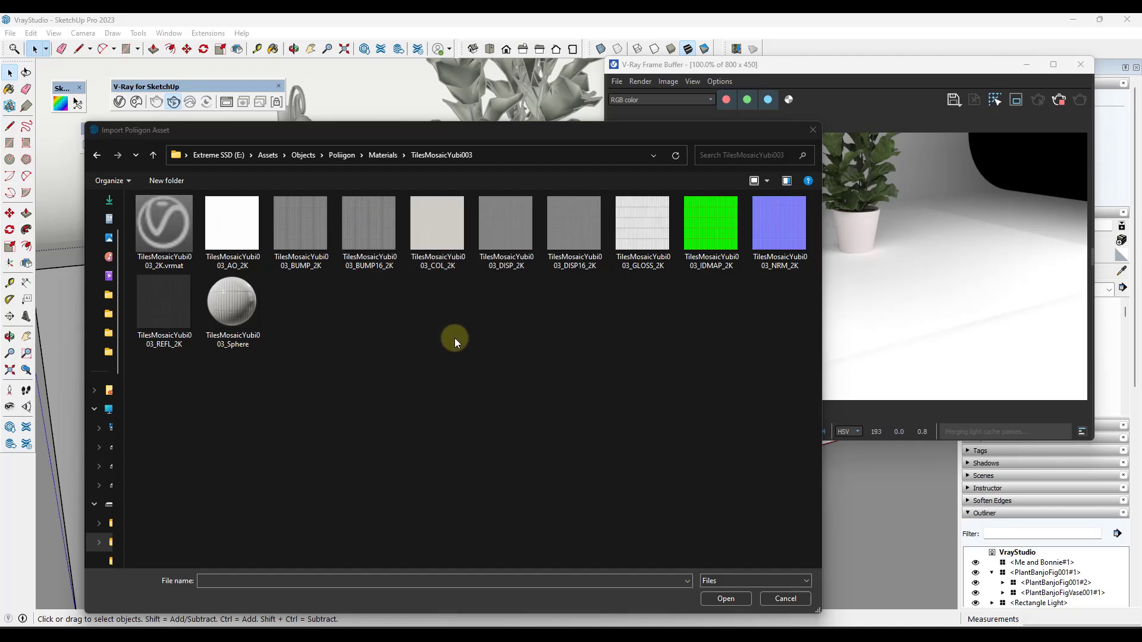
left_click(437, 222)
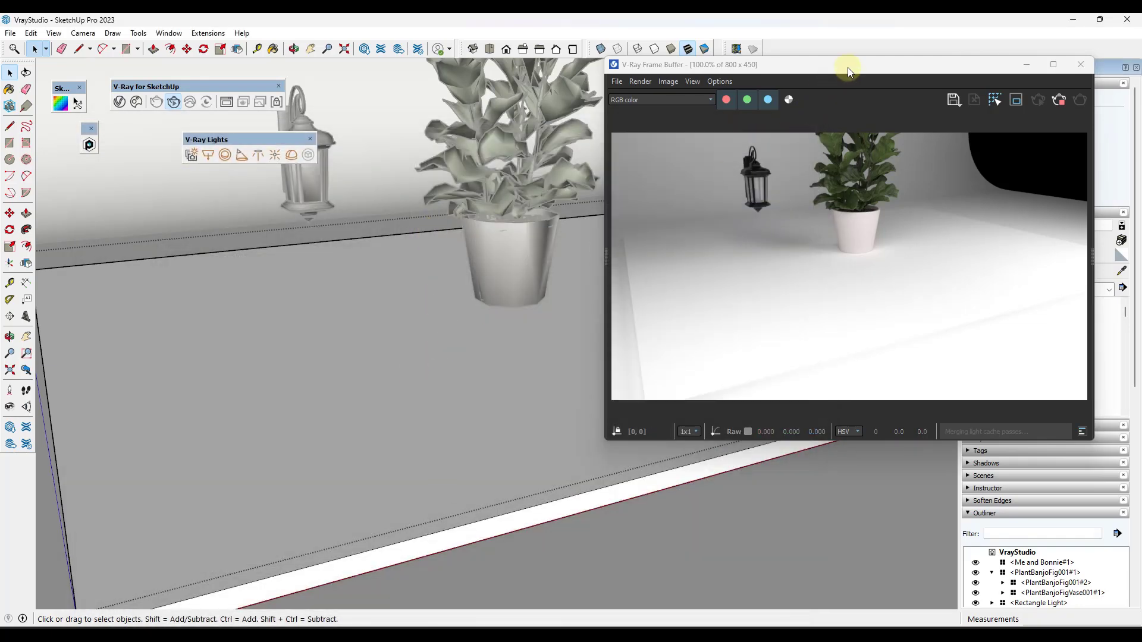
Step: Select TilesMosaicYubi003_2K#1 in the V-Ray Asset Editor and apply it to the floor, then render
left_click(1080, 65)
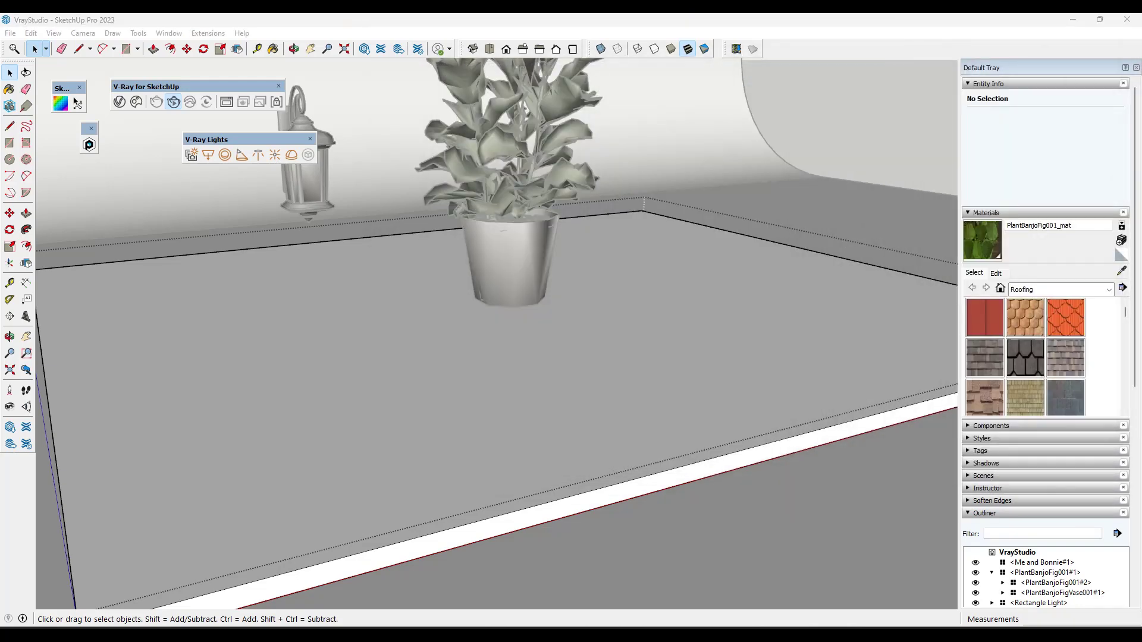
left_click(119, 103)
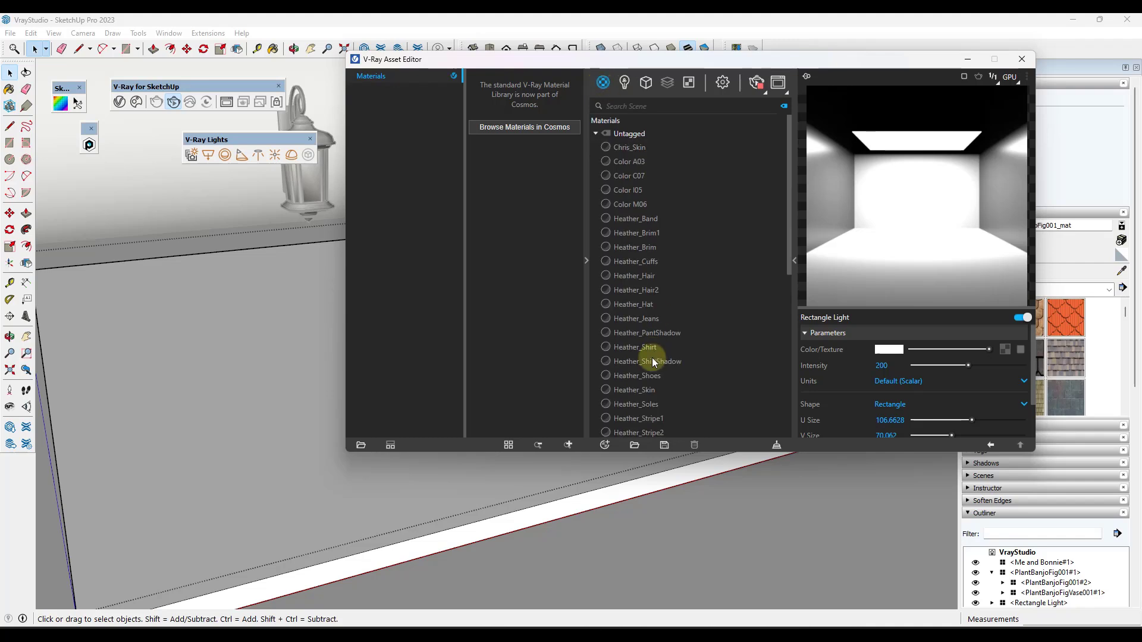
scroll("down", 3)
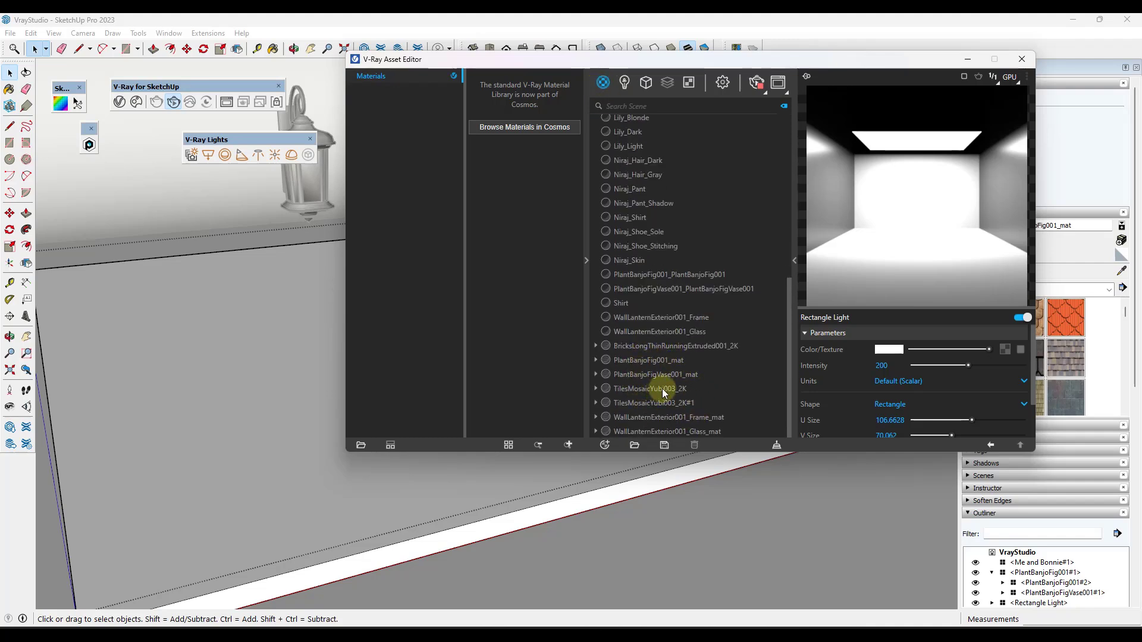
left_click(652, 403)
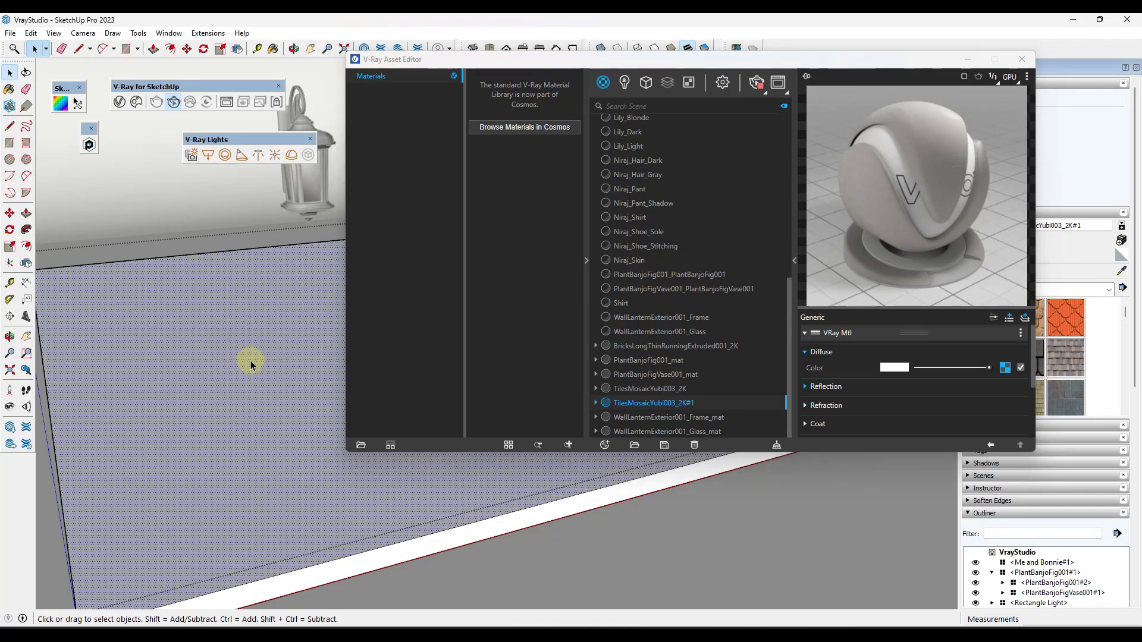
right_click(653, 403)
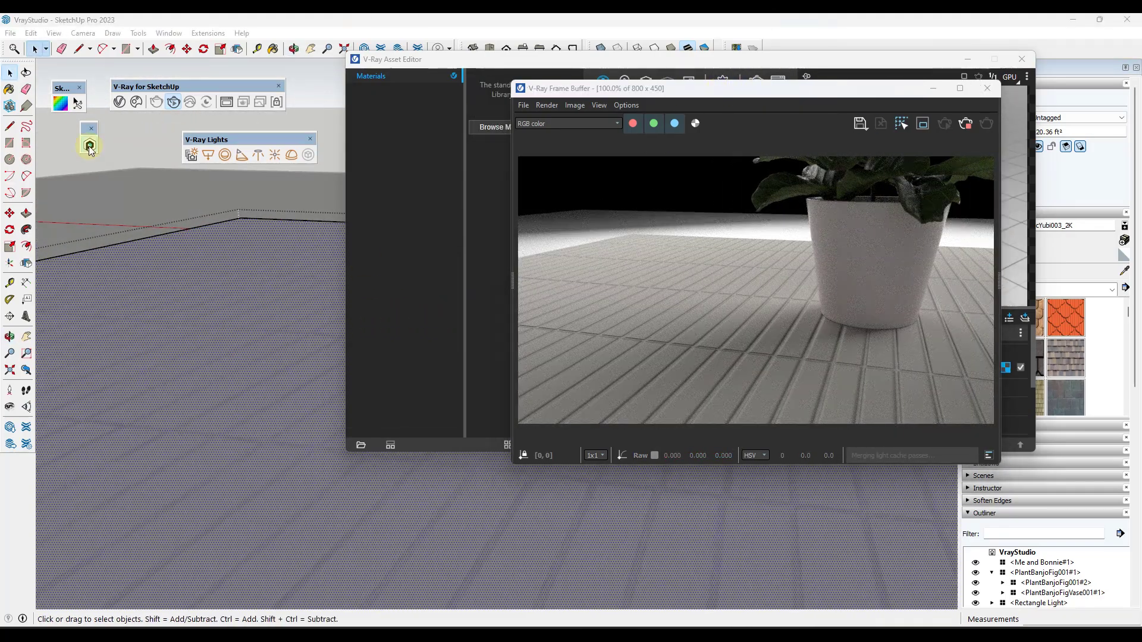
Step: Import TilesZelligeSquaresWeathered001 from the Poliigon importer and apply it to the selected floor
left_click(490, 128)
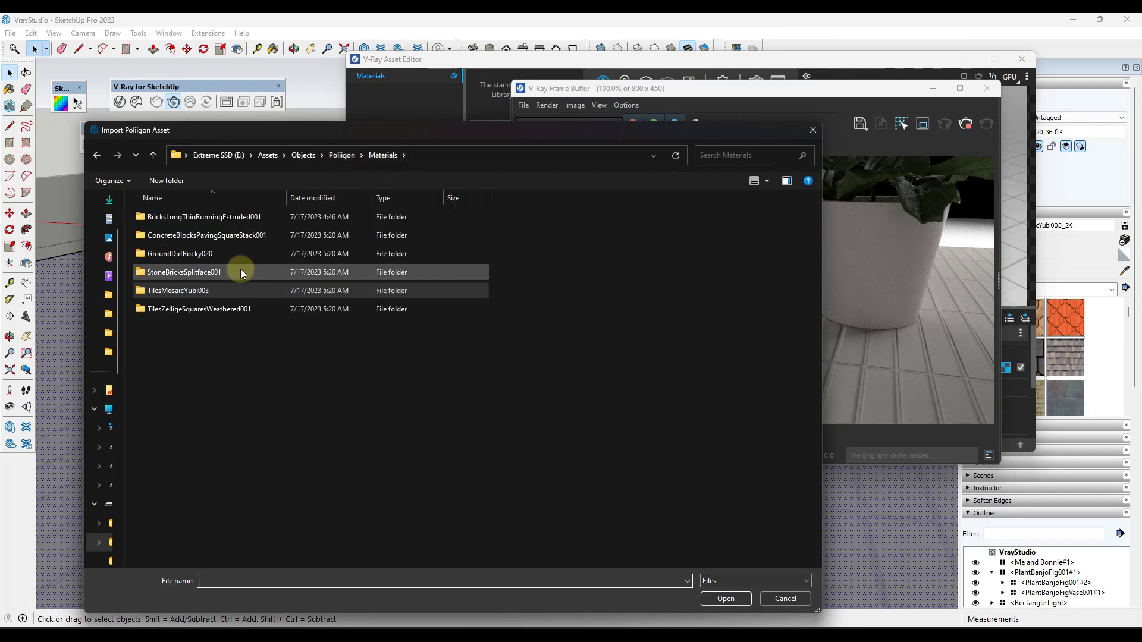
double_click(198, 309)
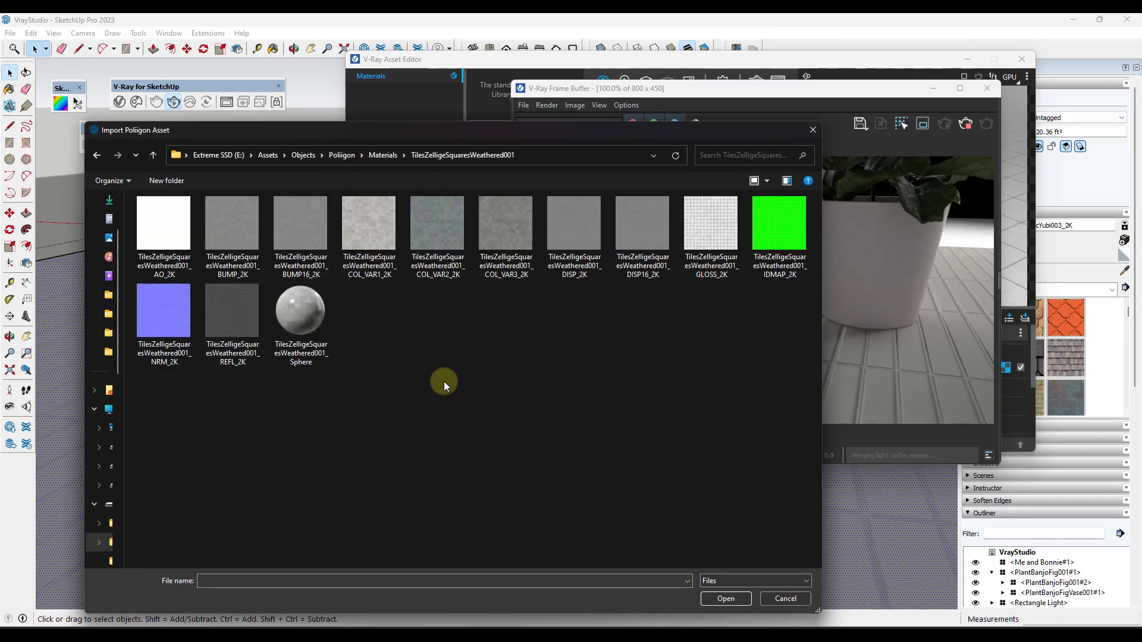
left_click(370, 223)
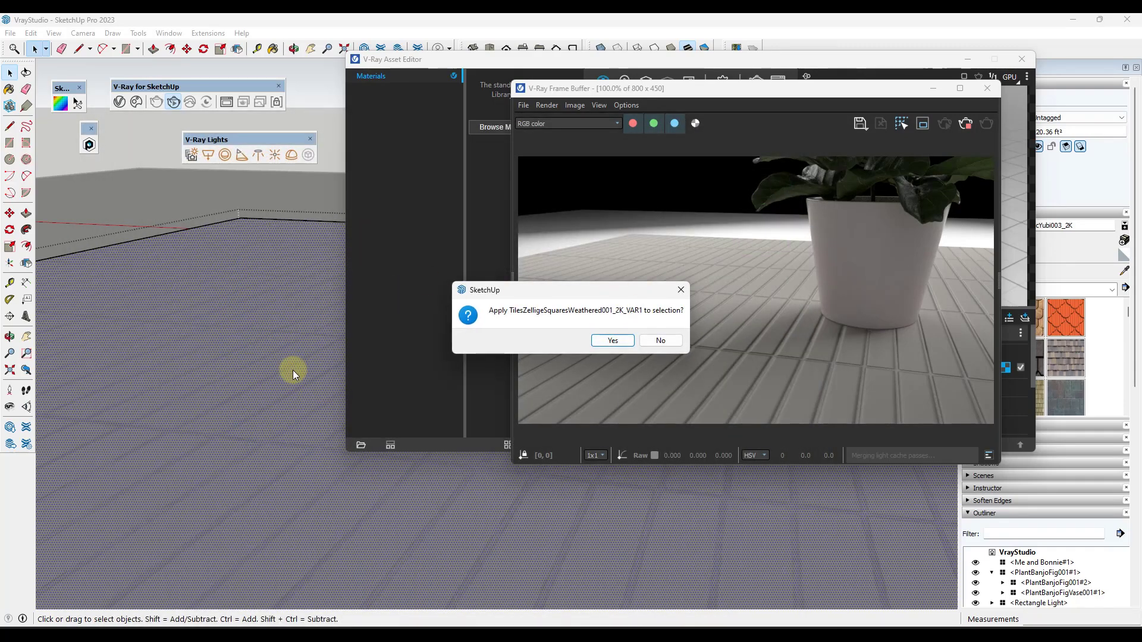
left_click(611, 340)
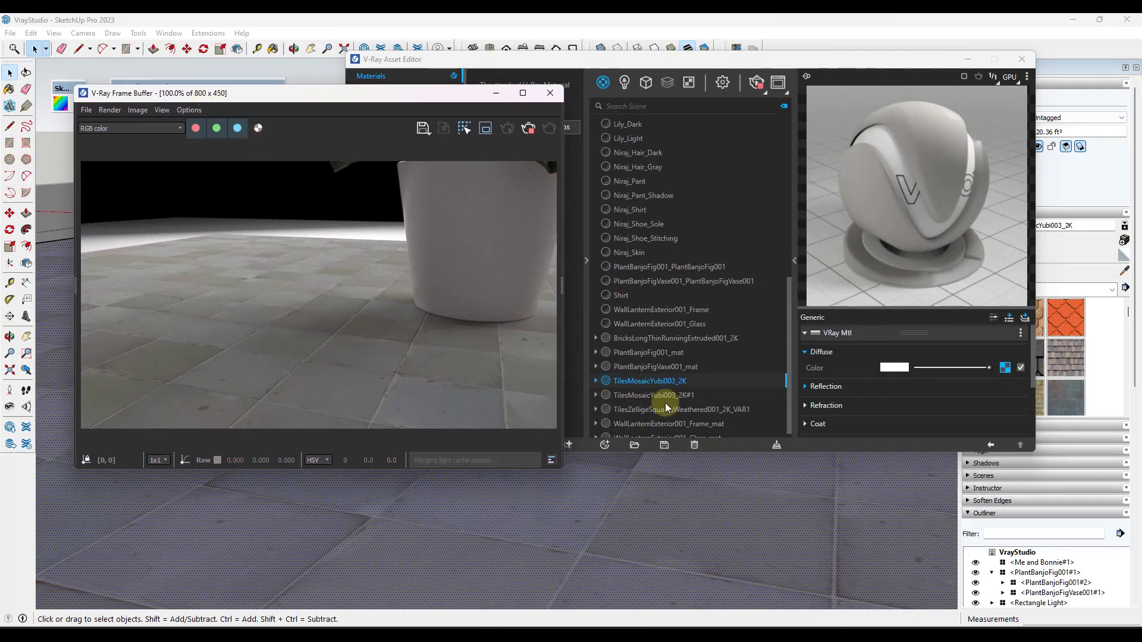
right_click(655, 403)
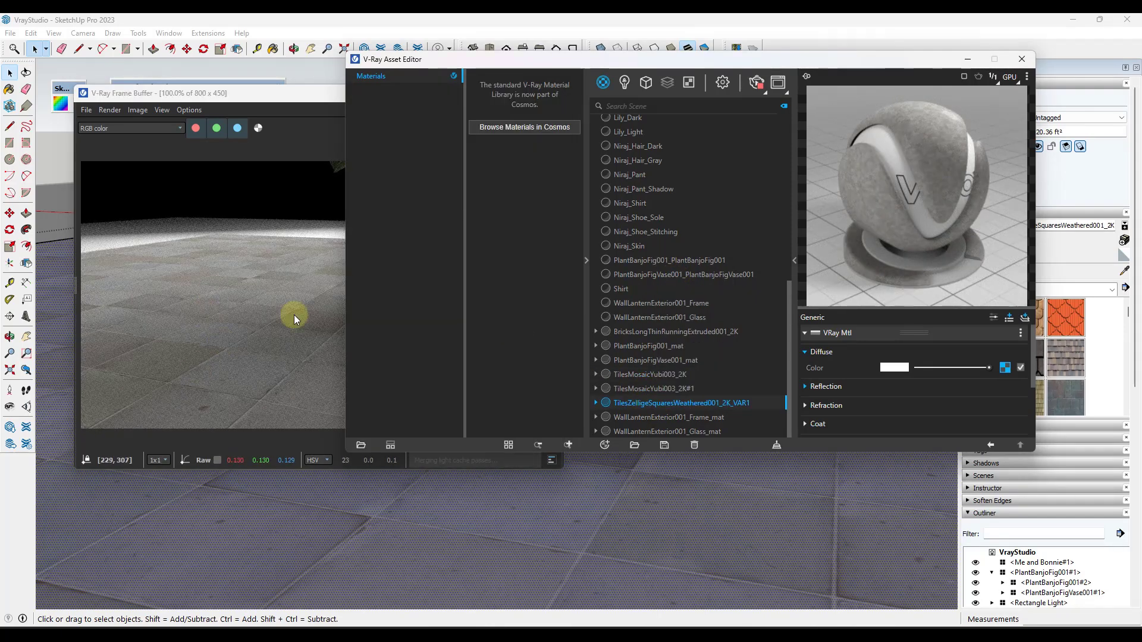
right_click(647, 374)
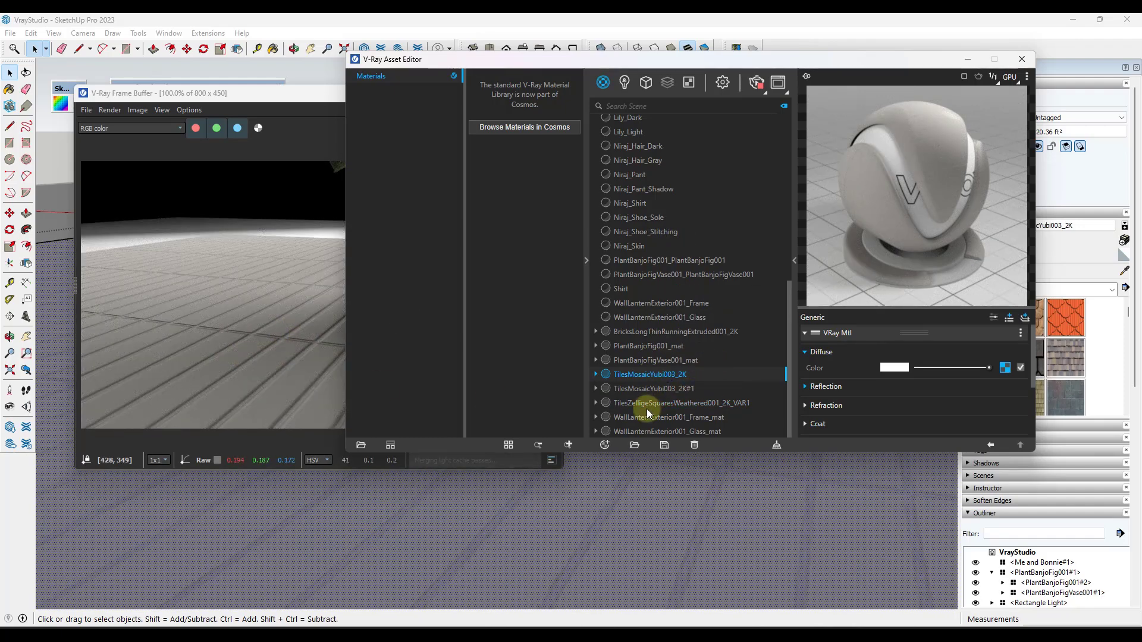
Step: Lower the zellige colour and reflection maps' Texture Placement repeat to .75 so tiles appear larger
left_click(679, 403)
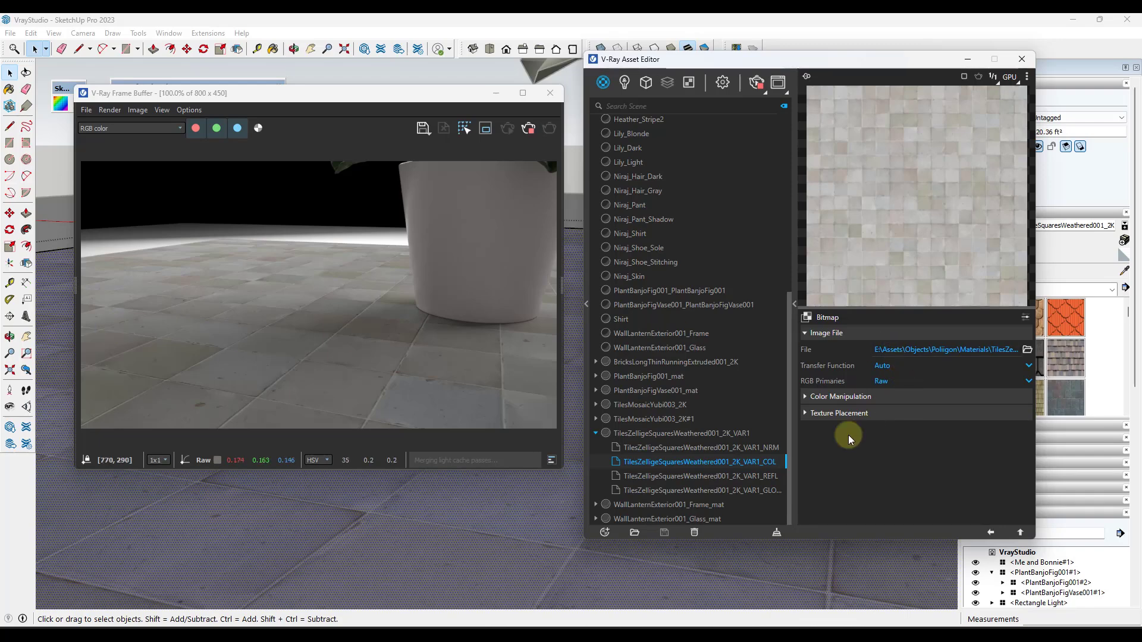
left_click(839, 413)
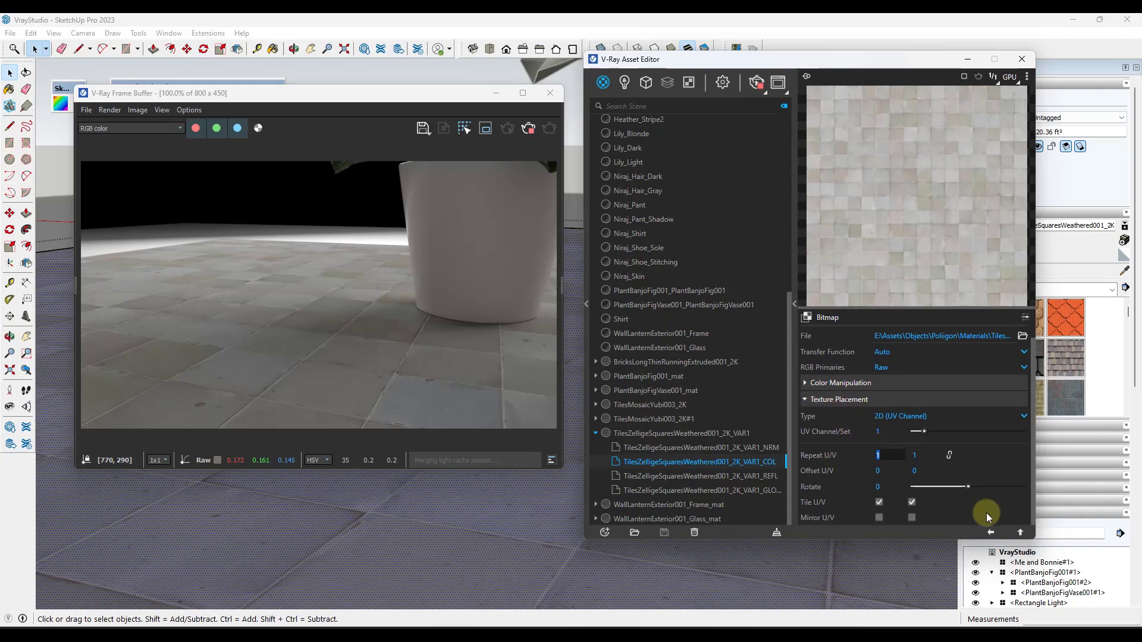
type(".75")
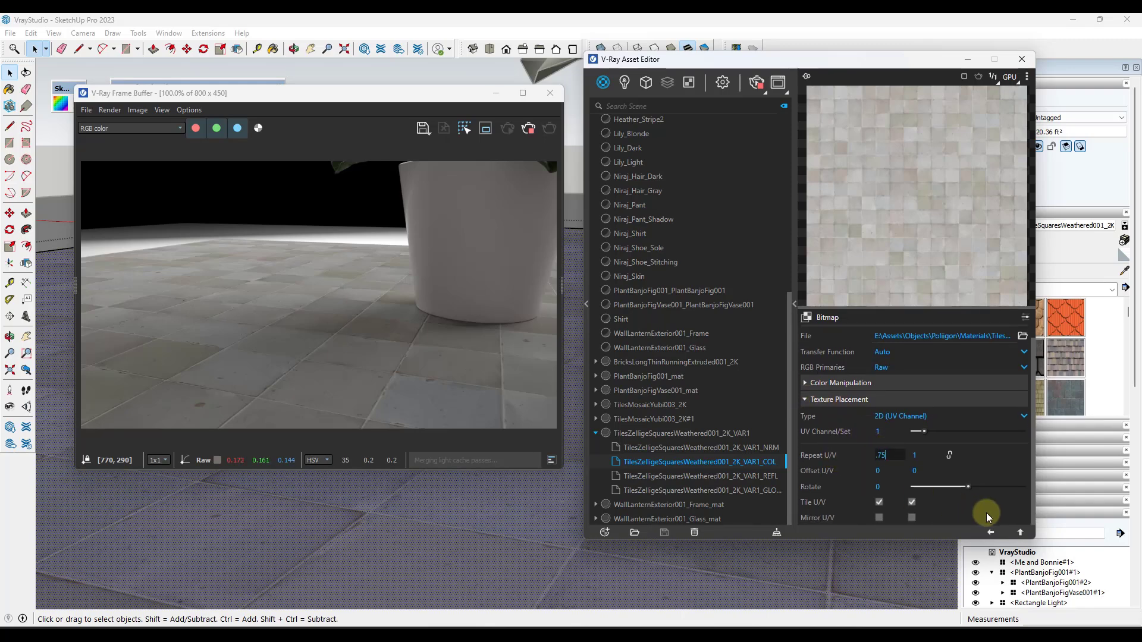
left_click(949, 454)
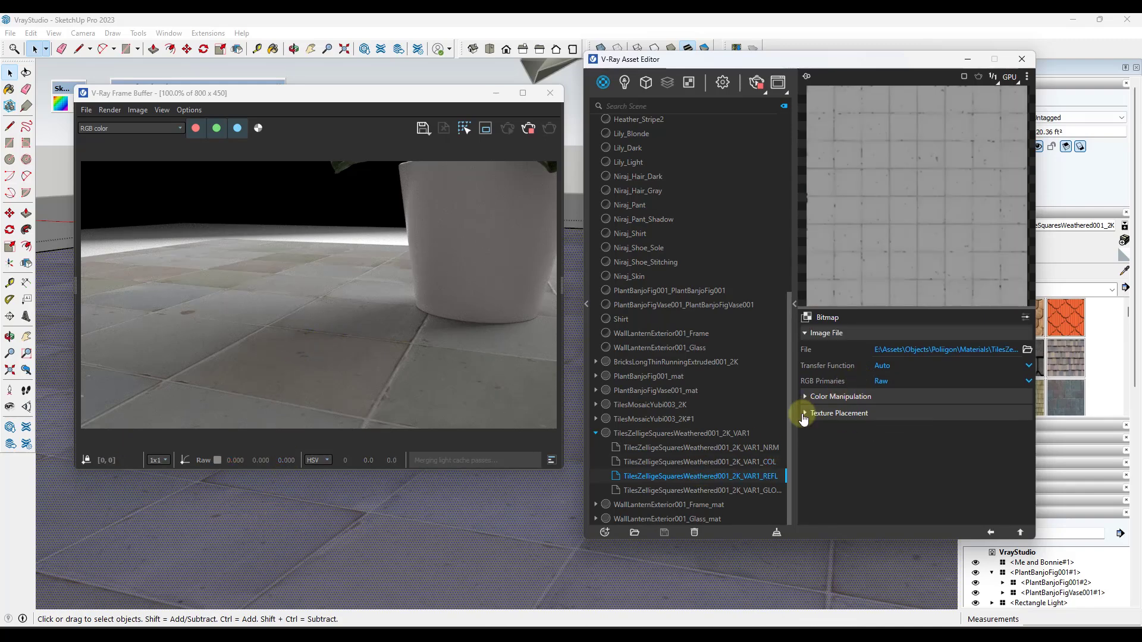
left_click(838, 413)
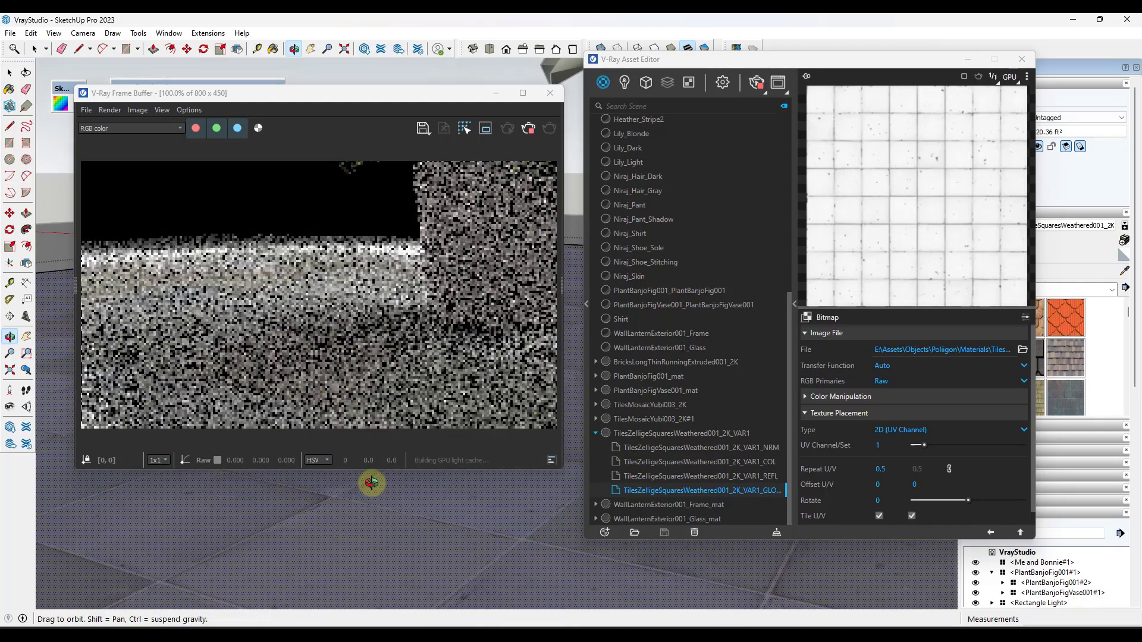
left_click(681, 433)
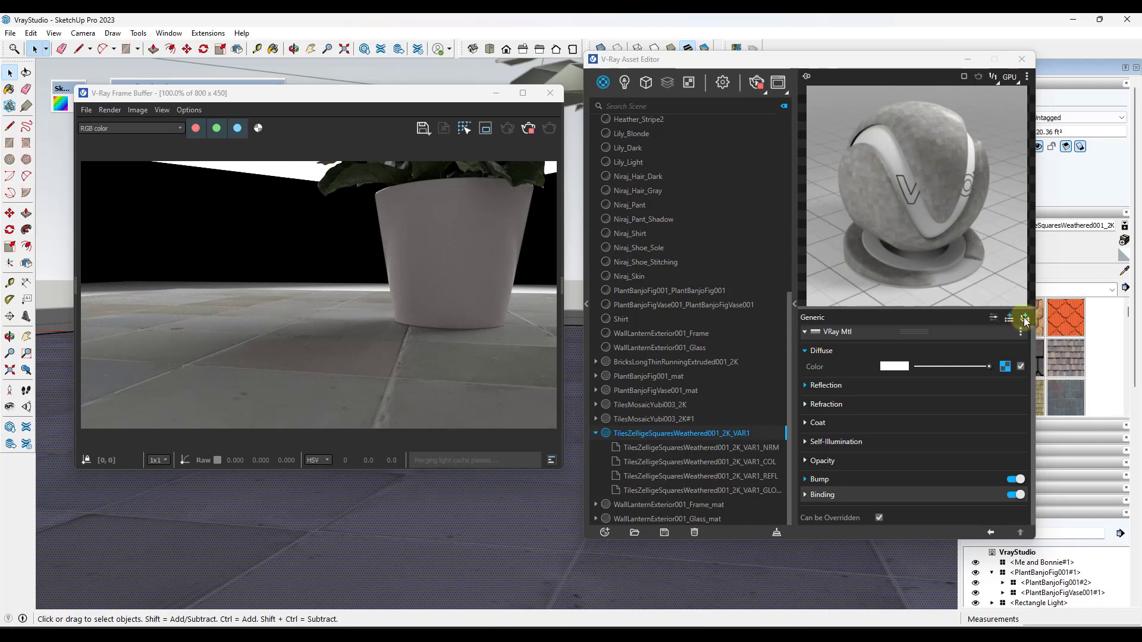
Step: Show the zellige material's Add Layer list with Translucency, Bump and Displacement
left_click(1012, 319)
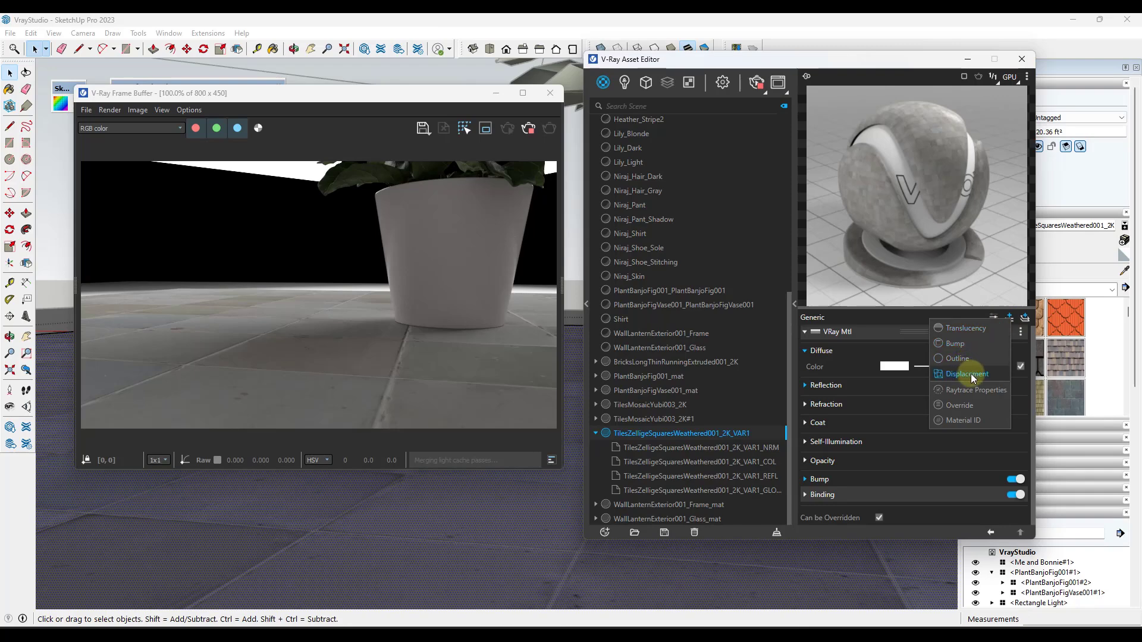
mouse_move(966, 373)
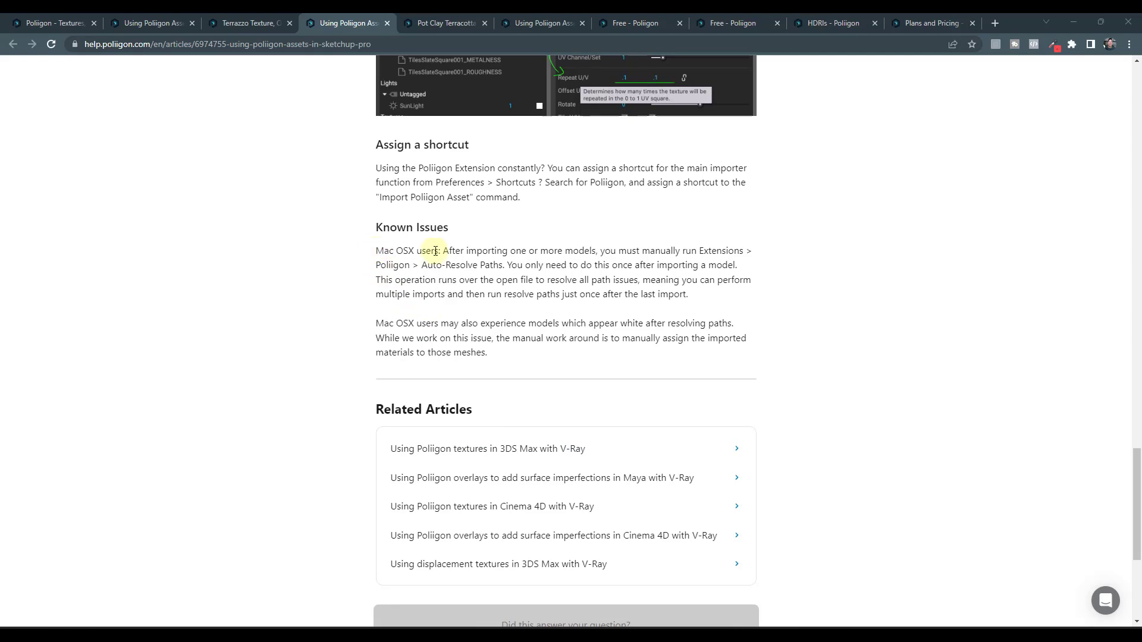
Step: Highlight the Known Issues sentence telling Mac users to run Auto-Resolve Paths after importing
double_click(449, 251)
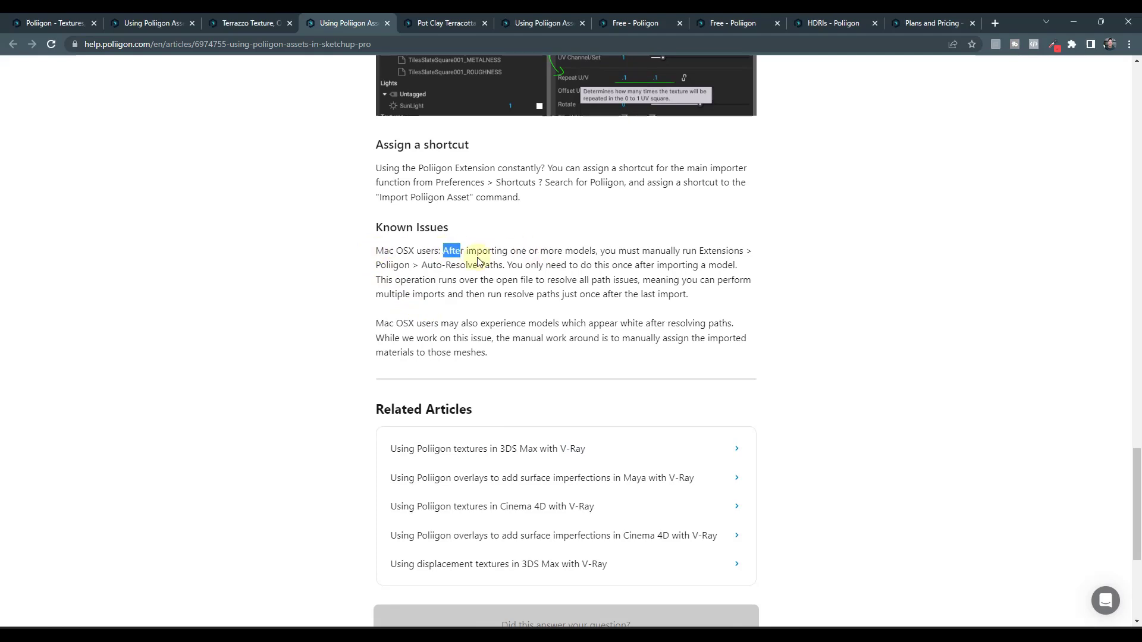
left_click_drag(443, 251, 509, 264)
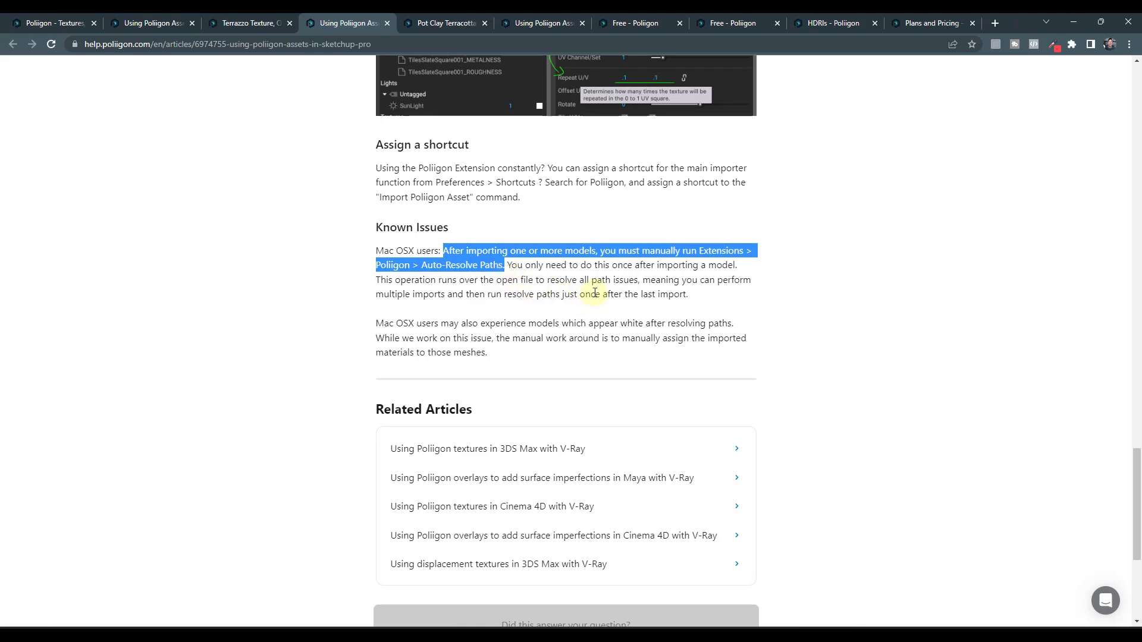
mouse_move(564, 278)
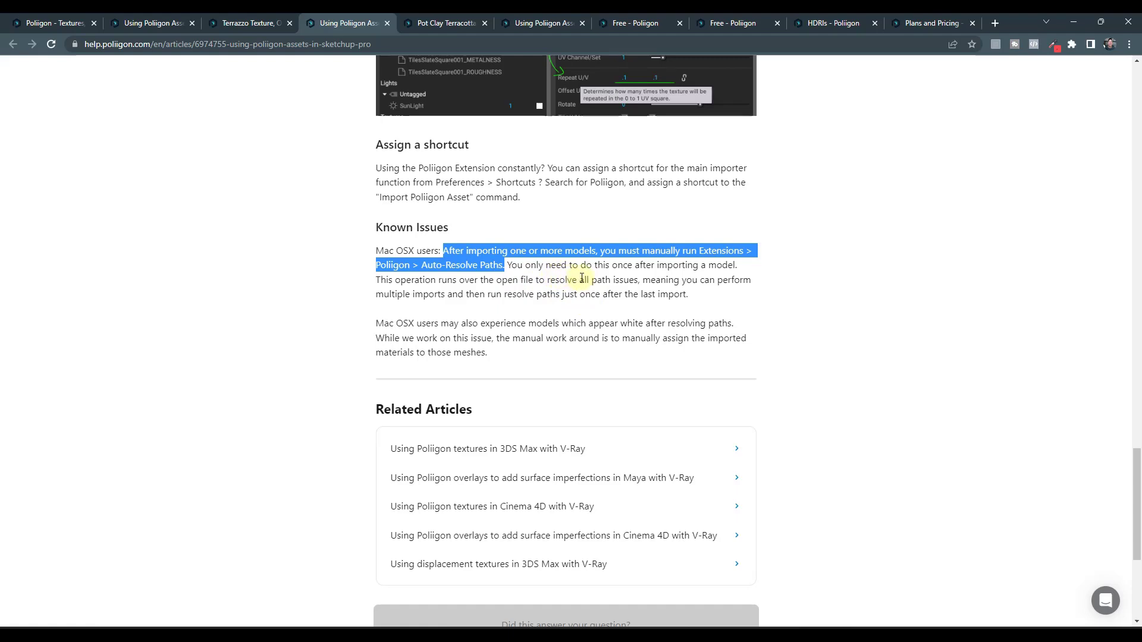
mouse_move(703, 265)
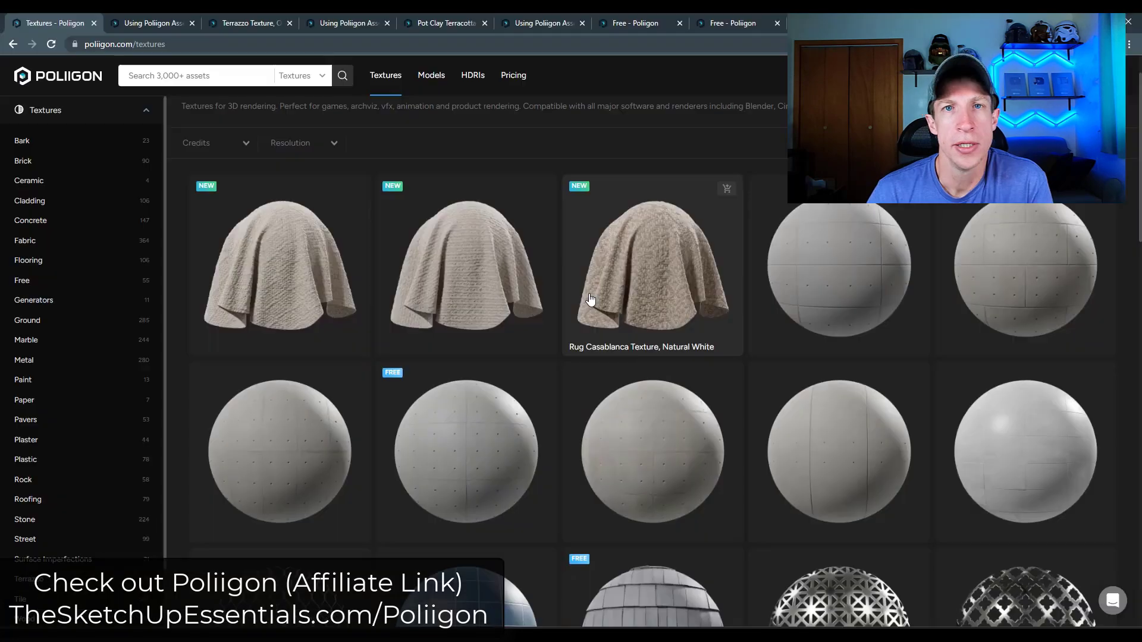
Step: Scroll the Poliigon Textures catalogue down to the blue ceramic square tile previews
scroll("down", 3)
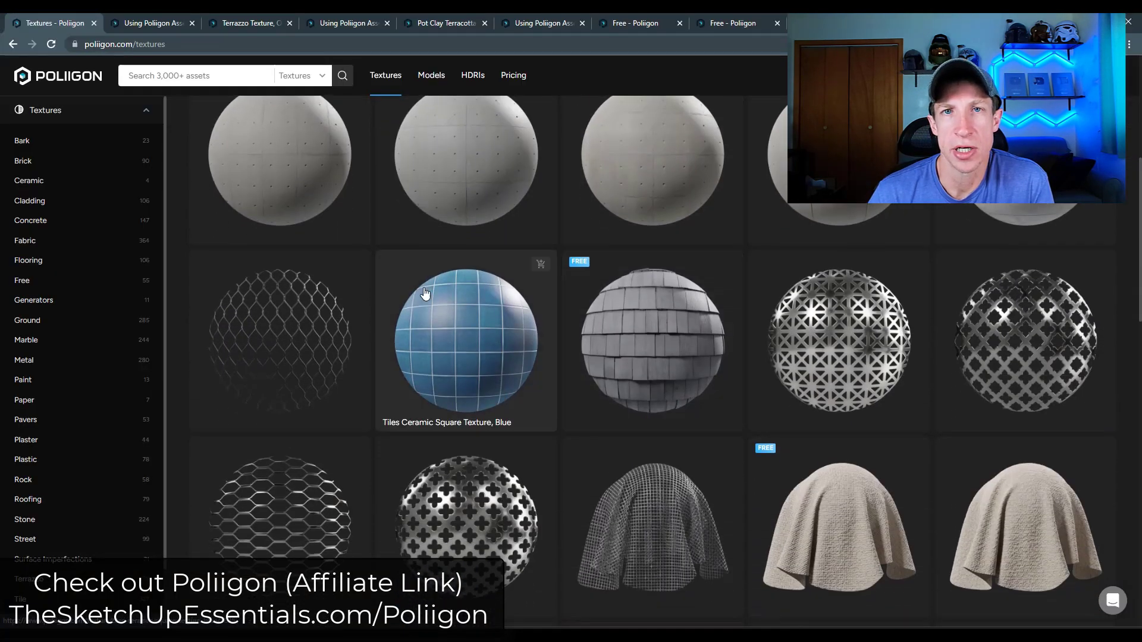